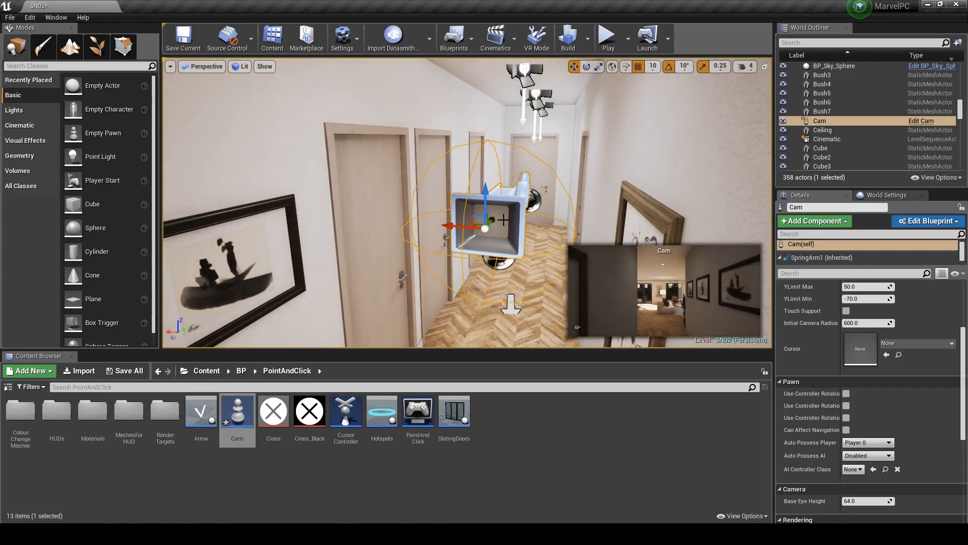
mouse_move(607, 36)
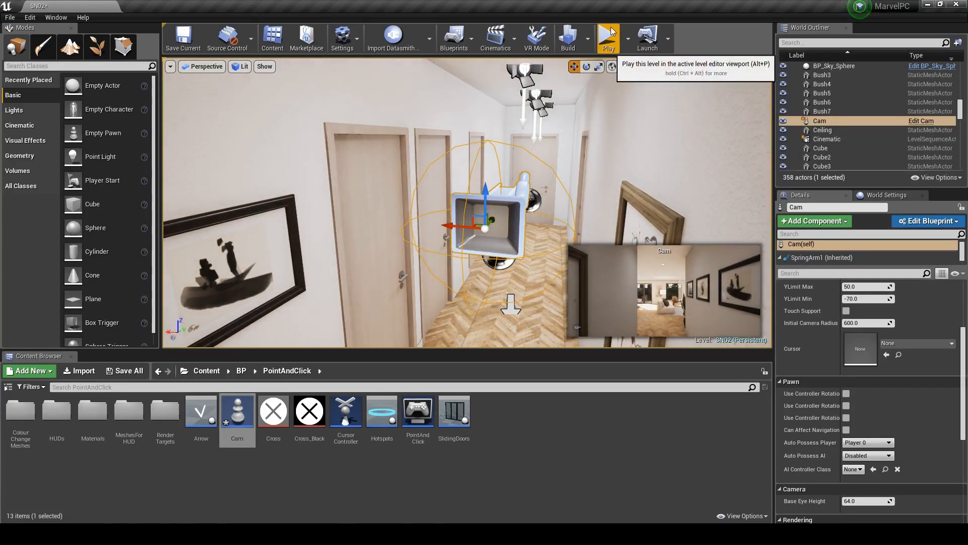
Playtest the level briefly, then select the existing Cam pawn for removal
click(607, 37)
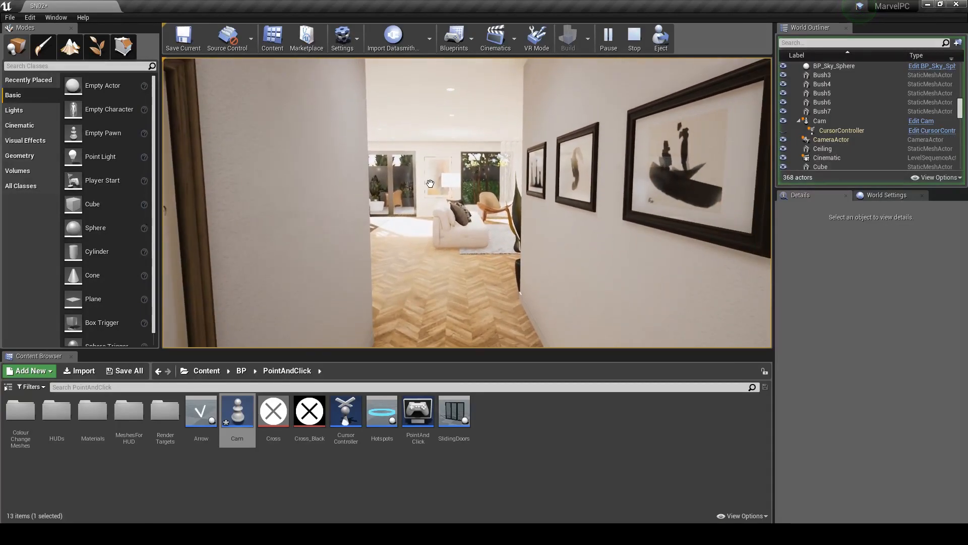
click(633, 37)
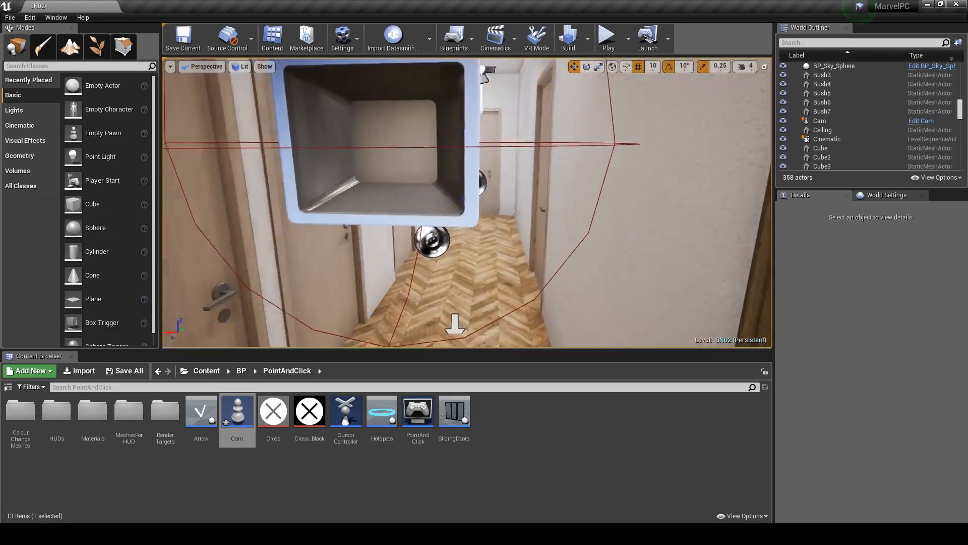
click(819, 120)
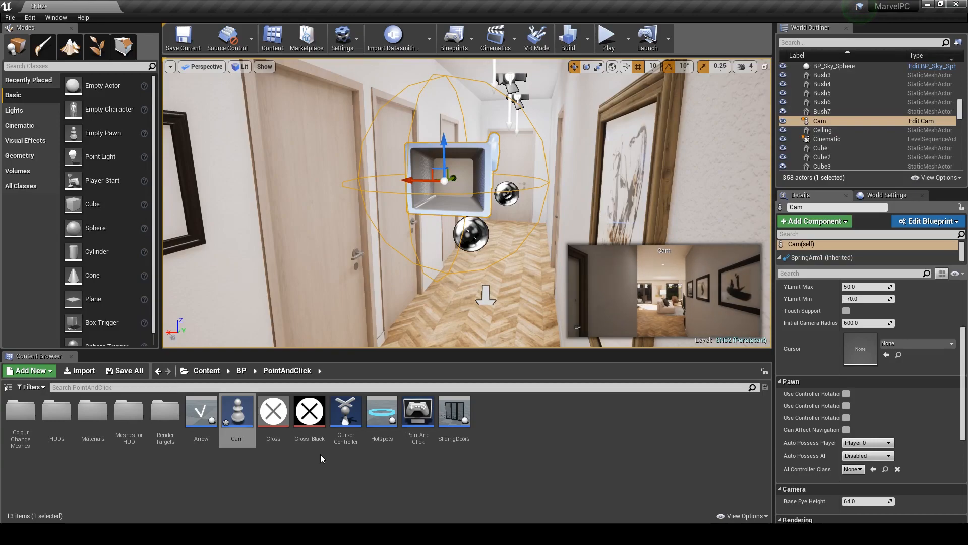
Create a new Pawn Blueprint named ClickAndDrag in the PointAndClick folder and open it
click(29, 370)
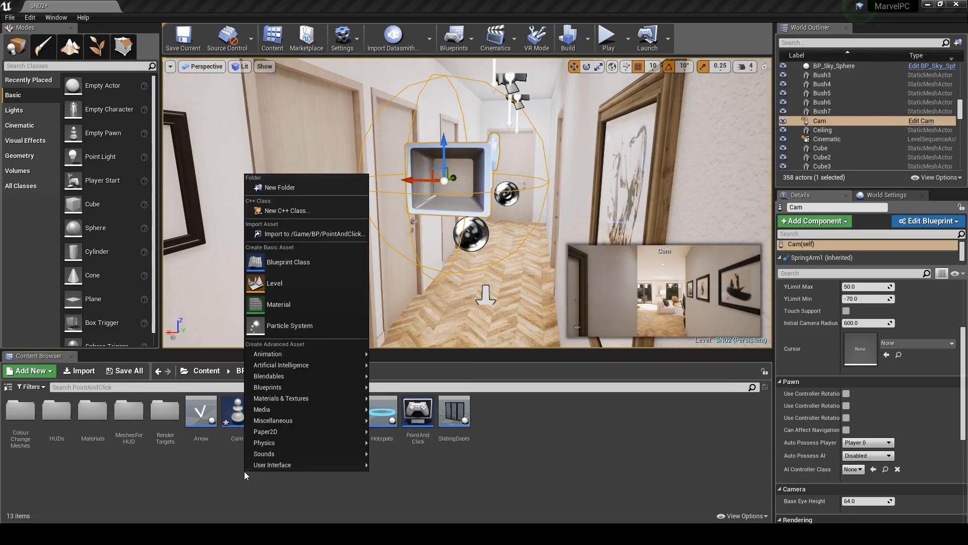
click(287, 262)
text(ClickAnd)
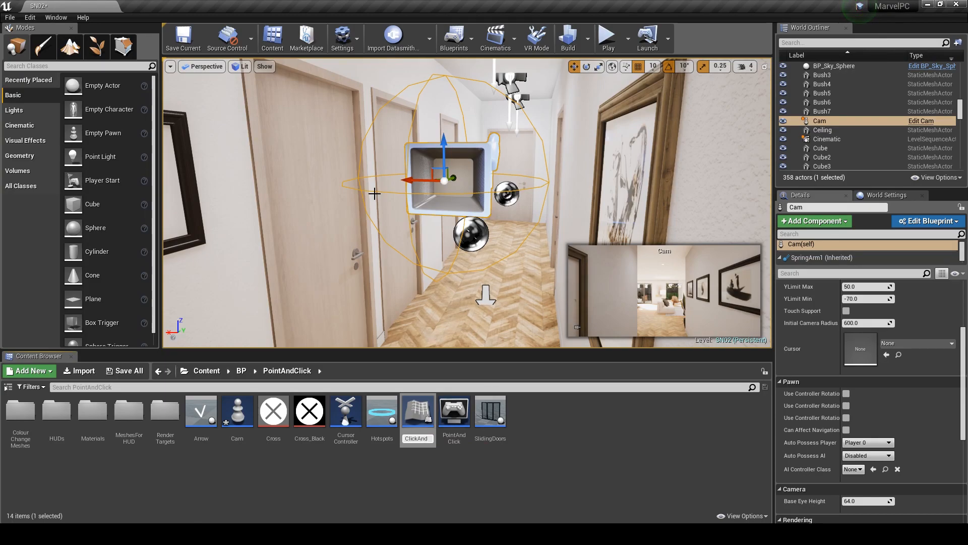
click(274, 411)
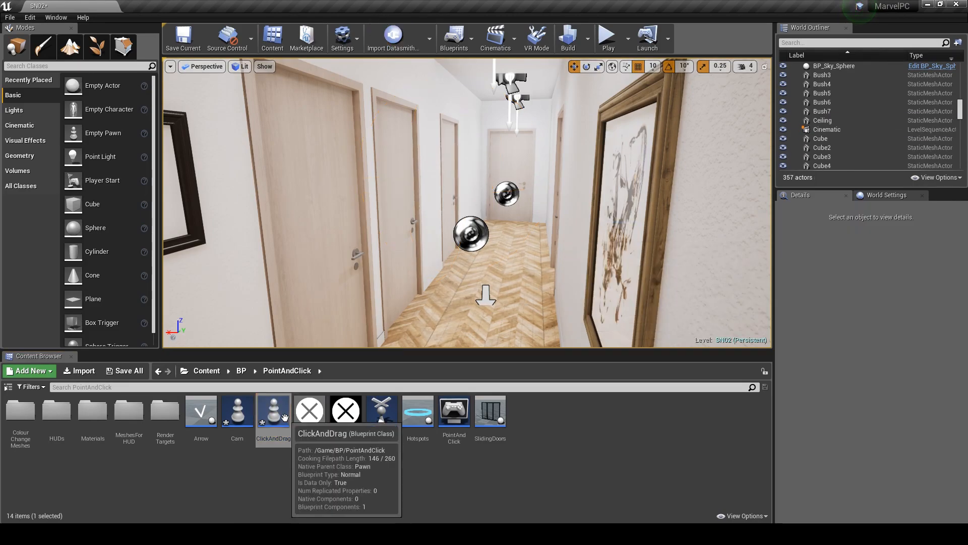
double_click(273, 410)
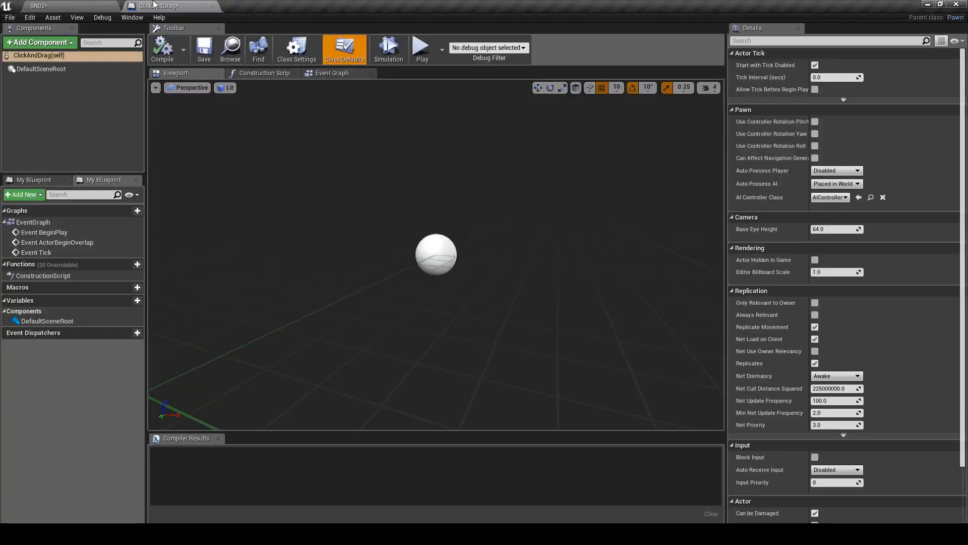
mouse_move(65, 99)
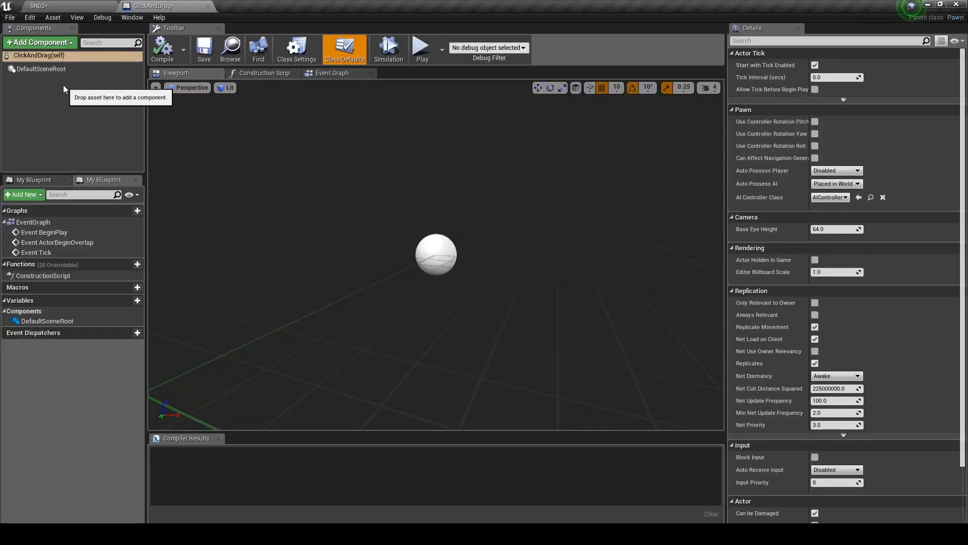
Add a SpringArm with Target Arm Length 5.0 and a Camera beneath it
click(38, 42)
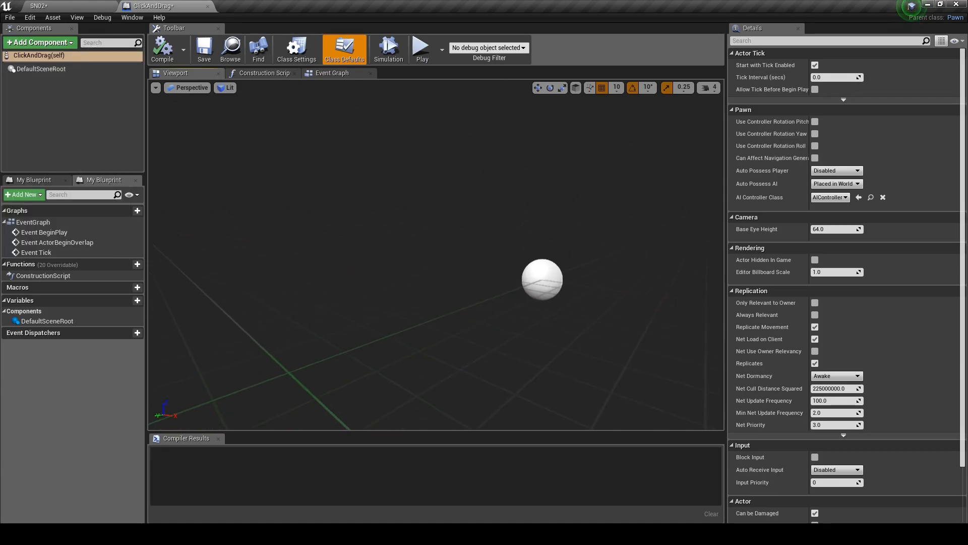
click(40, 42)
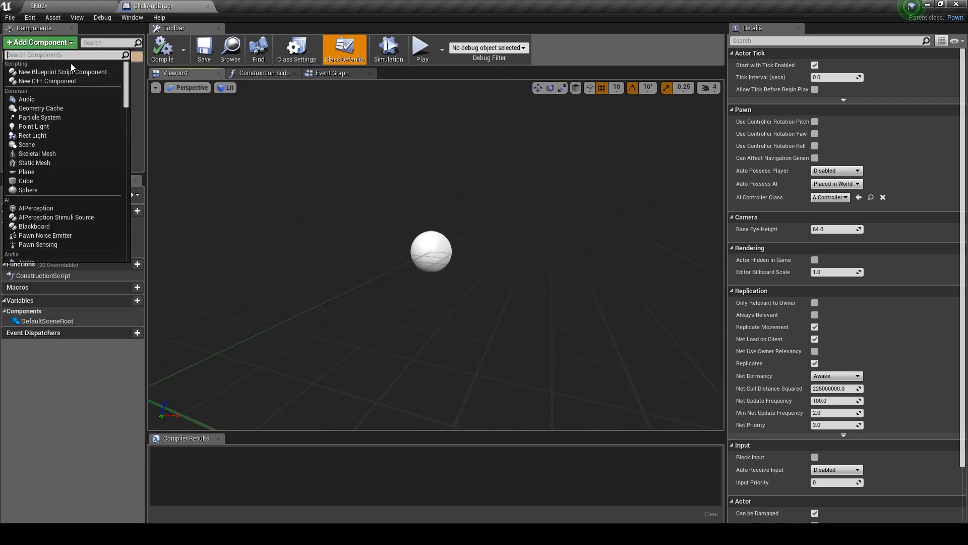
text(sprig)
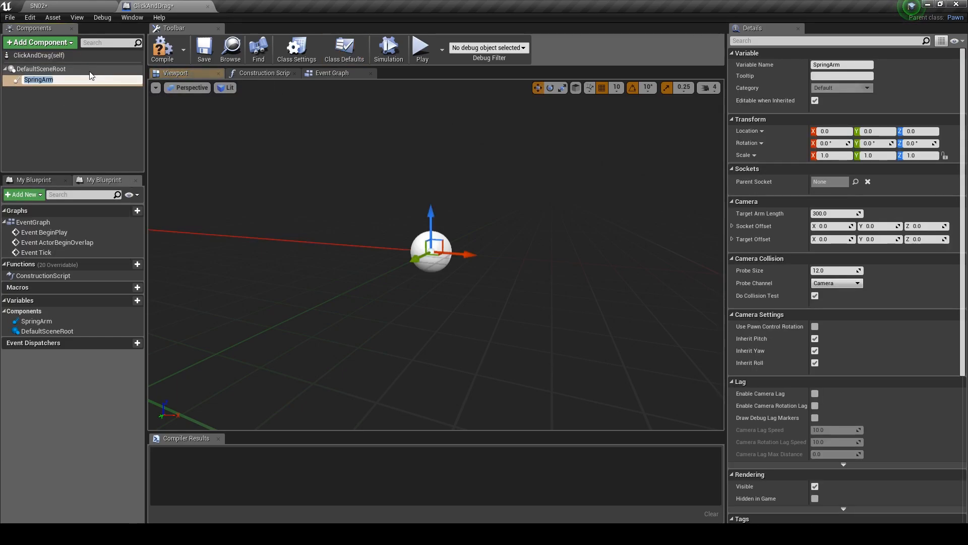
mouse_move(820, 309)
text(1)
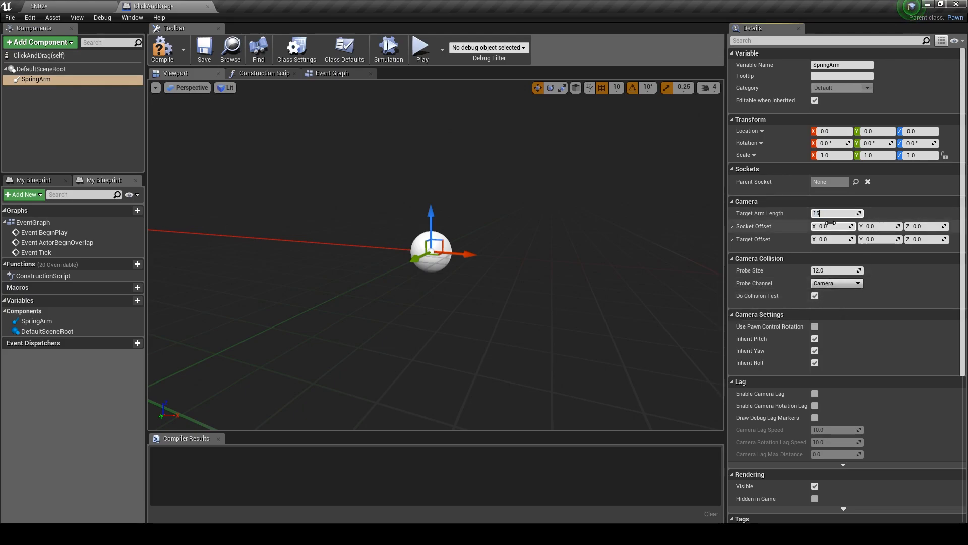
text(5.0)
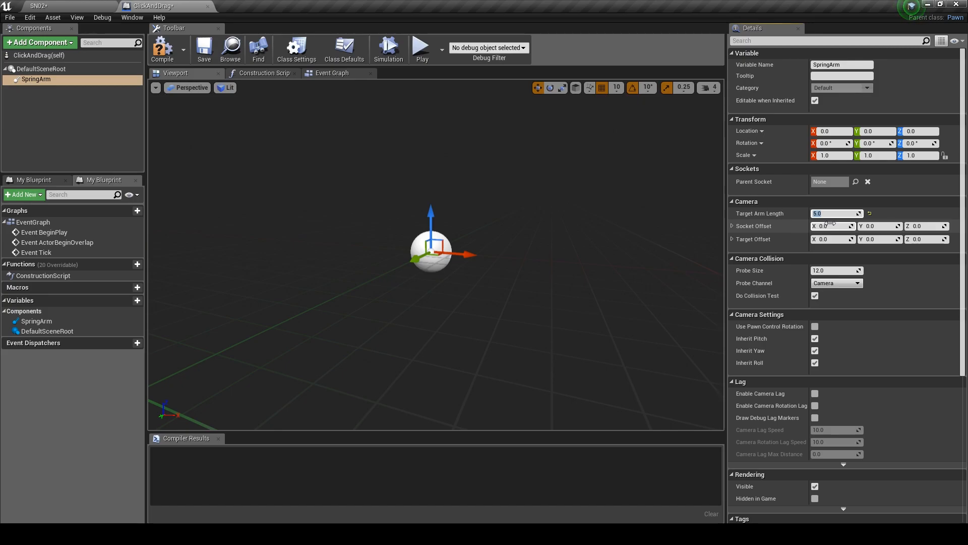
click(39, 42)
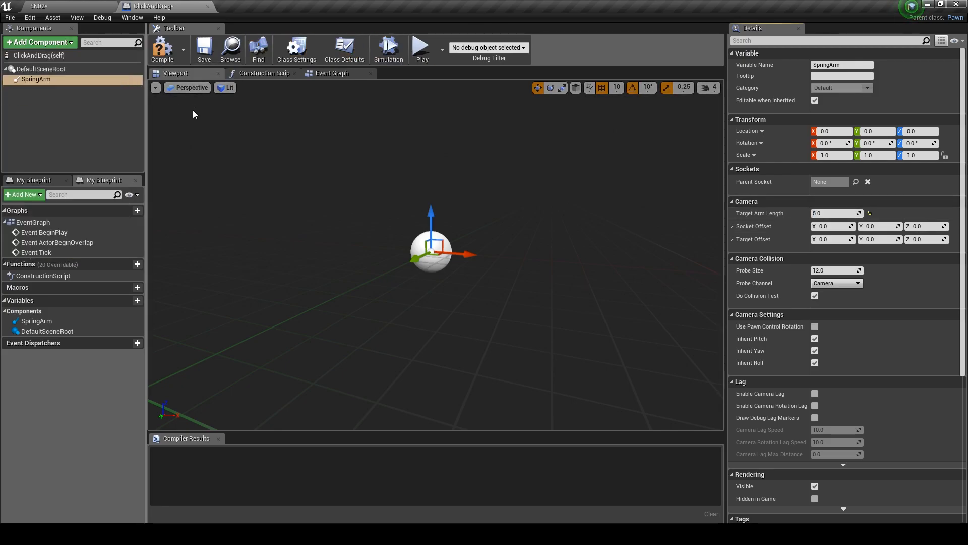
click(39, 42)
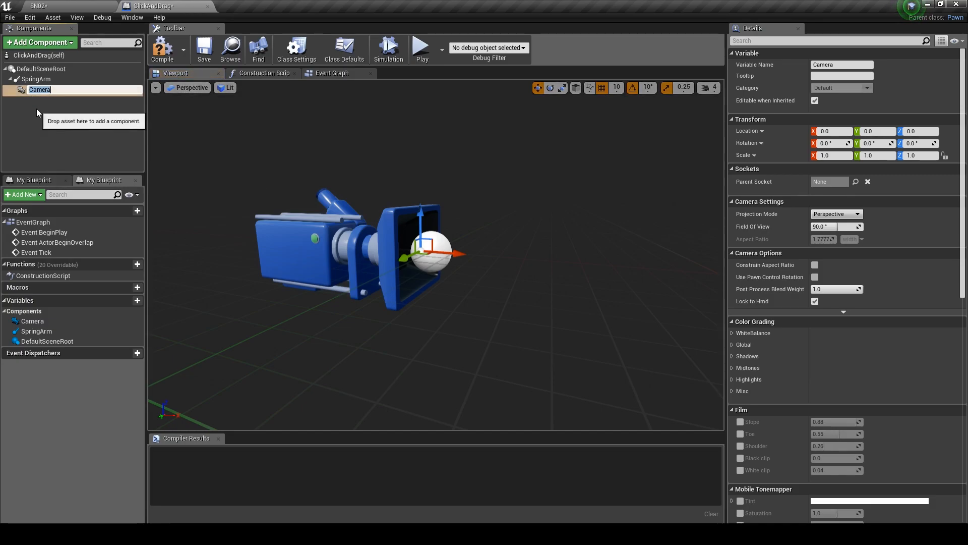
Add a Sphere collision component using the BlockAll collision preset
text(sphe)
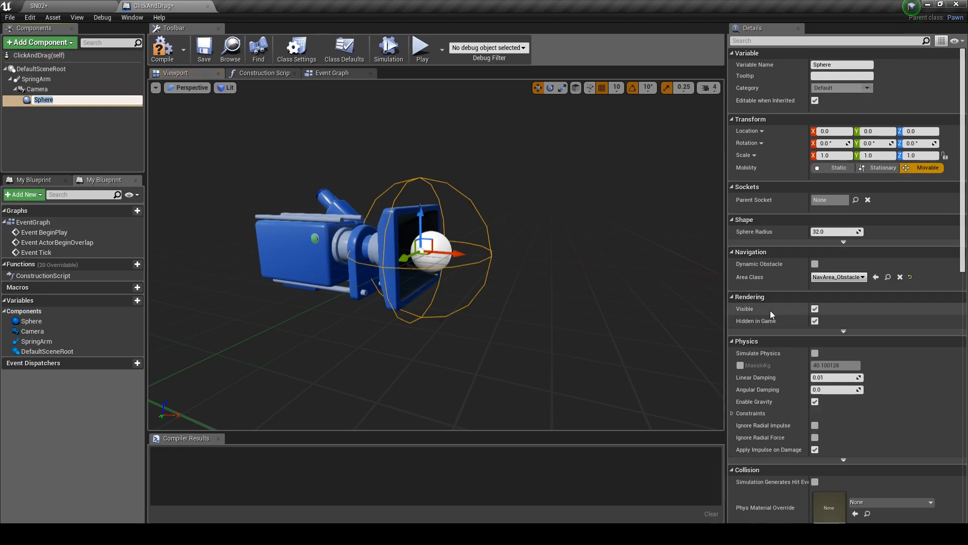
scroll(down, 3)
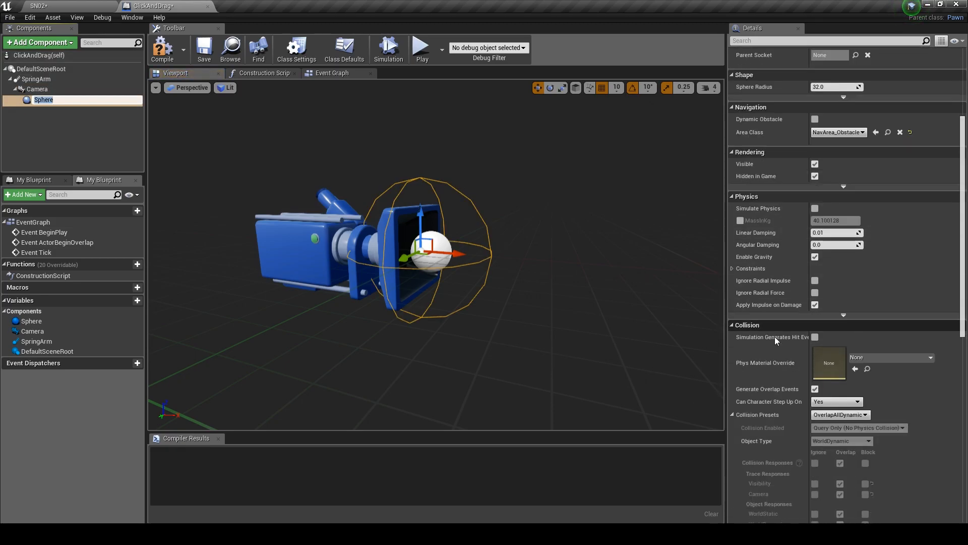
click(864, 414)
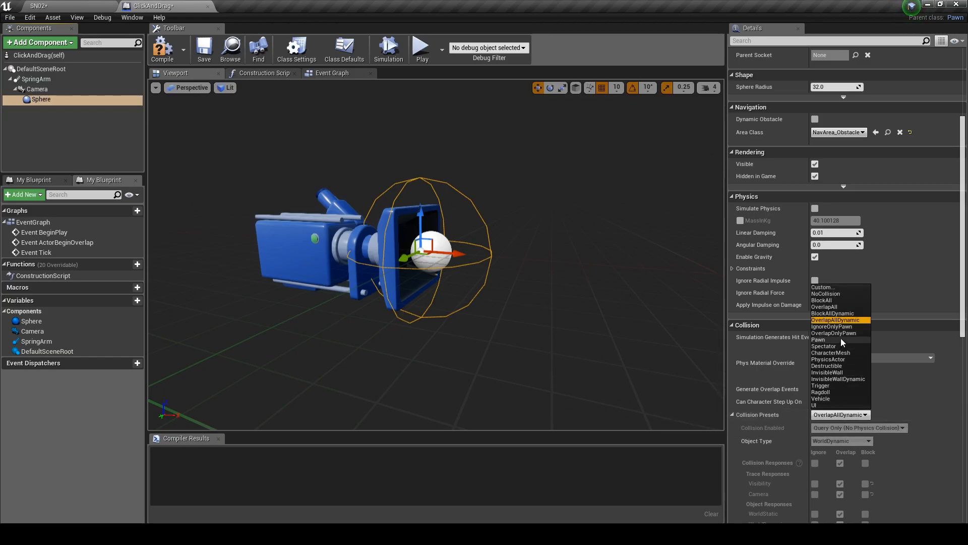
click(822, 300)
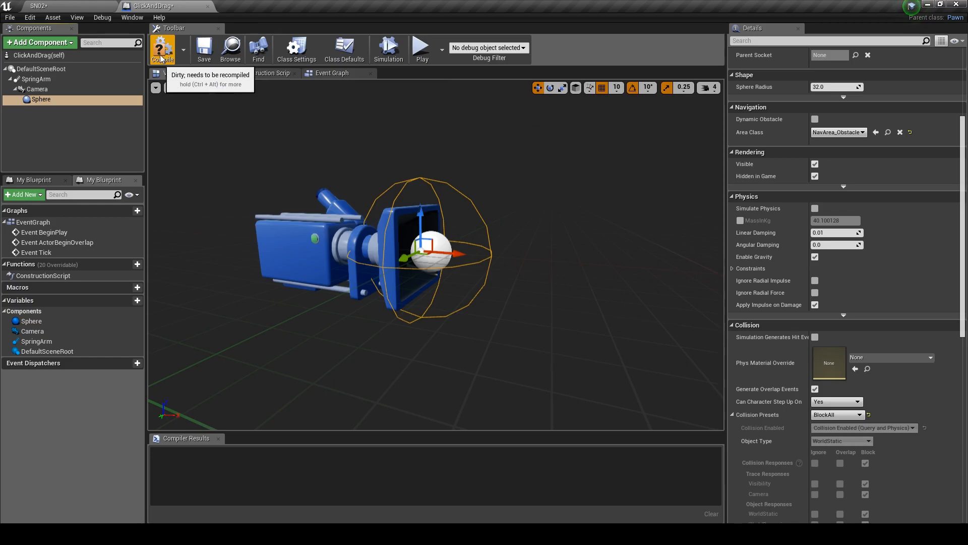
Compile ClickAndDrag and delete the default placeholder event nodes from the Event Graph
click(161, 48)
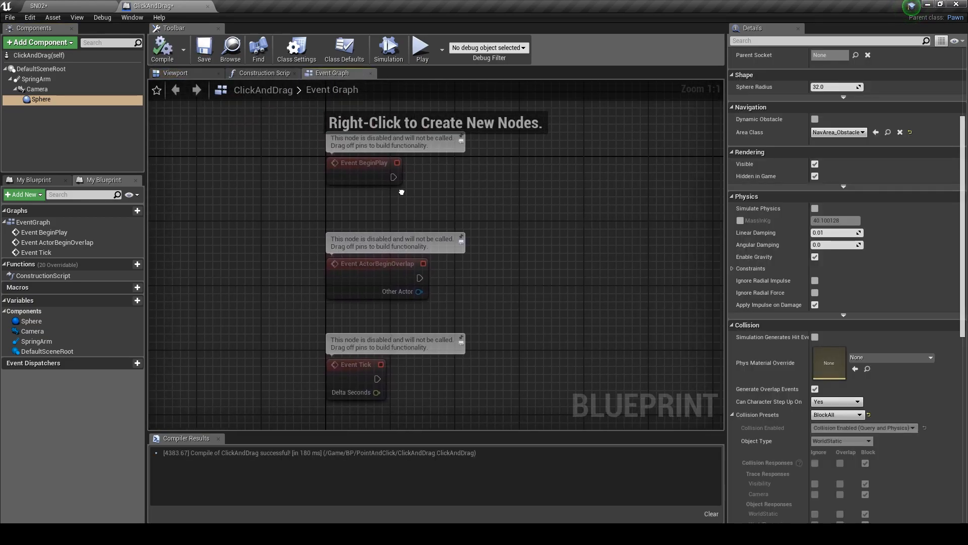
click(327, 263)
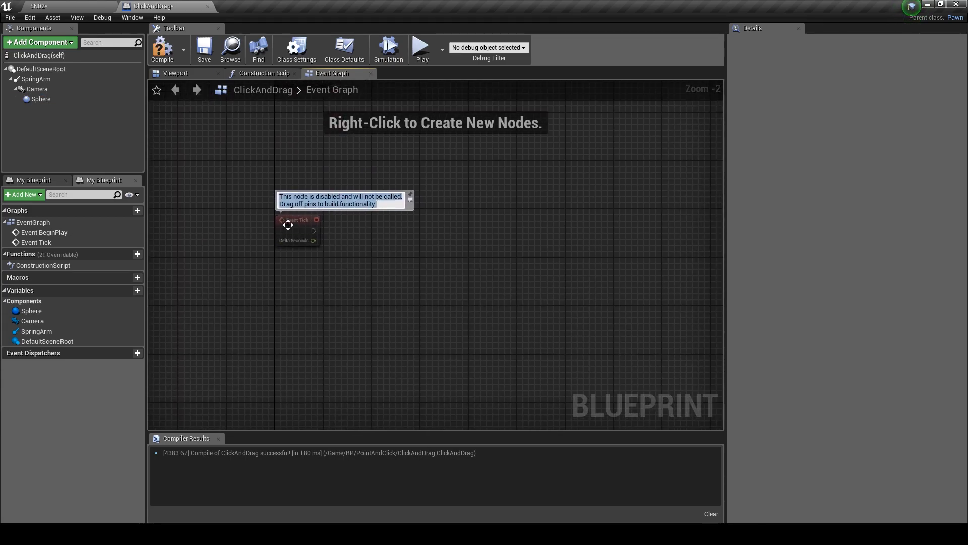
scroll(down, 3)
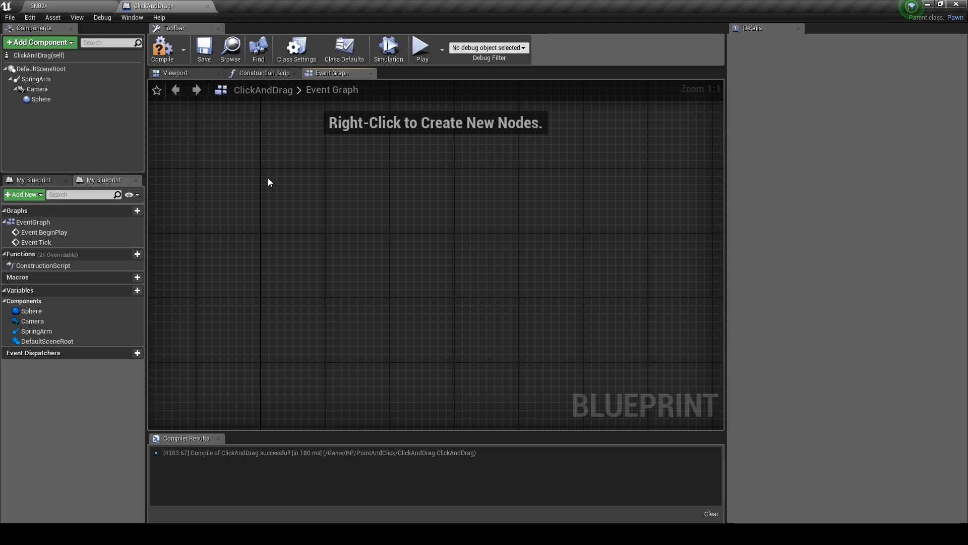
mouse_move(273, 170)
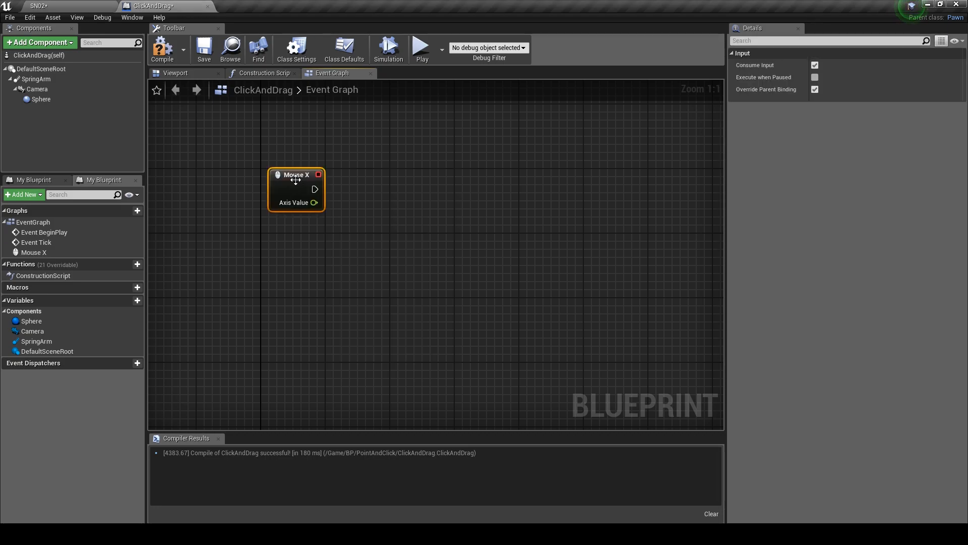
Add Mouse X, Mouse Y and Left Mouse Button input events to the graph
right_click(383, 265)
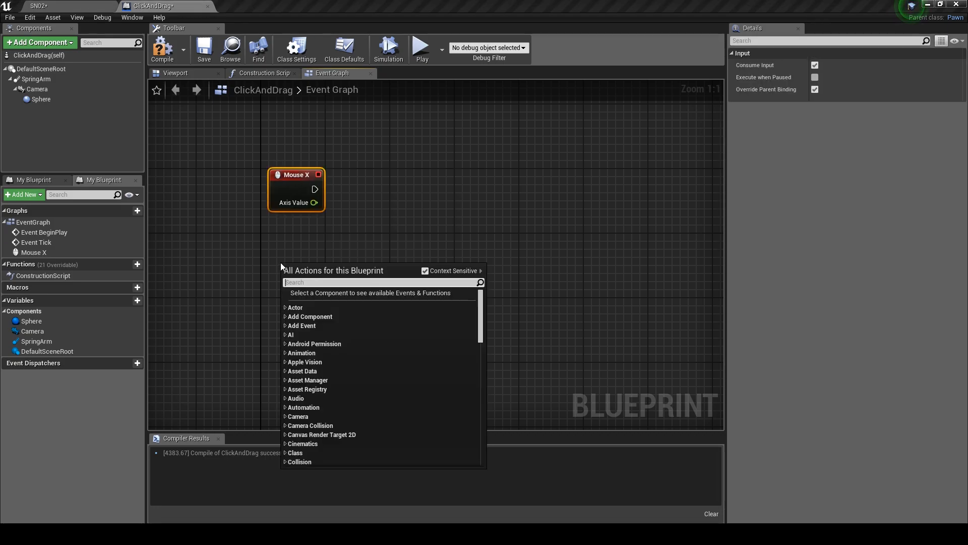
text(input mous)
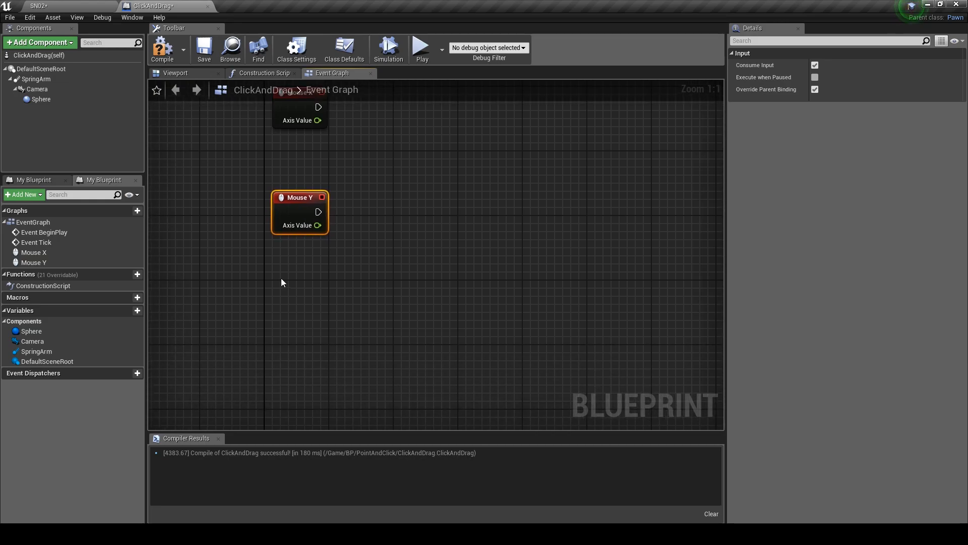
right_click(283, 282)
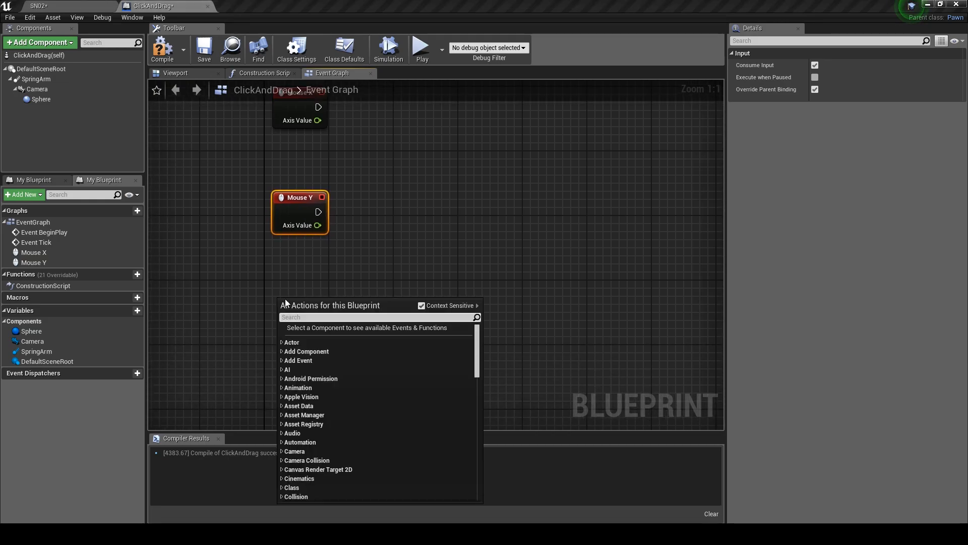
text(leftm)
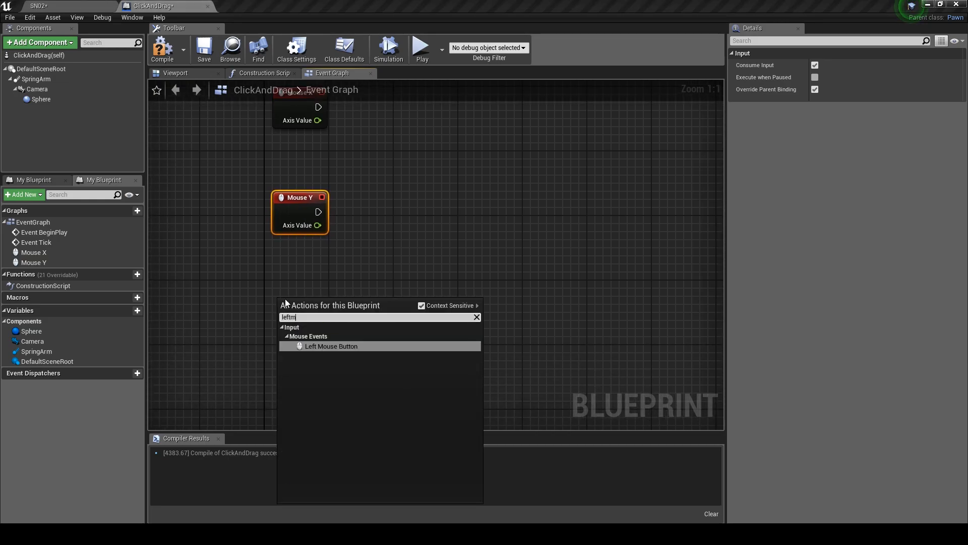
click(331, 346)
text(b)
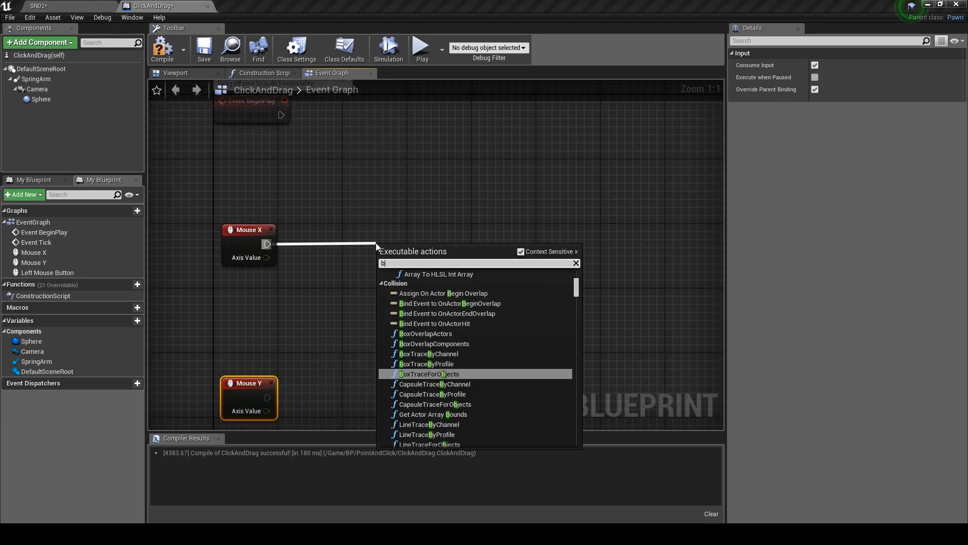
Route Mouse X through a Branch into an AddActorWorldRotation node
text(Branch)
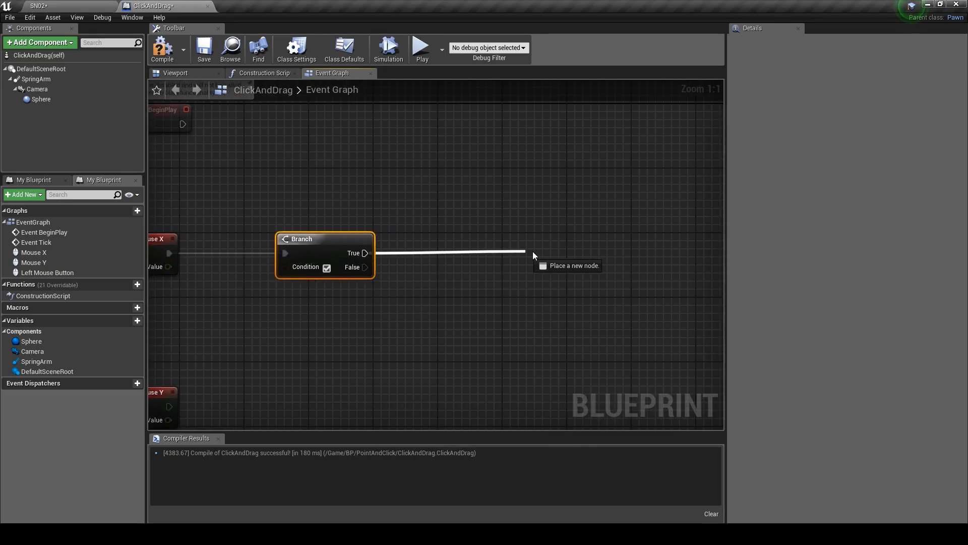
click(535, 255)
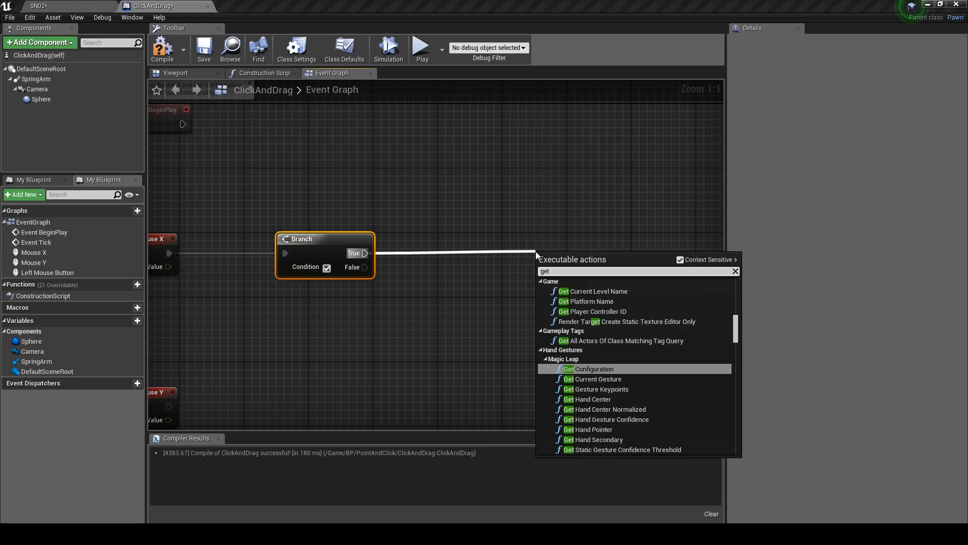
click(735, 271)
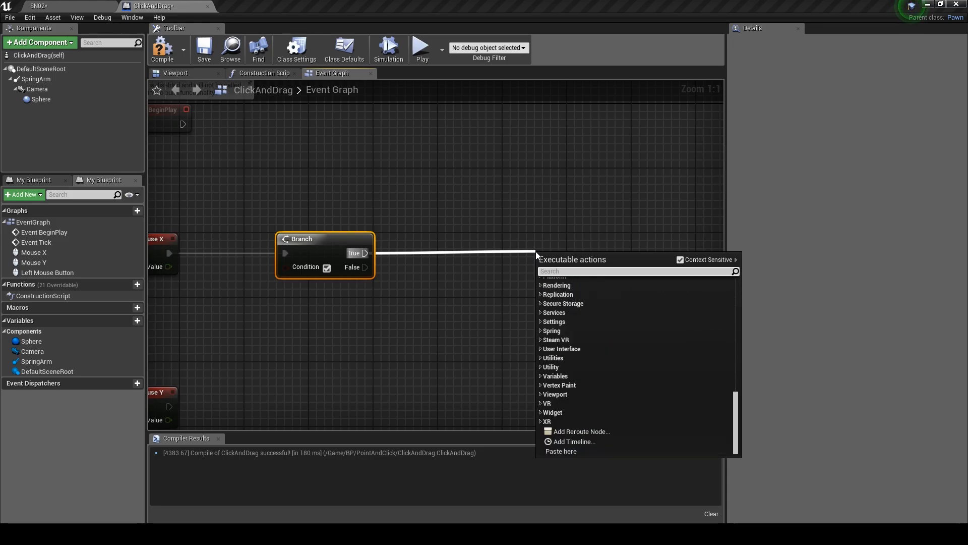
text(addactor)
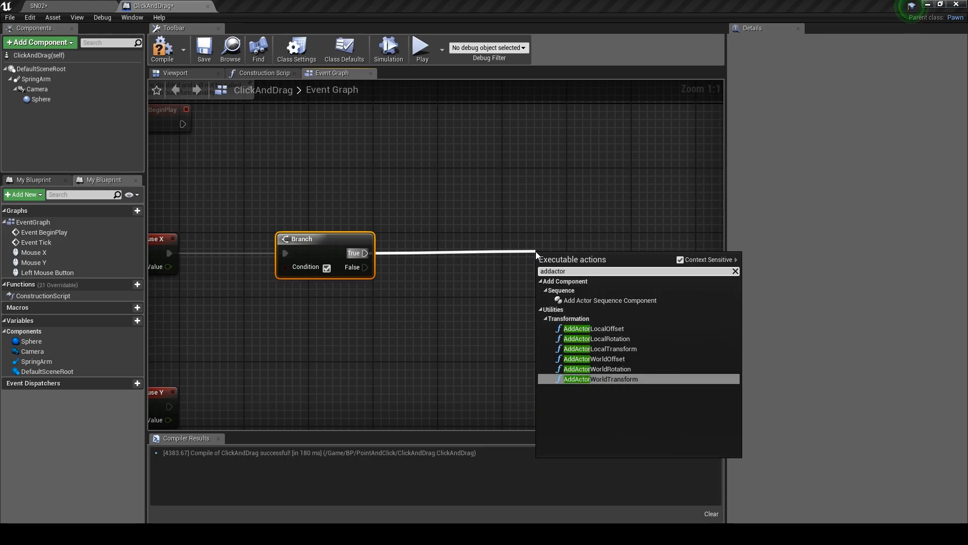
click(596, 369)
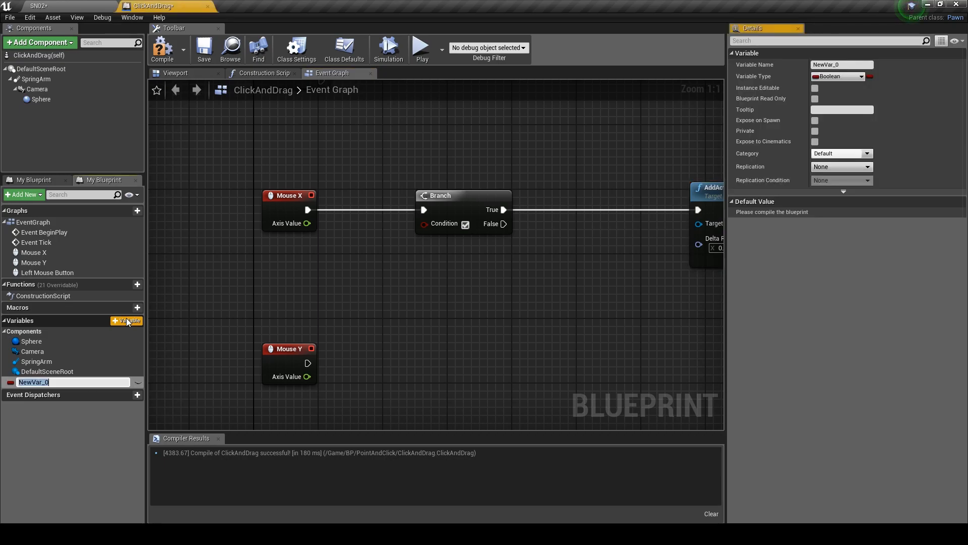
Create a Boolean variable Hold and a float variable Rotation Speed, then compile
text(Hold)
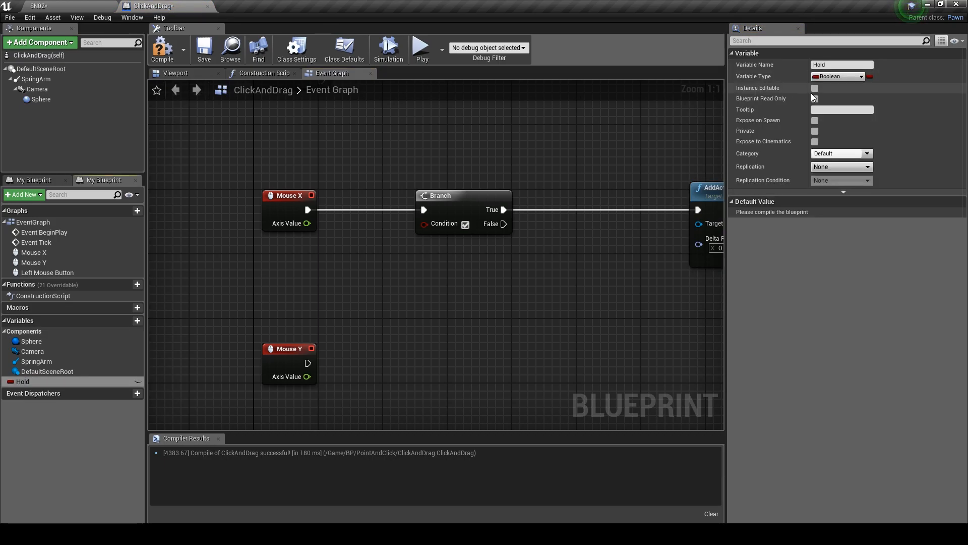
click(127, 321)
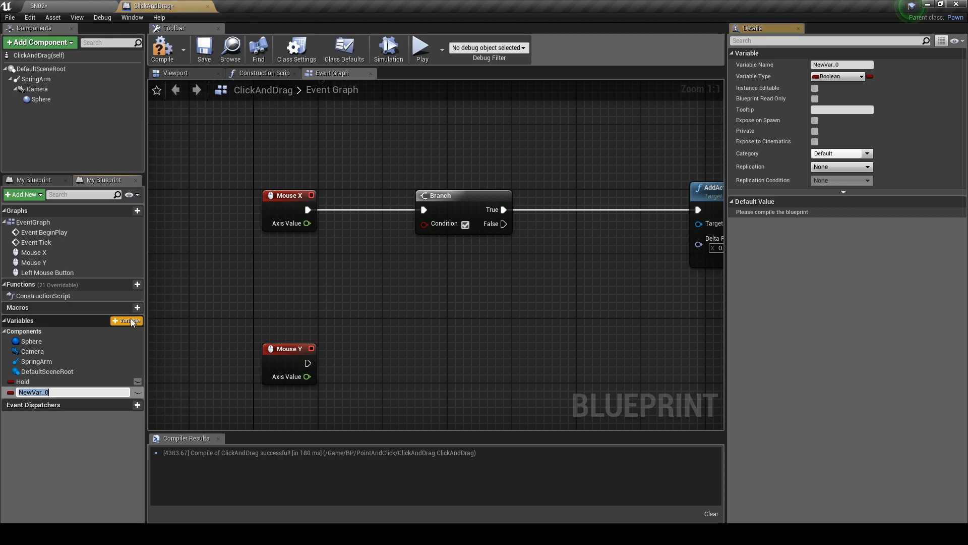
mouse_move(774, 133)
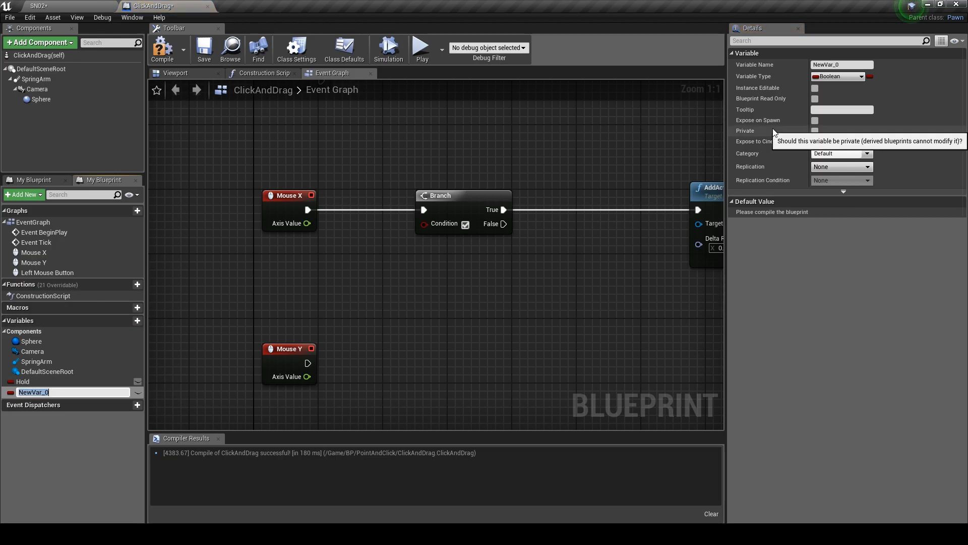
text(Rotation S)
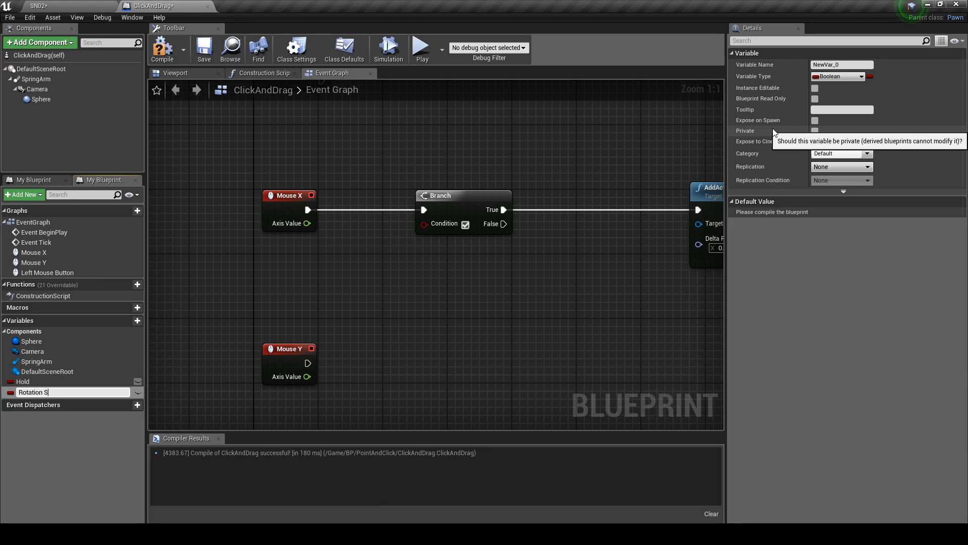
text(peed)
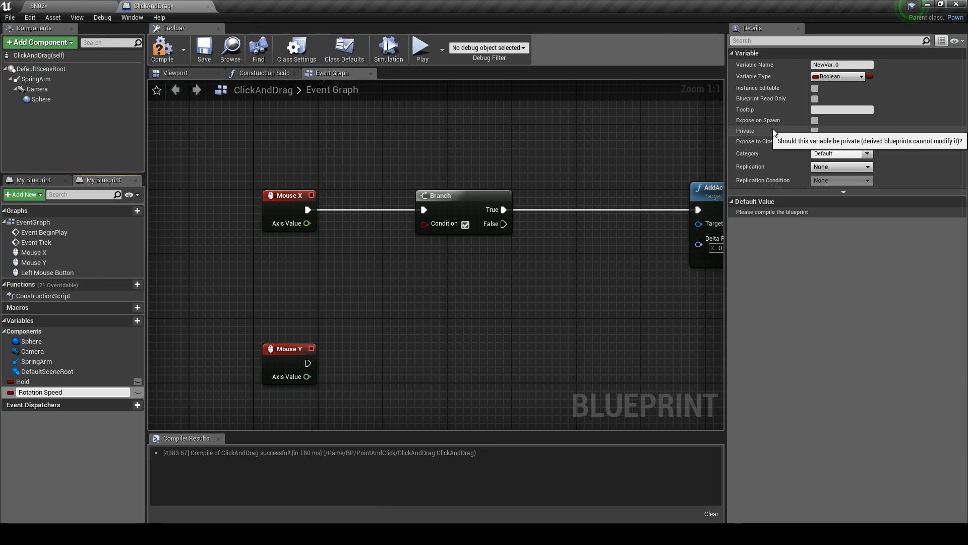
click(40, 391)
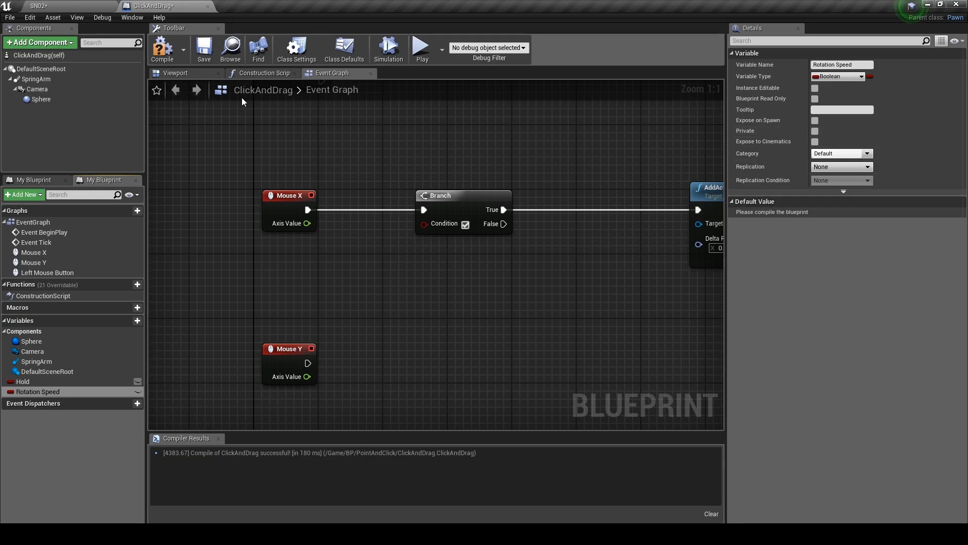
mouse_move(162, 49)
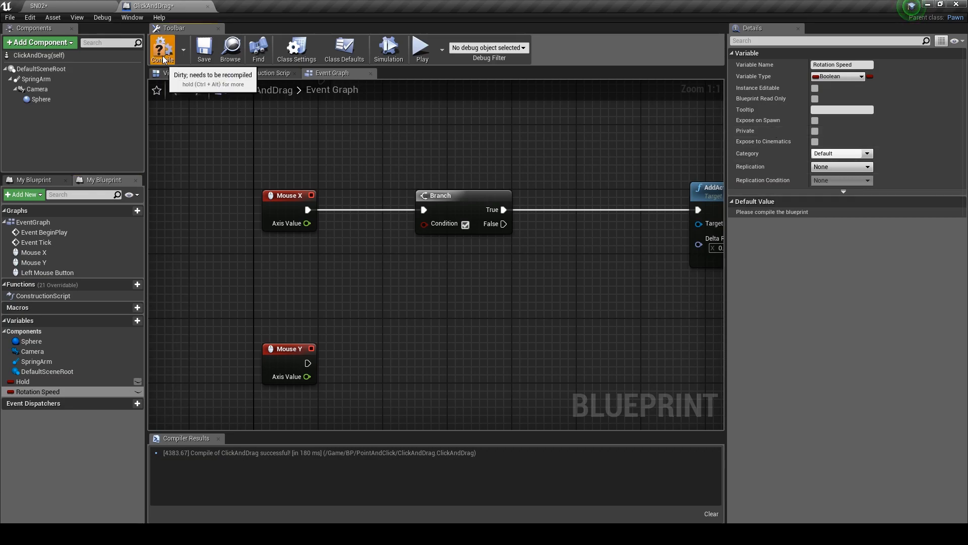
click(838, 75)
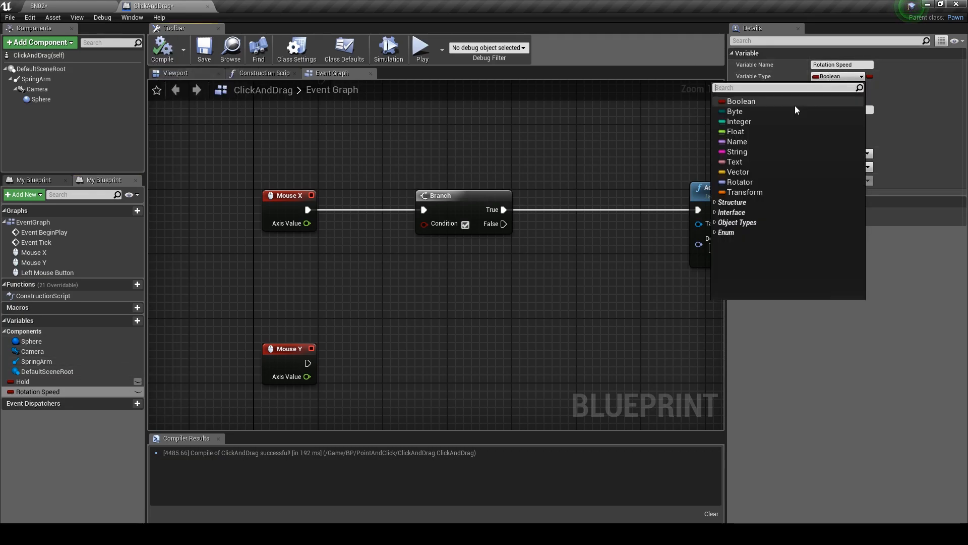
click(735, 131)
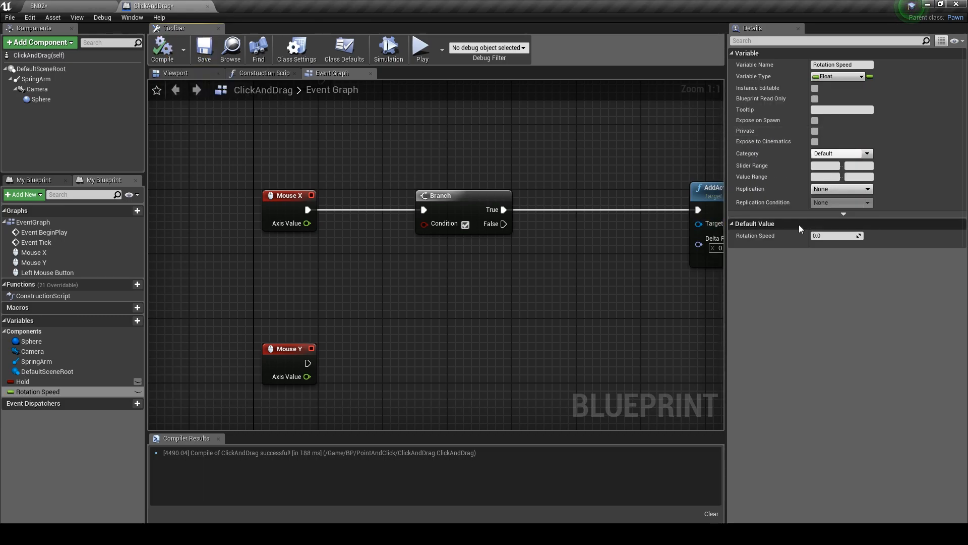
mouse_move(799, 203)
text(5)
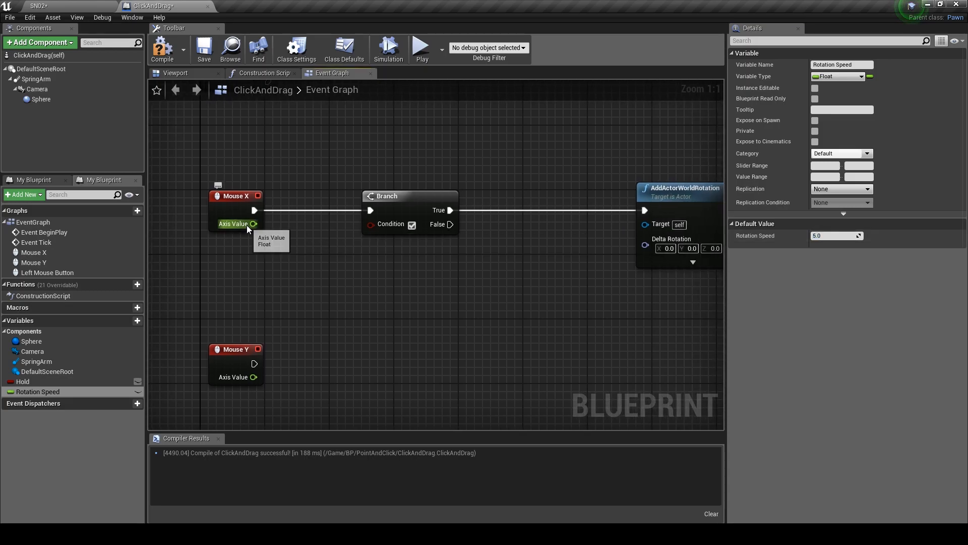
Multiply Mouse X and Y by Rotation Speed into Make Rotator yaw/pitch feeding the rotation nodes
drag(253, 223, 410, 274)
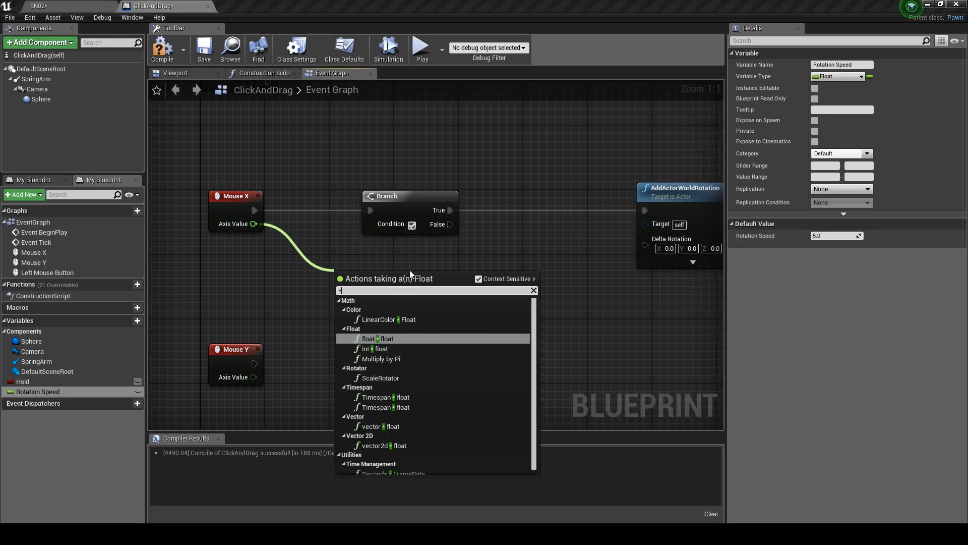
click(369, 339)
text(makero)
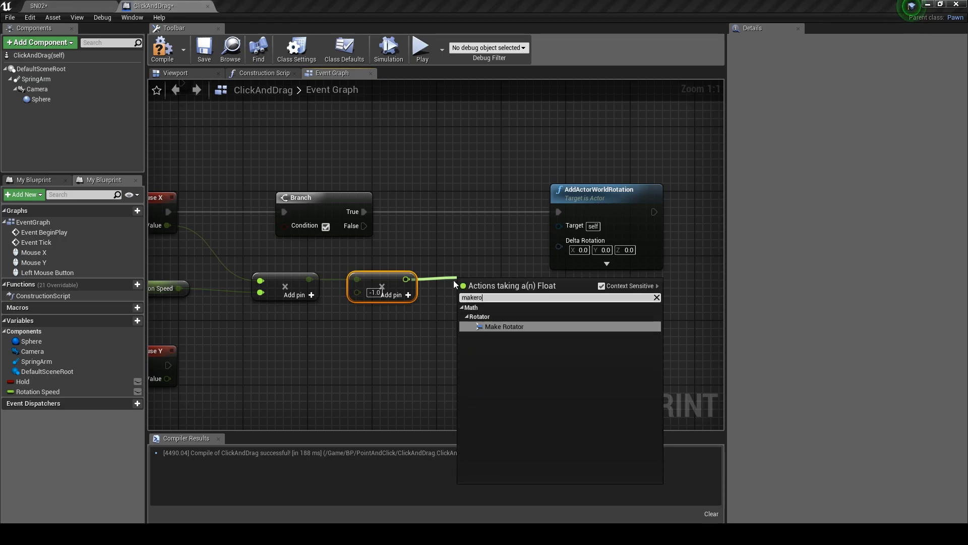
click(504, 326)
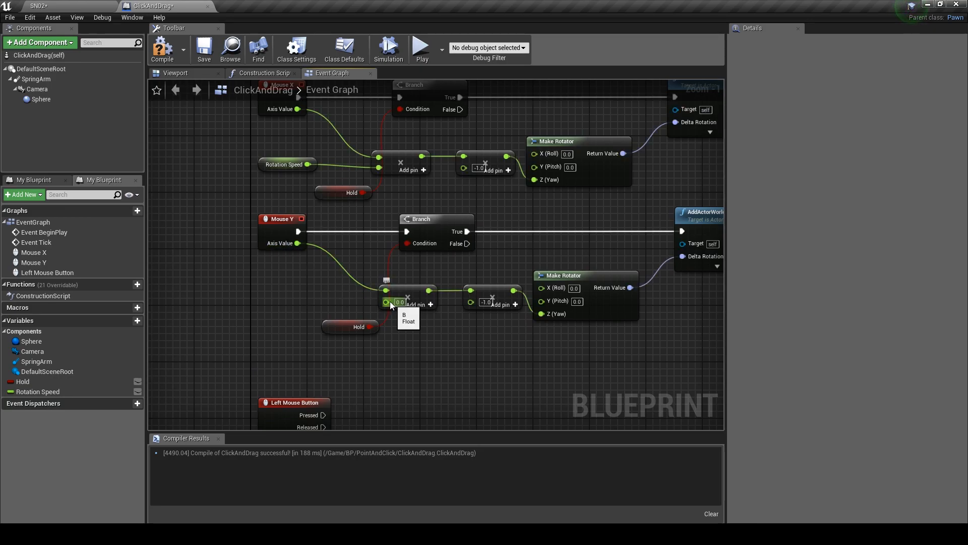
click(387, 303)
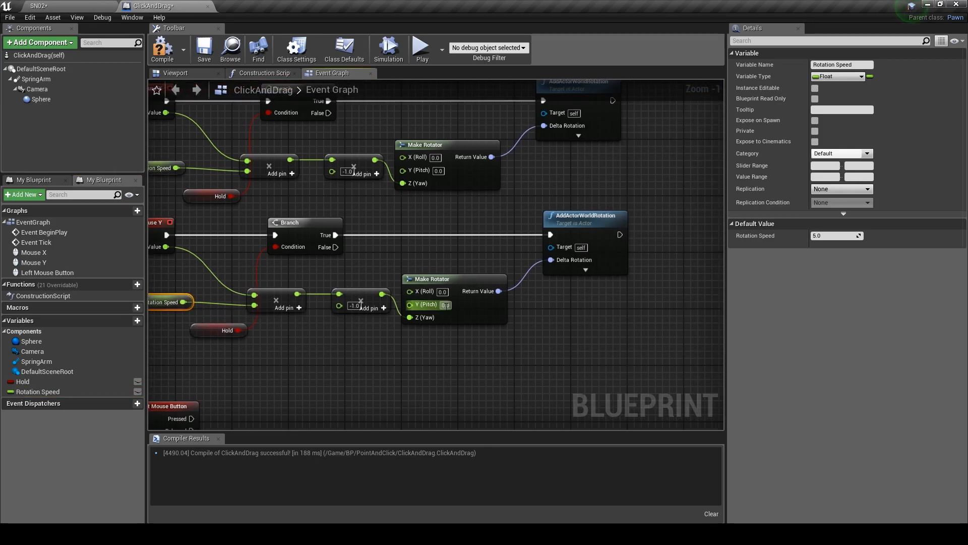
mouse_move(412, 317)
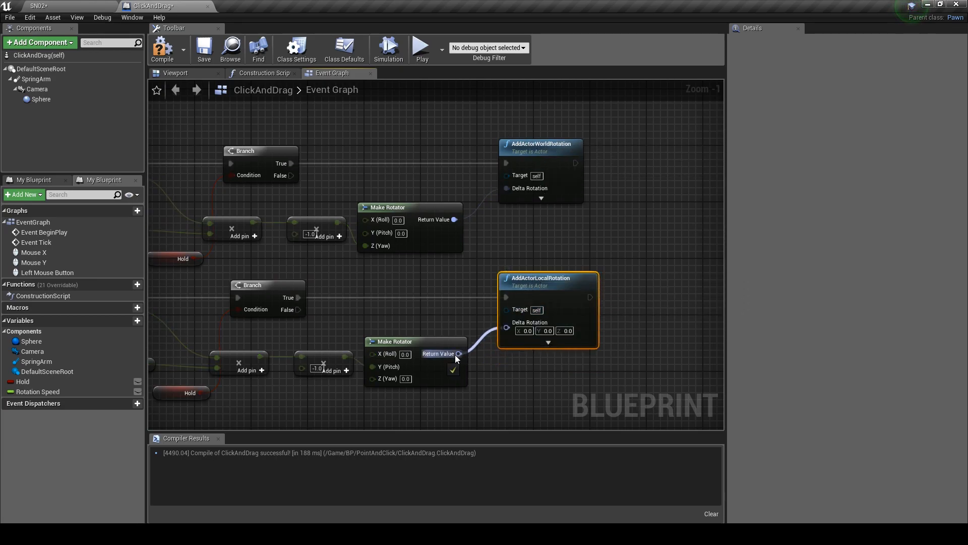
scroll(down, 3)
text(getp)
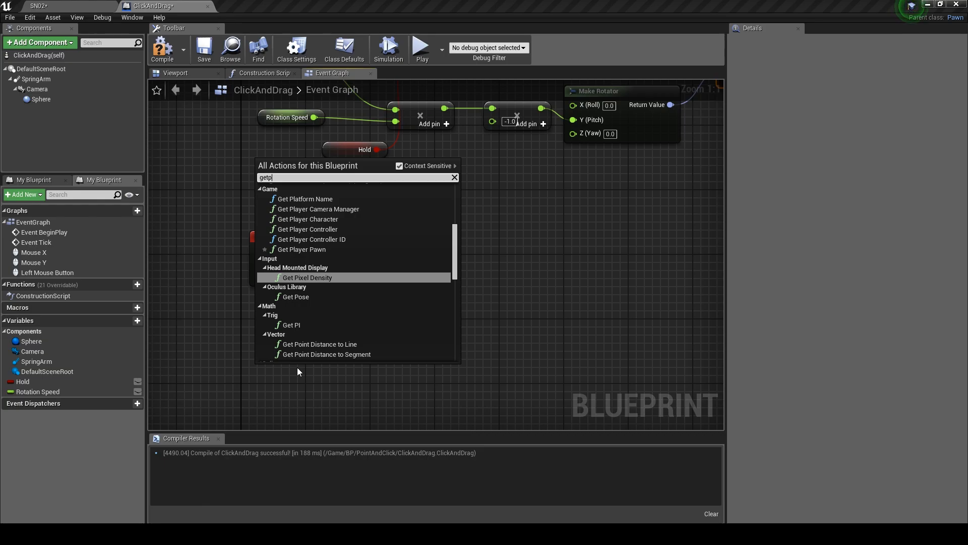
mouse_move(332, 230)
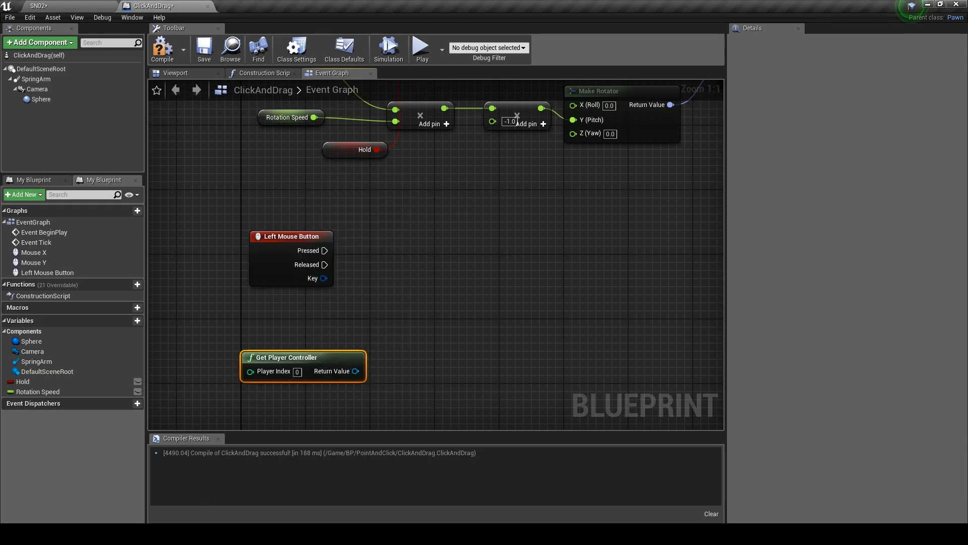
Set the cursor to Grab Hand Closed on press and Grab Hand on release via Get Player Controller
drag(355, 370, 347, 257)
text(setcur)
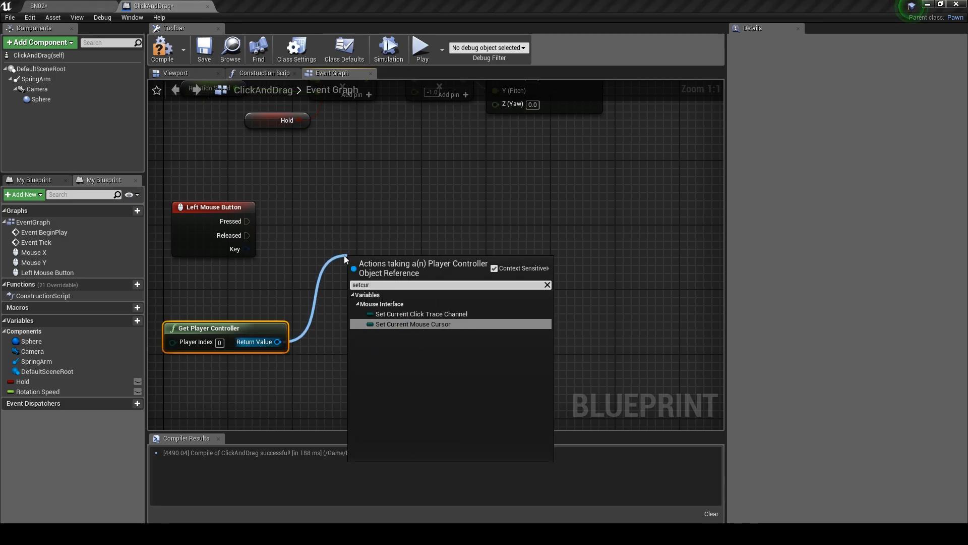
click(412, 324)
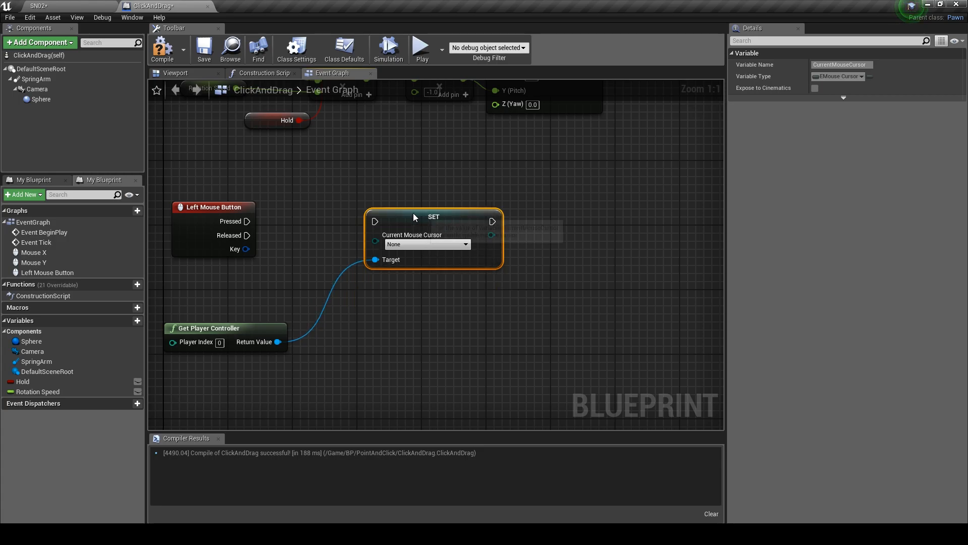
mouse_move(376, 221)
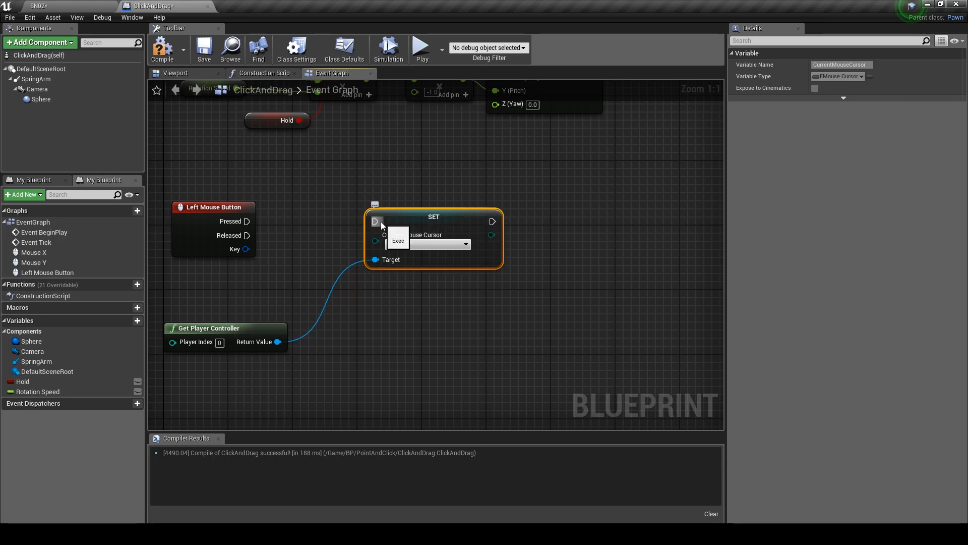
drag(246, 221, 376, 220)
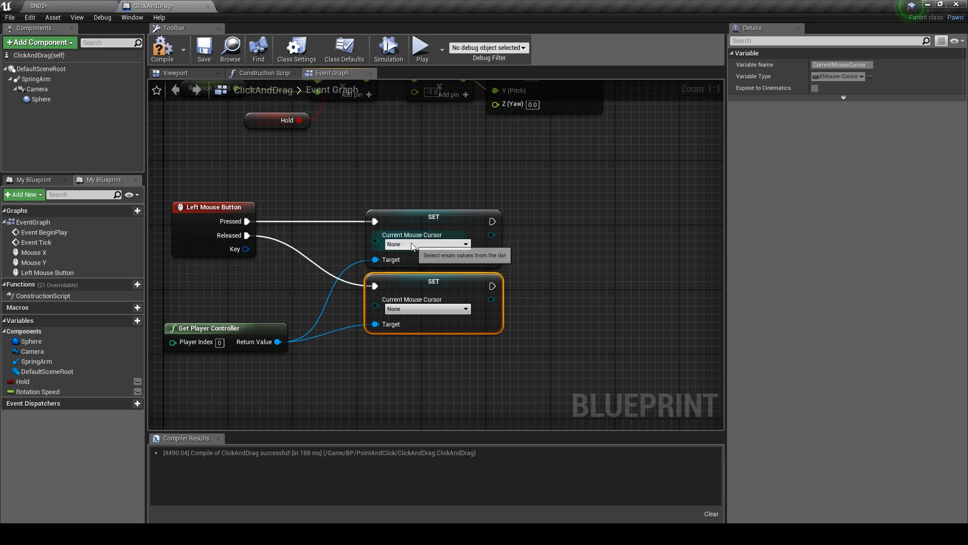
click(425, 244)
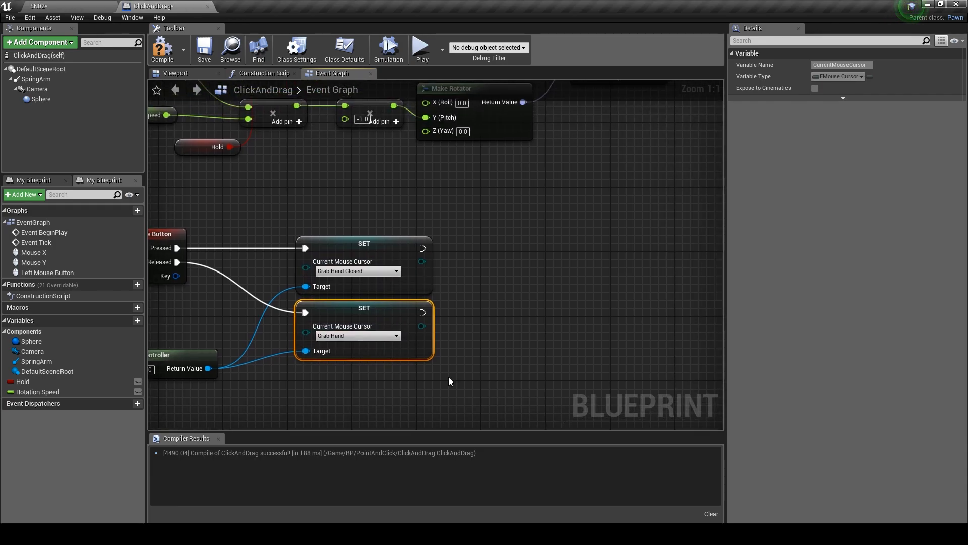
drag(421, 311, 511, 311)
text(del)
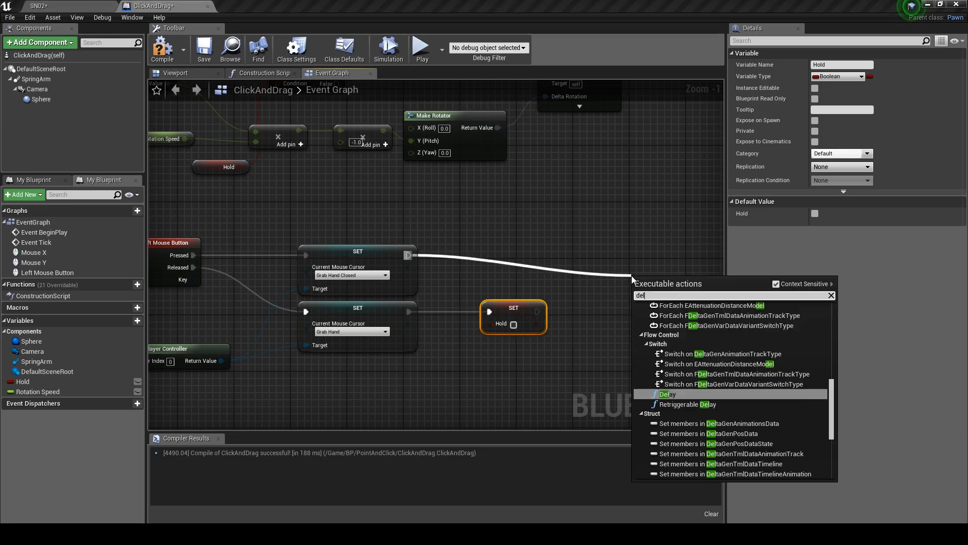
After press, add a 0.15 s Delay into a Branch conditioned on Is Input Key Down
click(667, 393)
text(0.15)
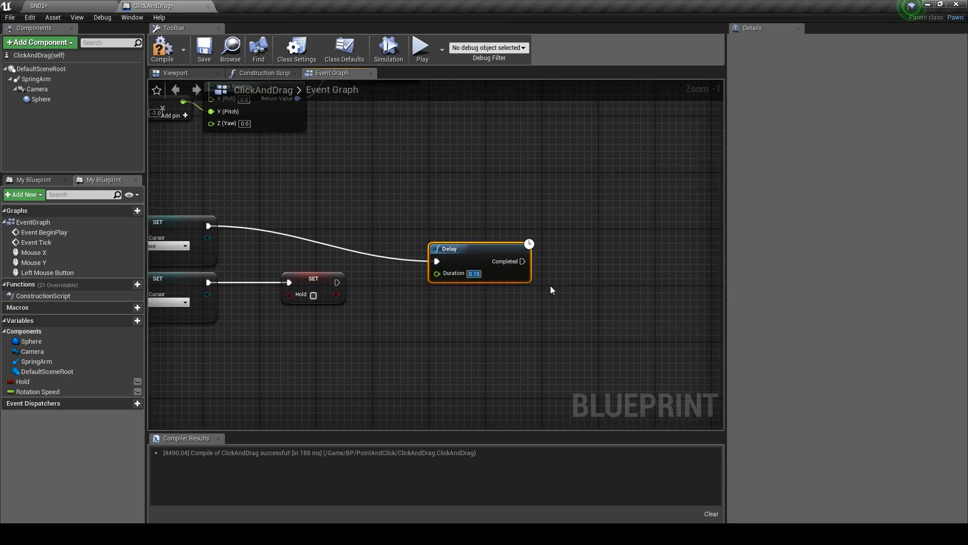
drag(530, 261, 588, 279)
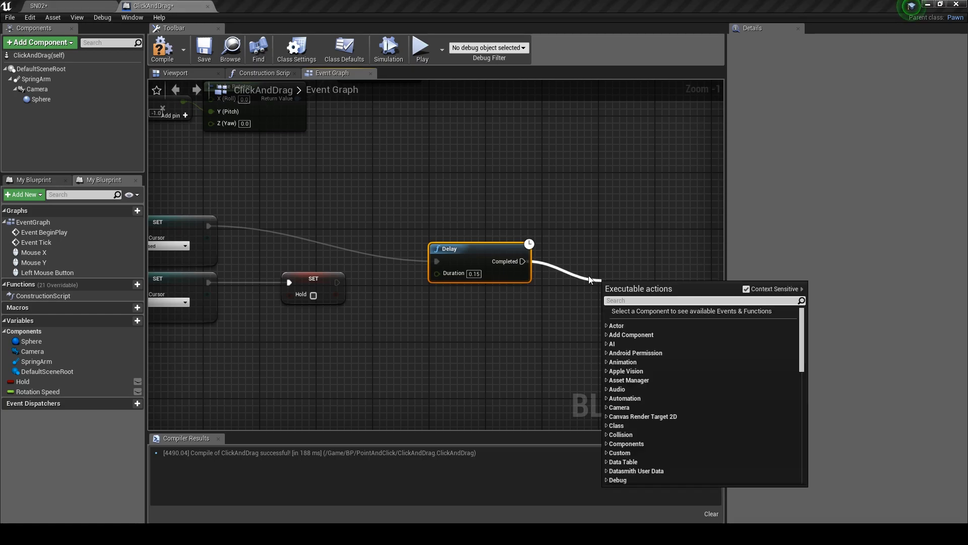
text(br)
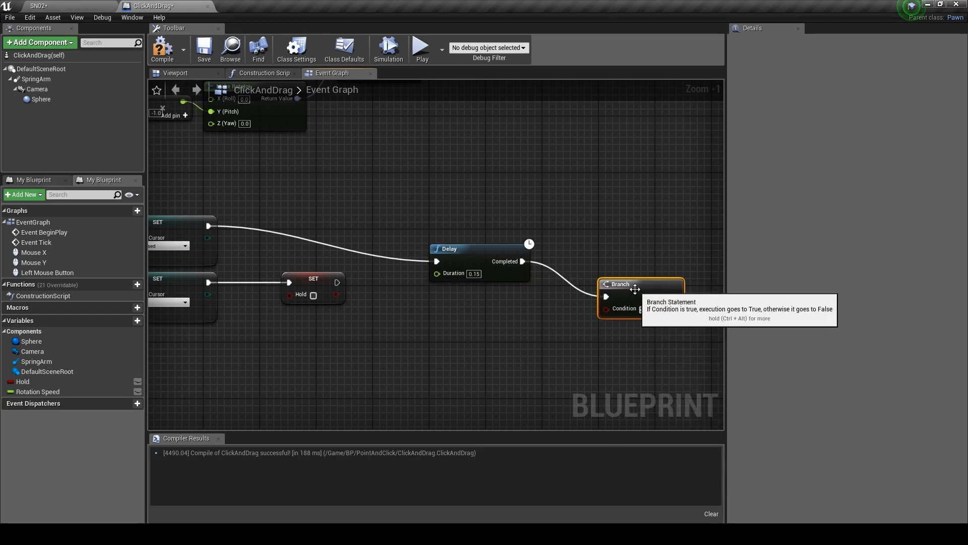
scroll(down, 3)
text(isinput)
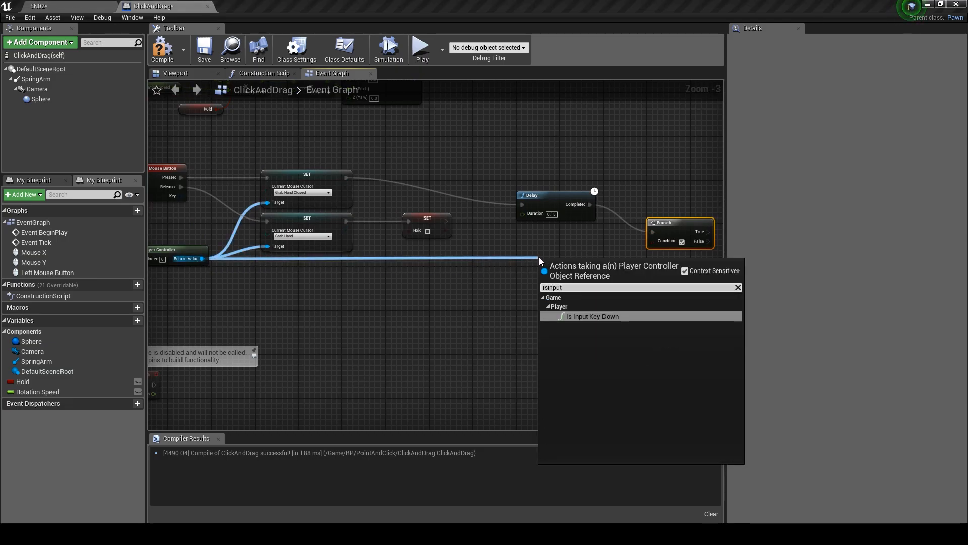
click(592, 315)
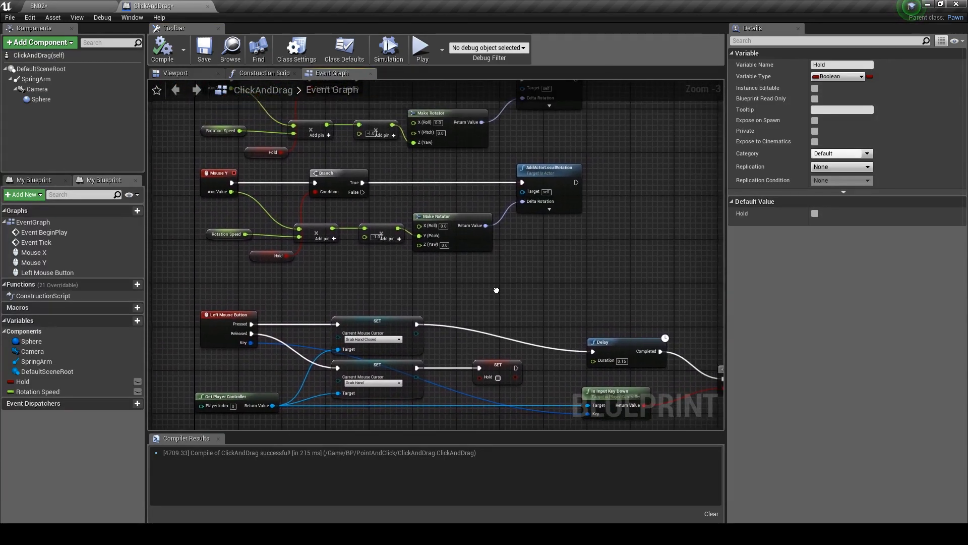
Wrap the nodes in a Camera Rotation comment, recompile, and return to the level editor
scroll(down, 3)
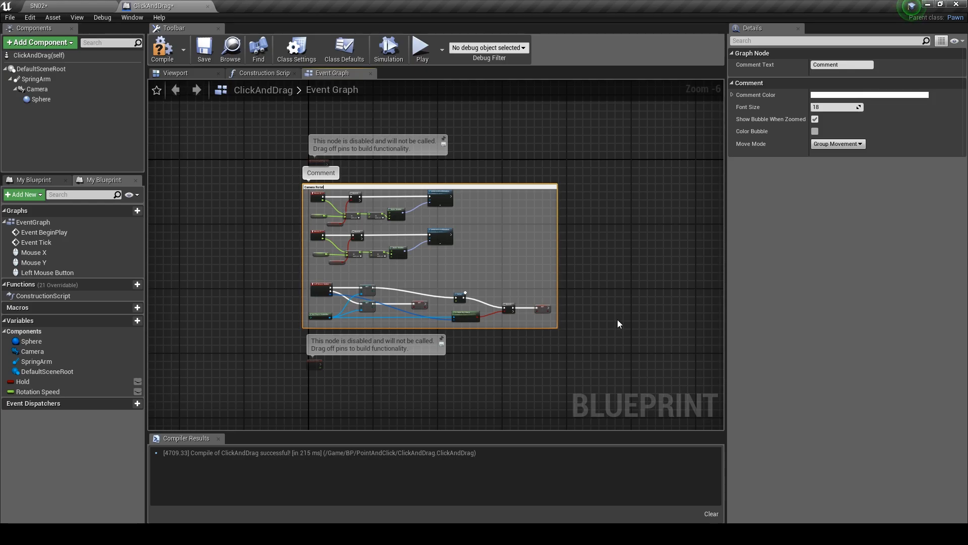
text(Camera Rotation)
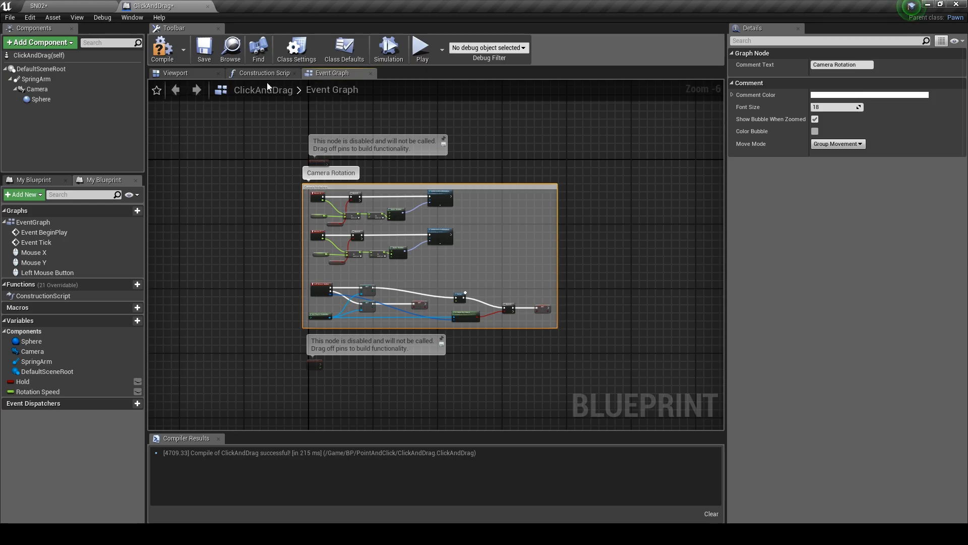
click(161, 48)
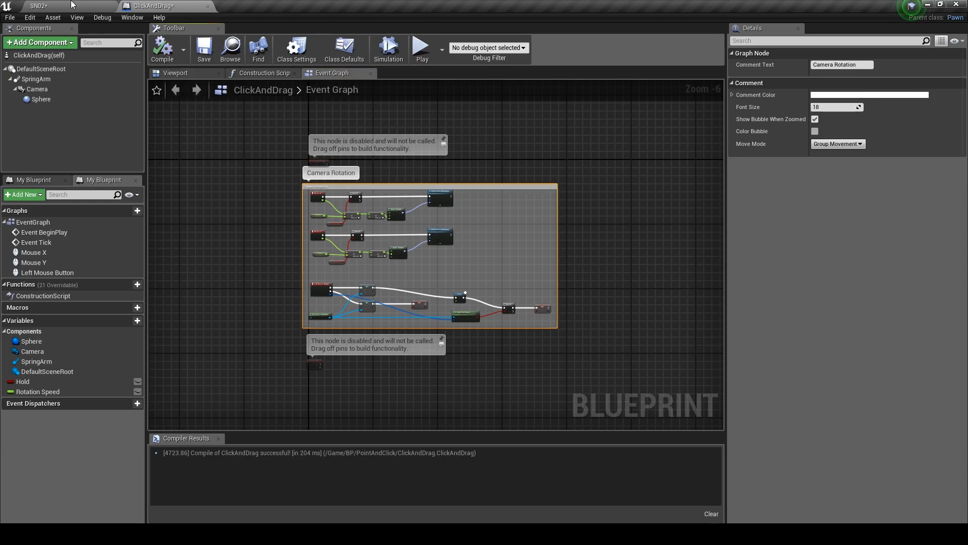
click(38, 6)
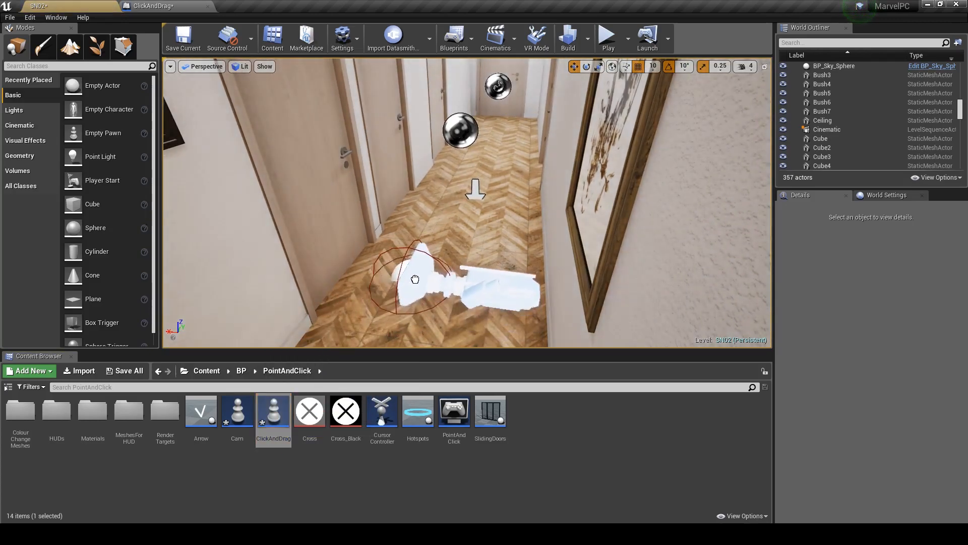
Place ClickAndDrag in the hallway, set Auto Possess Player to Player 0, and playtest the camera drag
drag(273, 410, 432, 271)
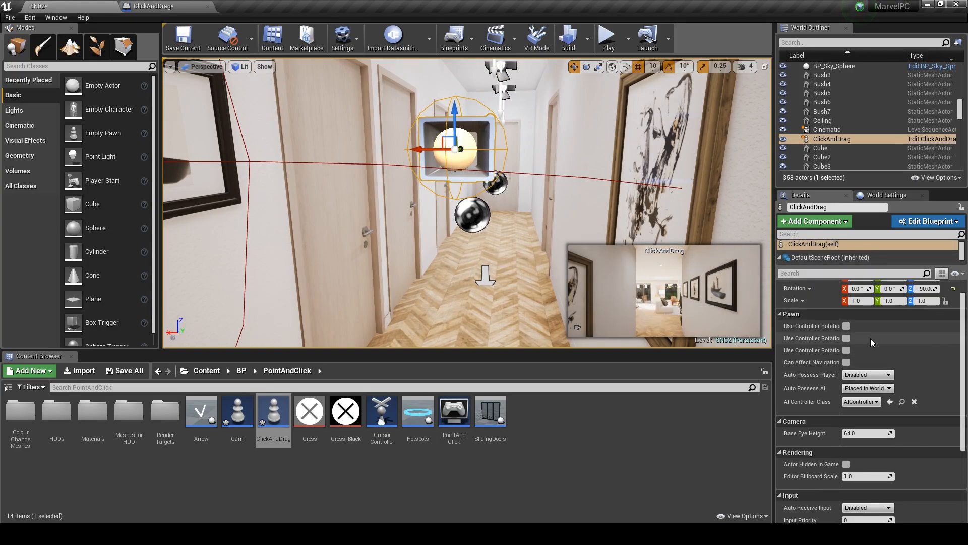
click(868, 374)
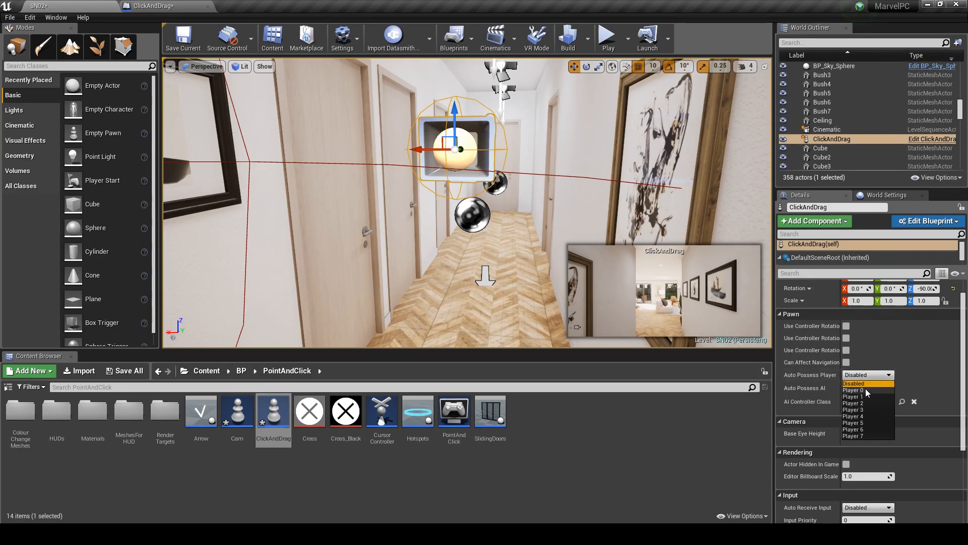
click(854, 389)
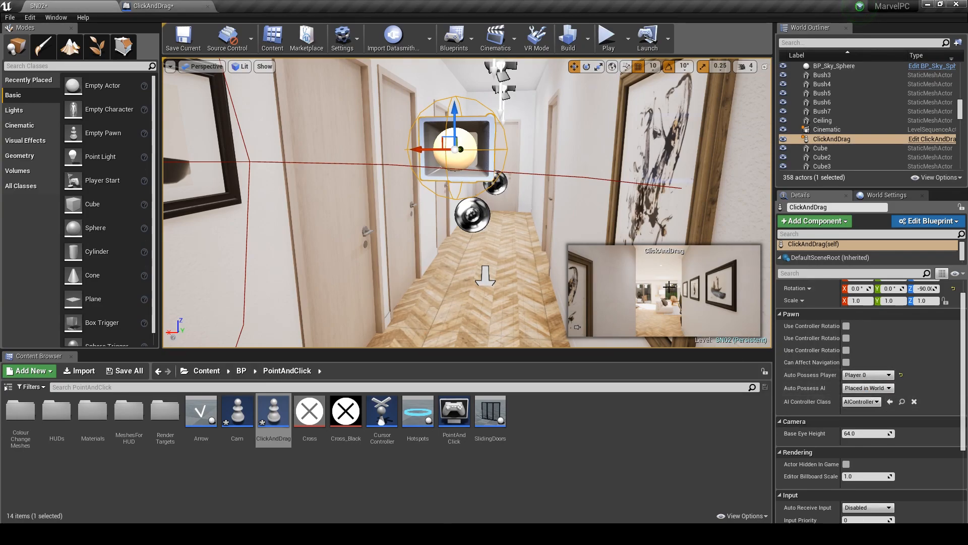
click(606, 34)
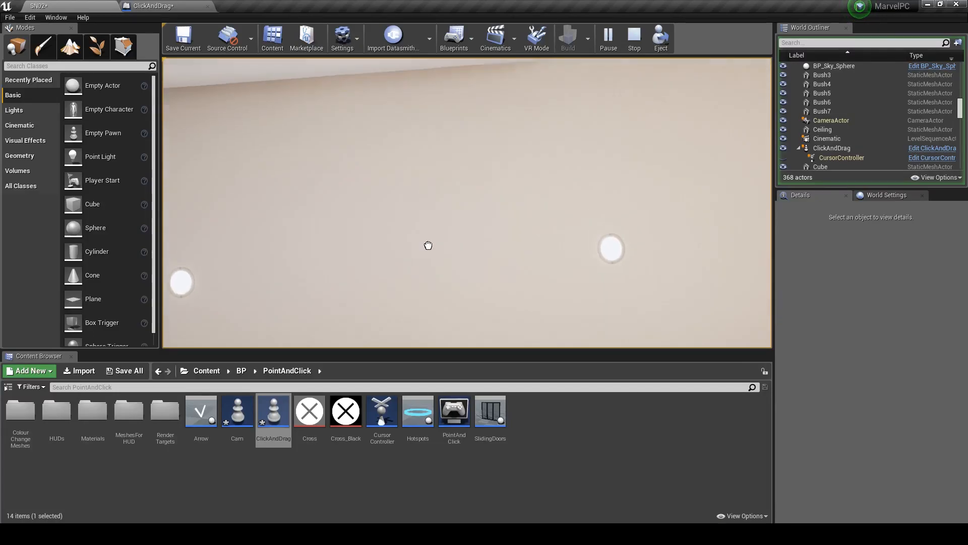
drag(427, 245, 413, 286)
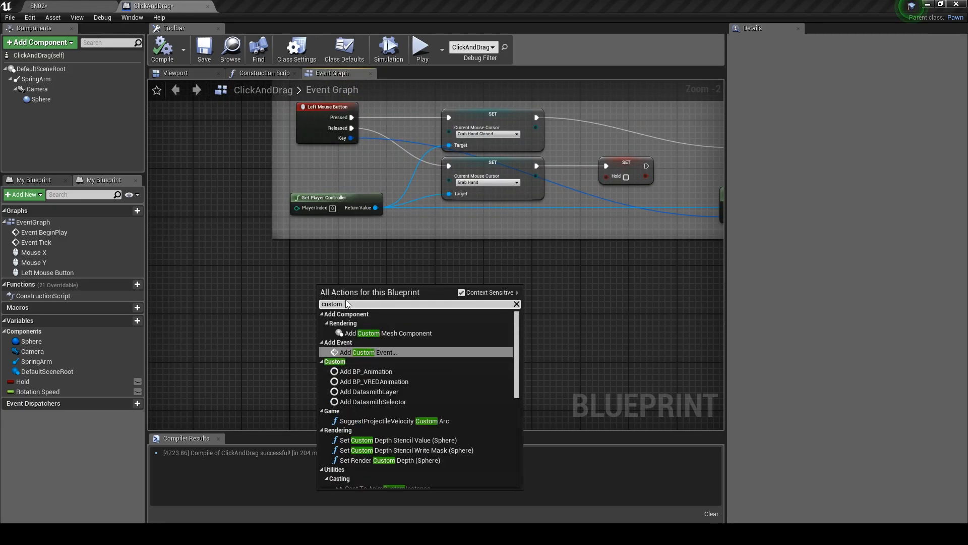
Add a custom event named CameraLimit to the event graph
click(368, 352)
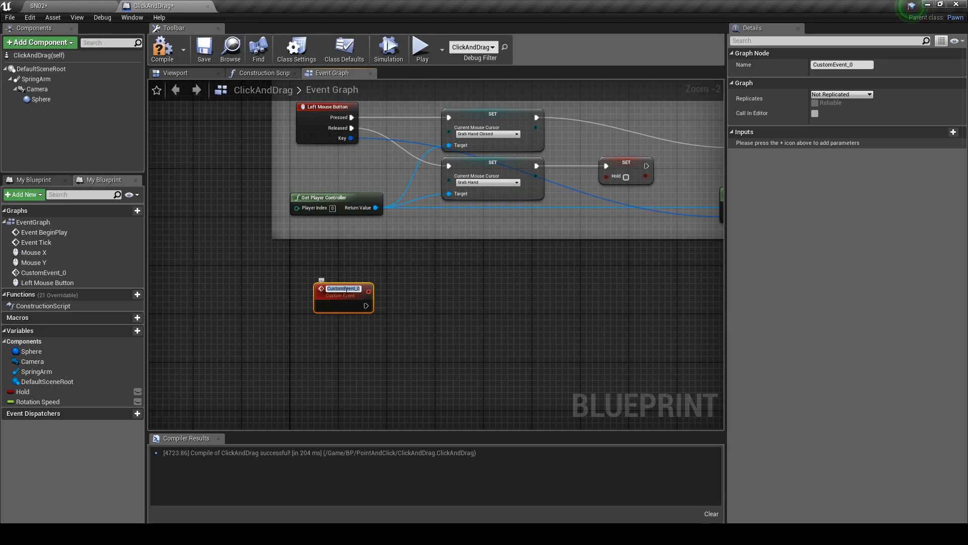
text(Camera)
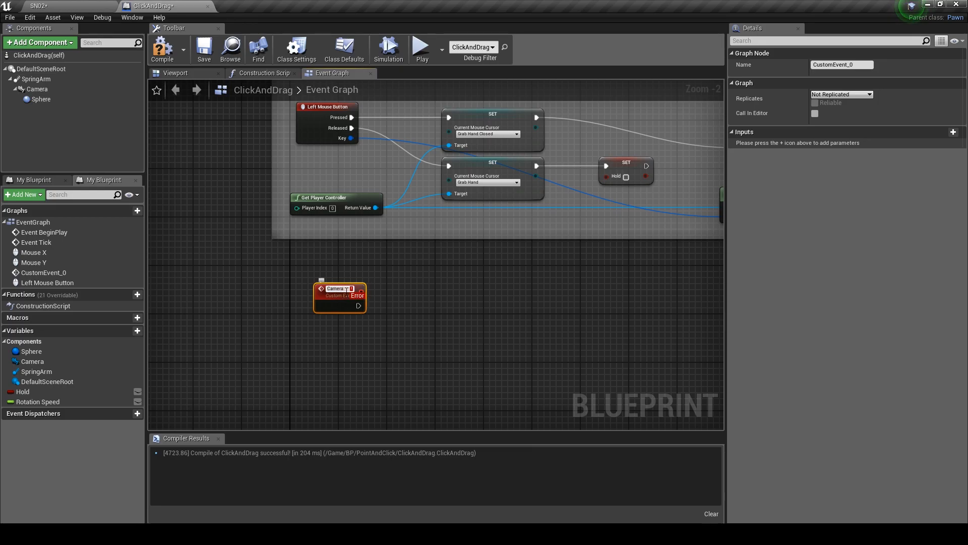
text(CameraLimit)
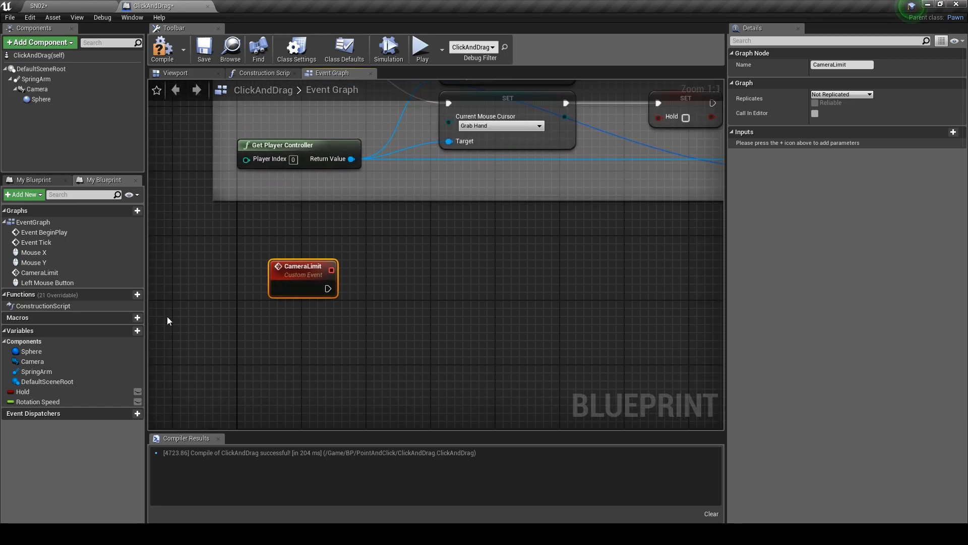
mouse_move(138, 331)
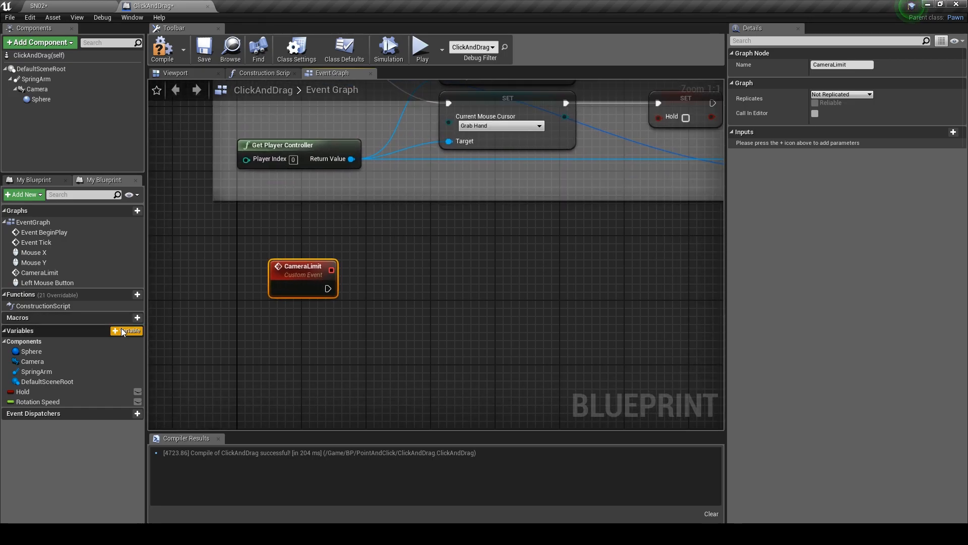
Create float variables Y Limit Min and Y Limit Max
click(118, 330)
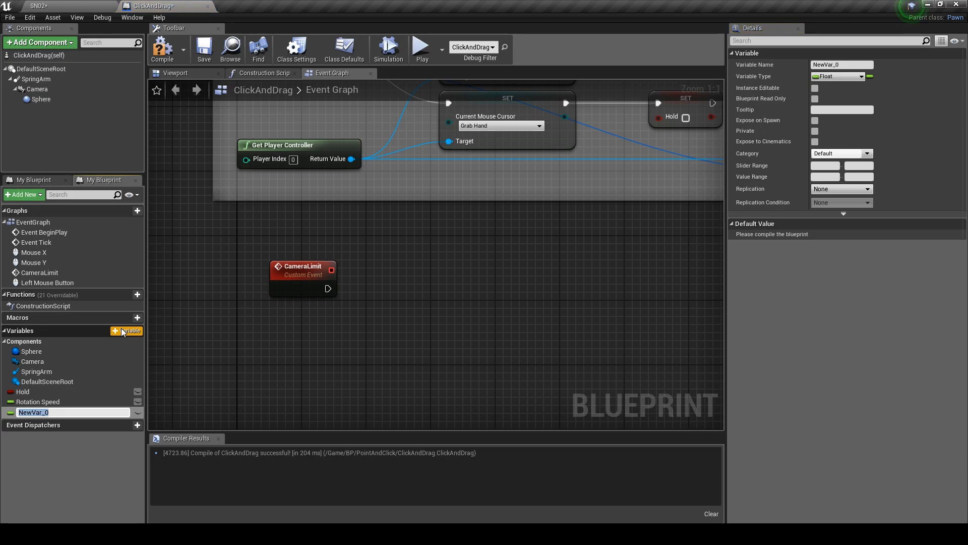
text(Y)
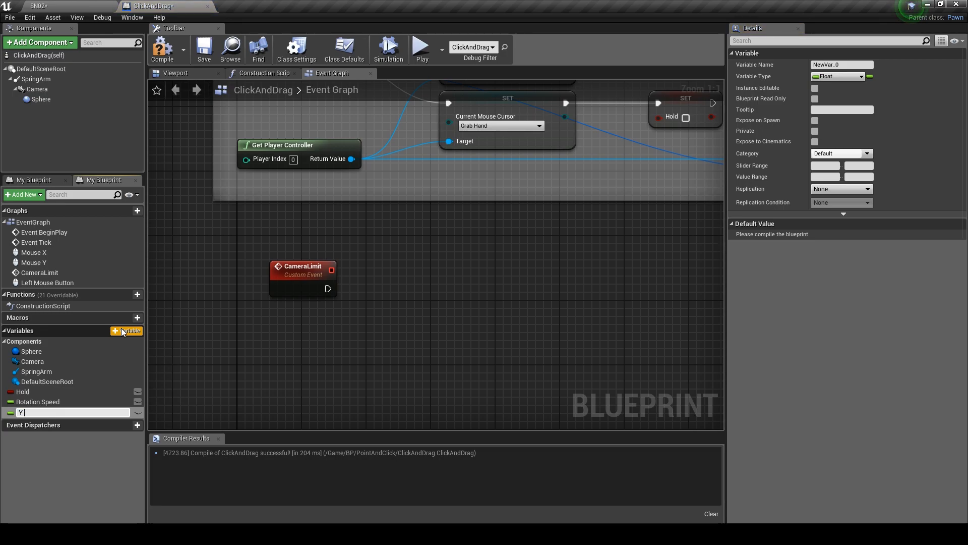
text(Limit Min)
text(Y Limit M)
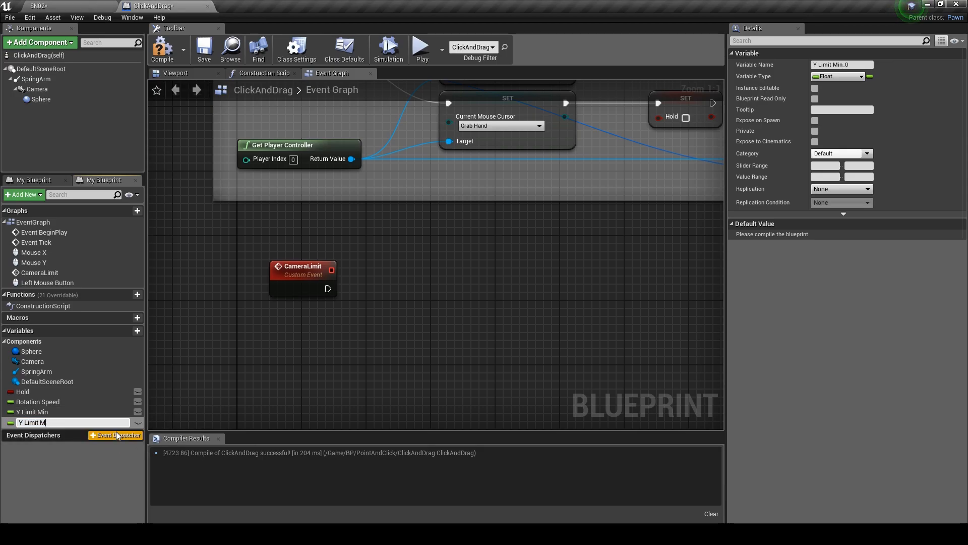
text(ax)
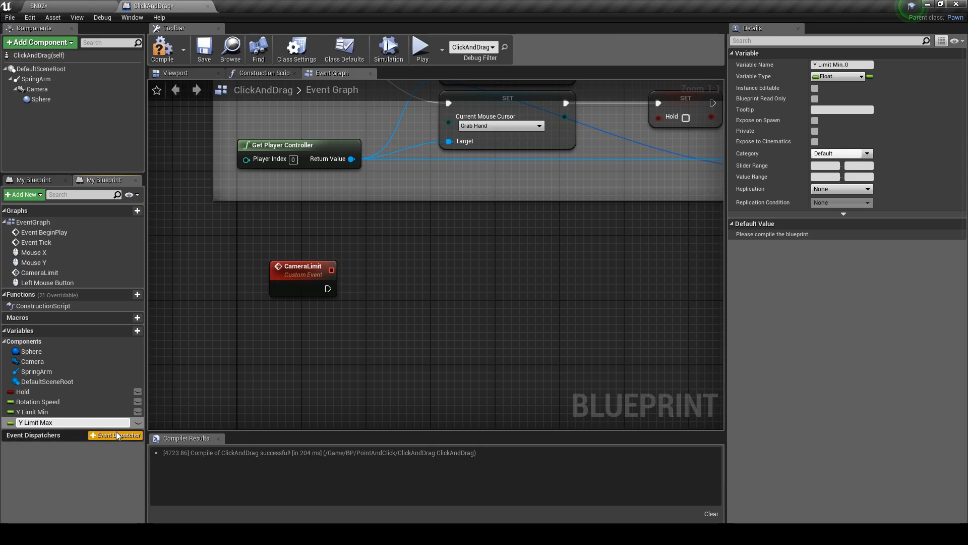
Create the Rotation Y Limit variable
click(35, 421)
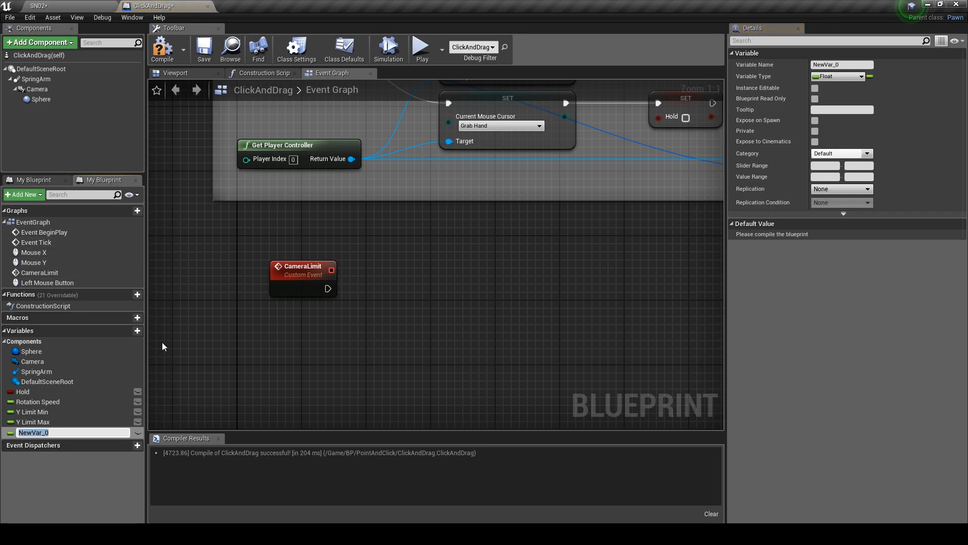
mouse_move(172, 348)
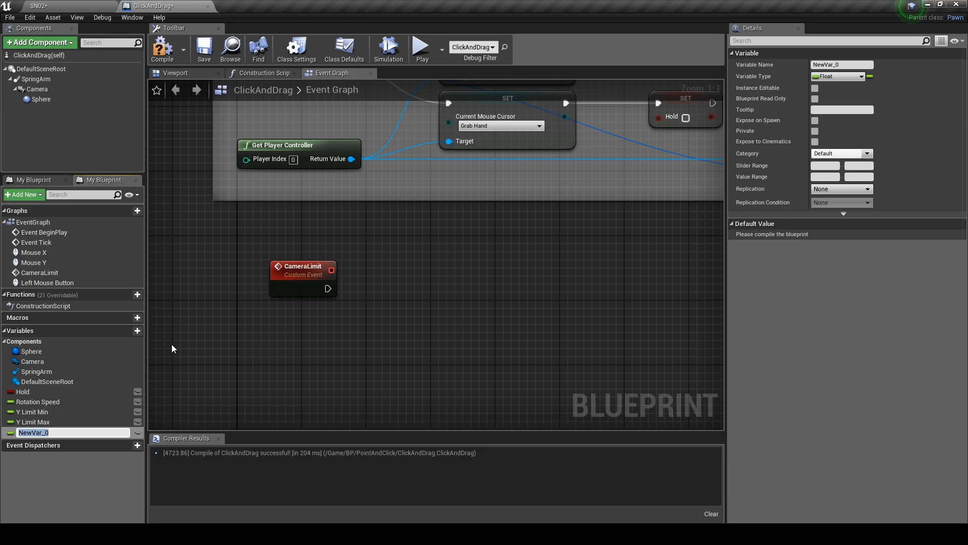
text(Ro)
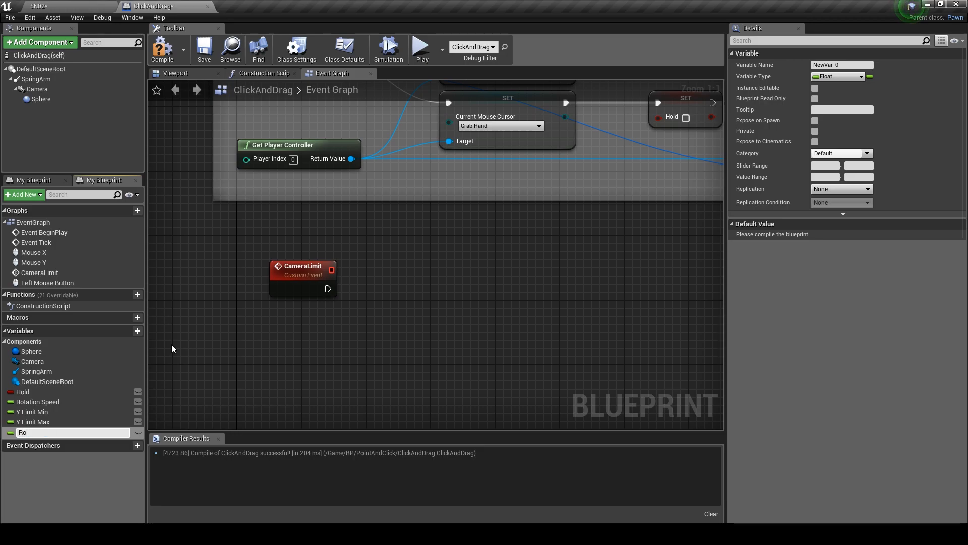
text(Rotation Y Limit)
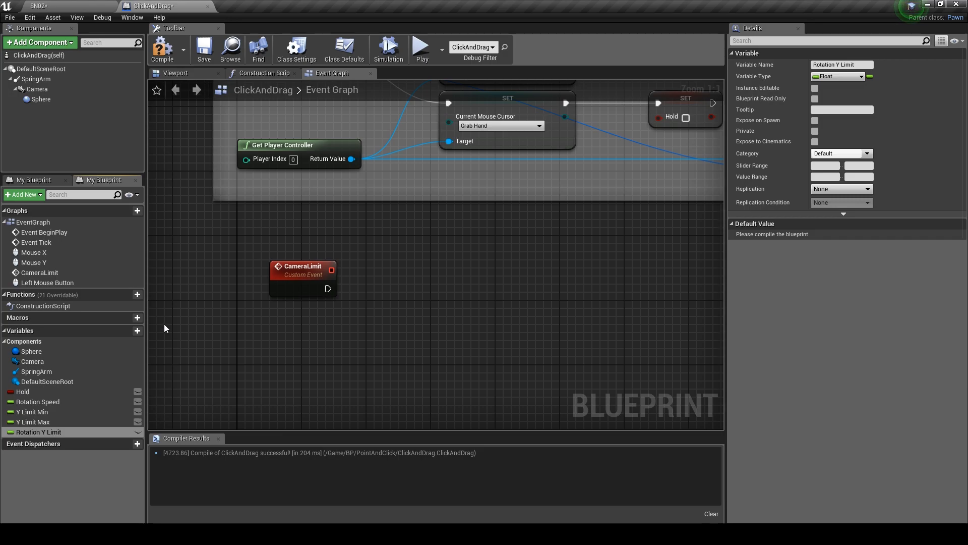
click(837, 76)
text(branc)
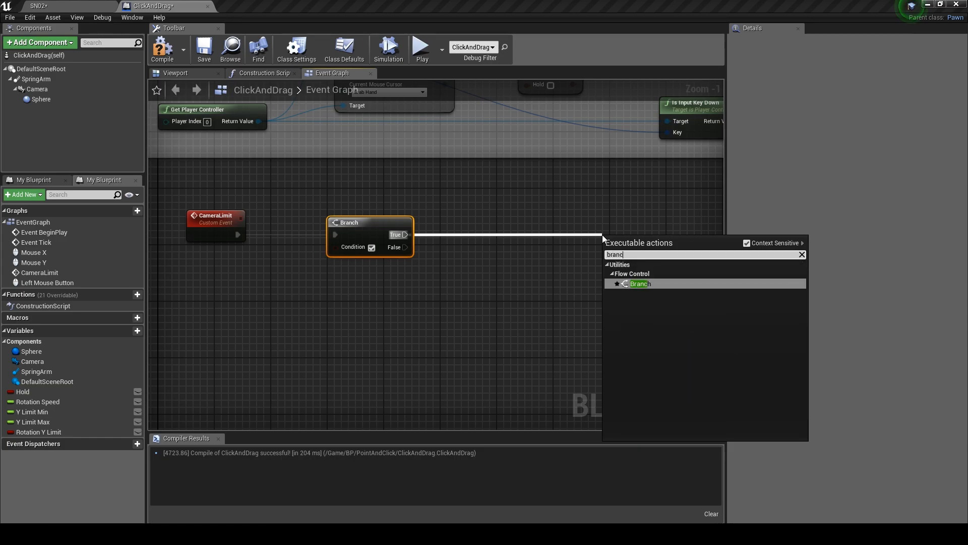
Chain two Branch nodes after CameraLimit, gate the first on Rotation Y Limit, and compile
click(641, 284)
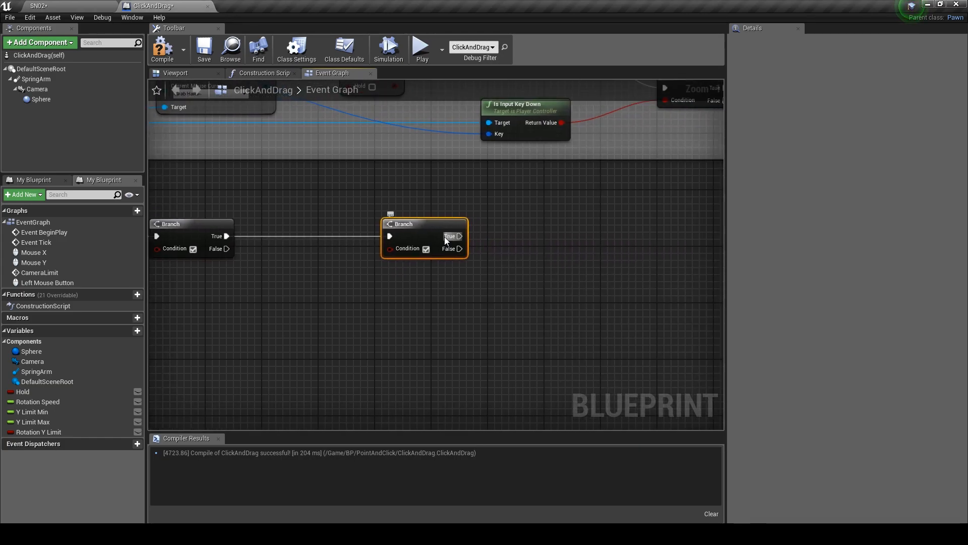
drag(460, 235, 653, 239)
text(setactor)
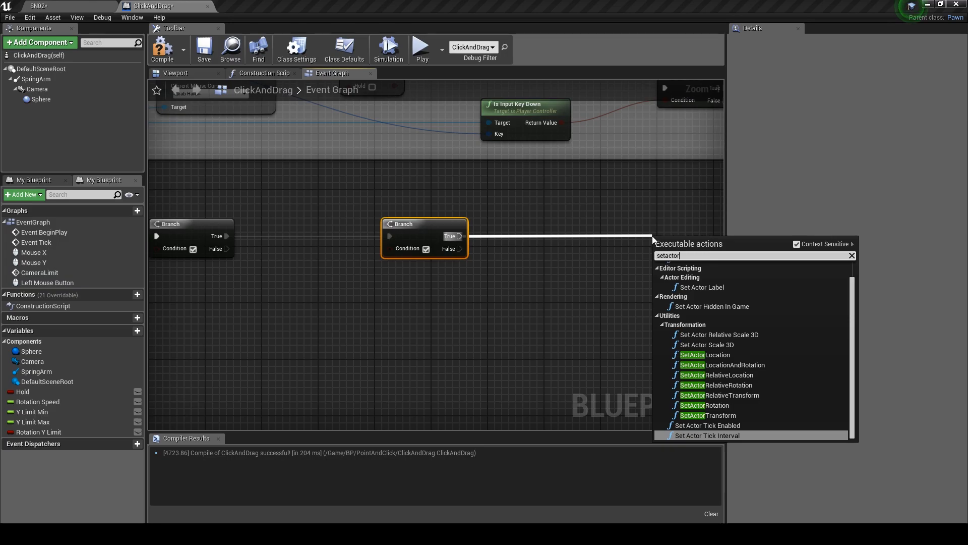
mouse_move(716, 385)
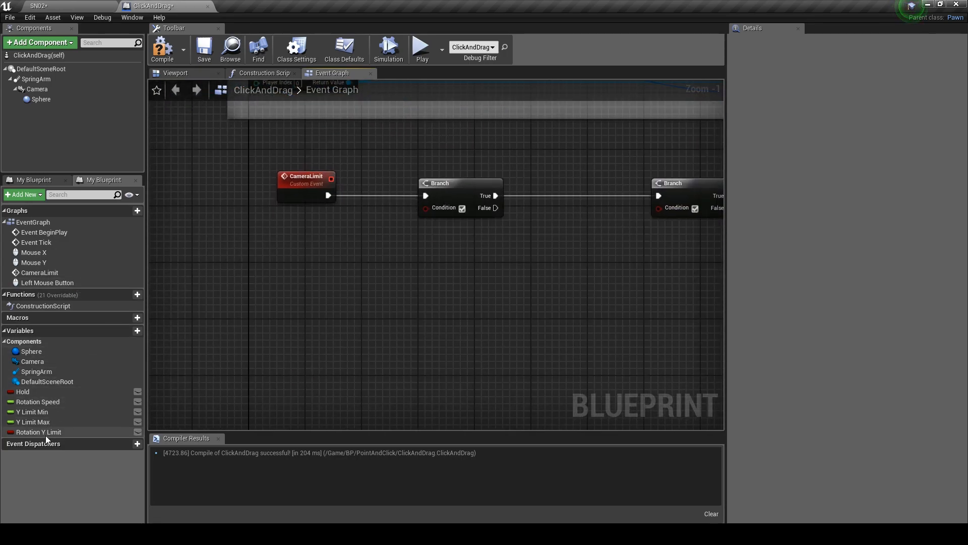
click(39, 432)
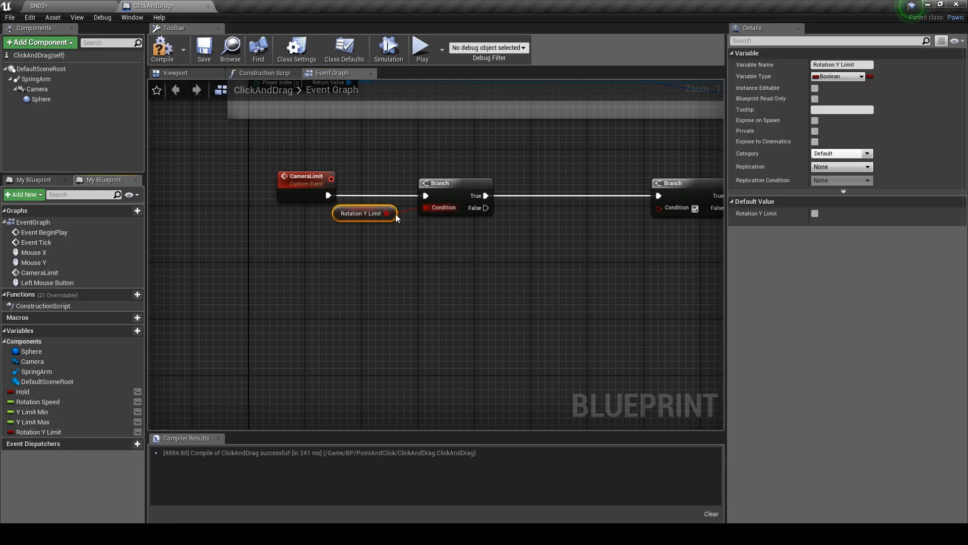
drag(361, 213, 371, 241)
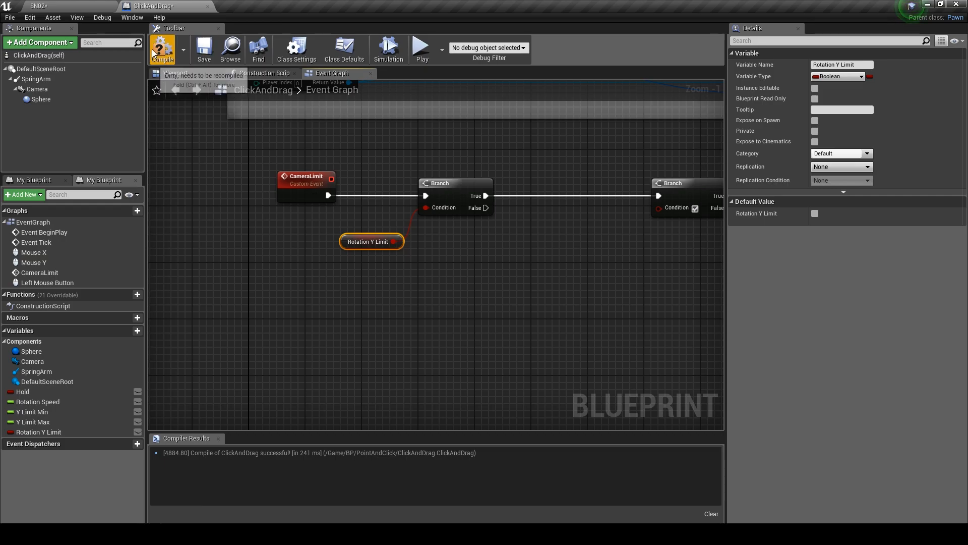
click(161, 49)
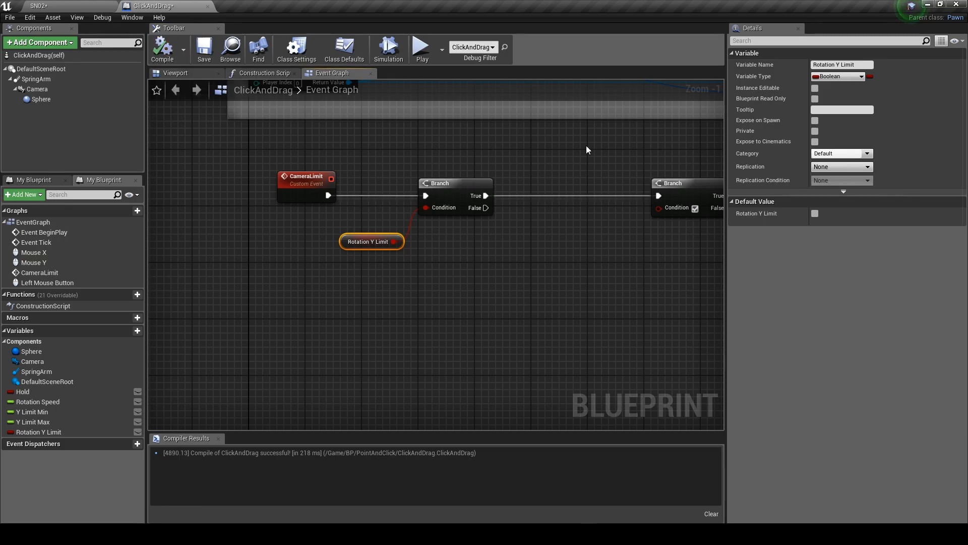
mouse_move(375, 265)
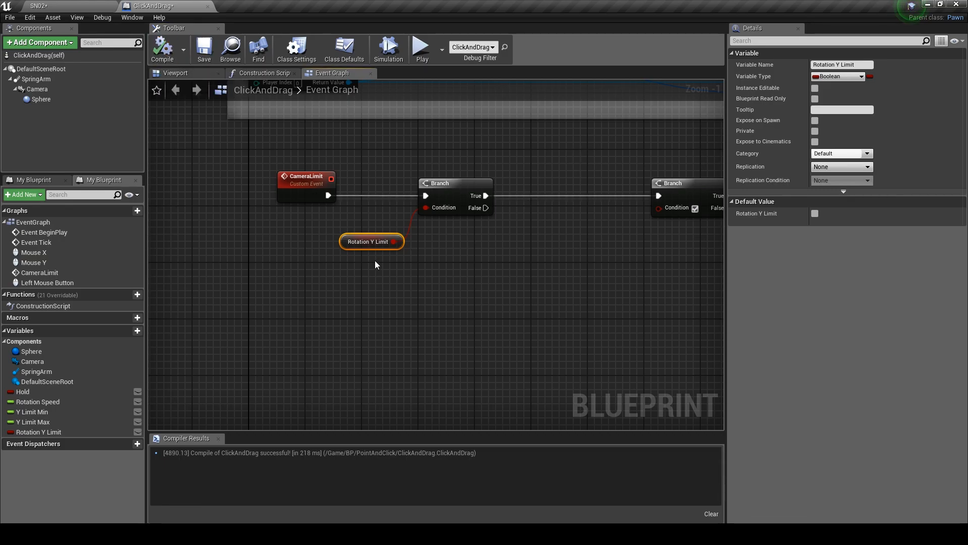
mouse_move(610, 270)
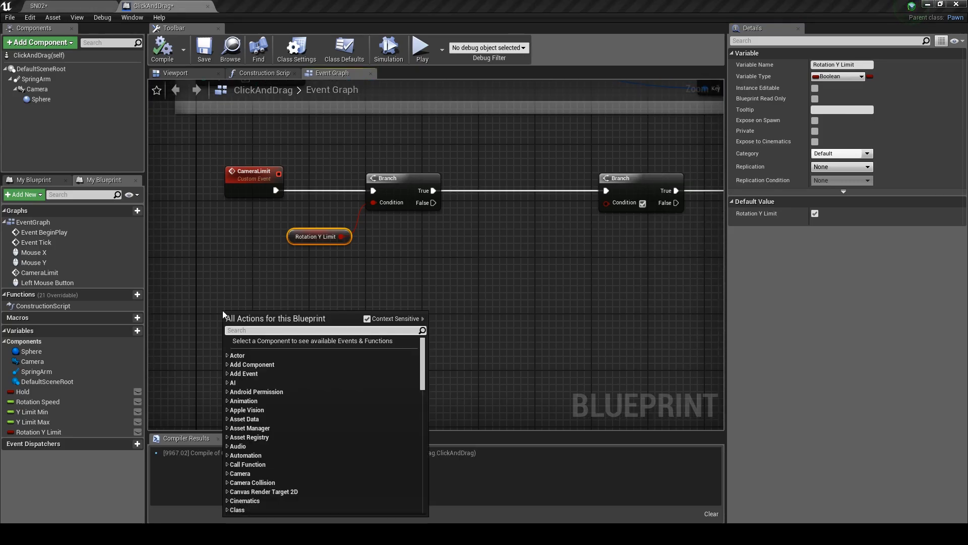
Get the actor rotation and break it into roll, pitch and yaw
text(getactor)
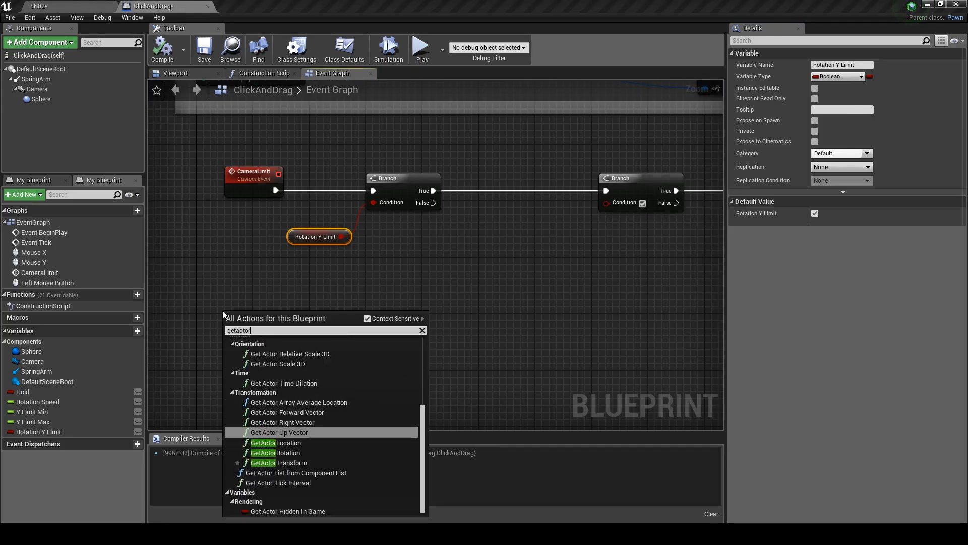
mouse_move(279, 452)
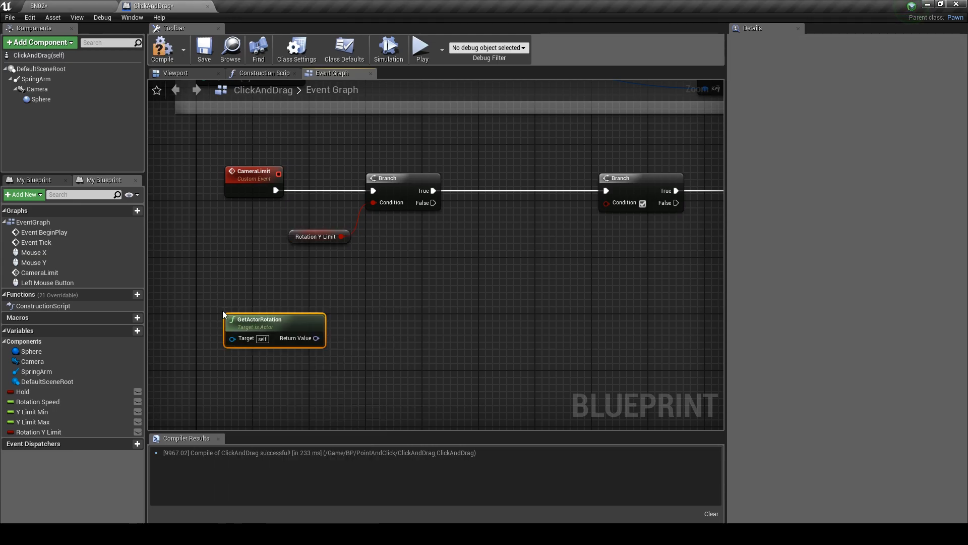
drag(274, 330, 225, 323)
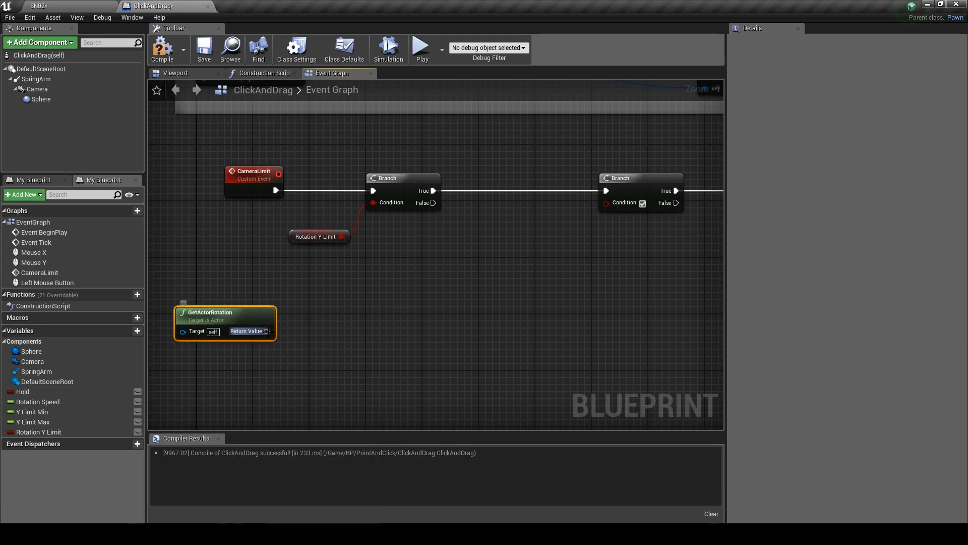
drag(265, 330, 341, 346)
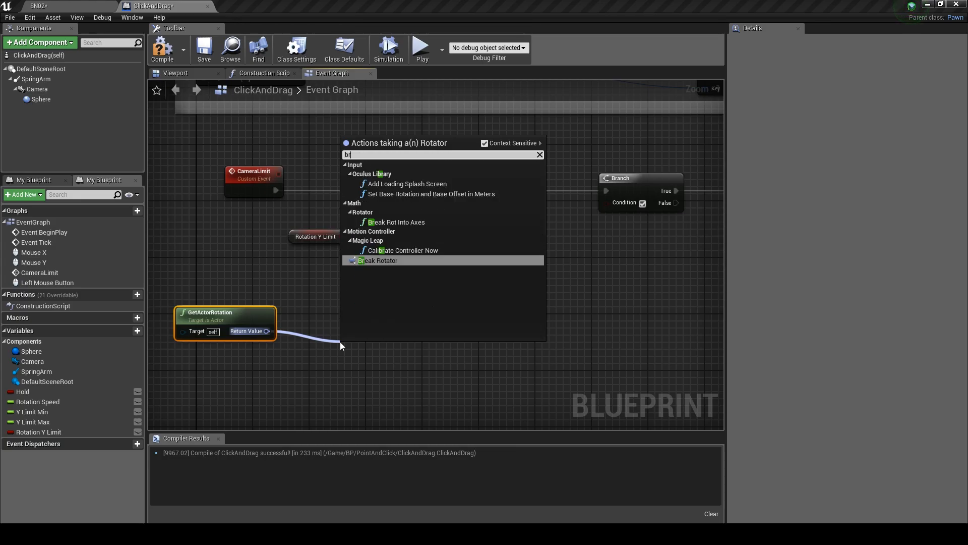
click(376, 261)
text(<)
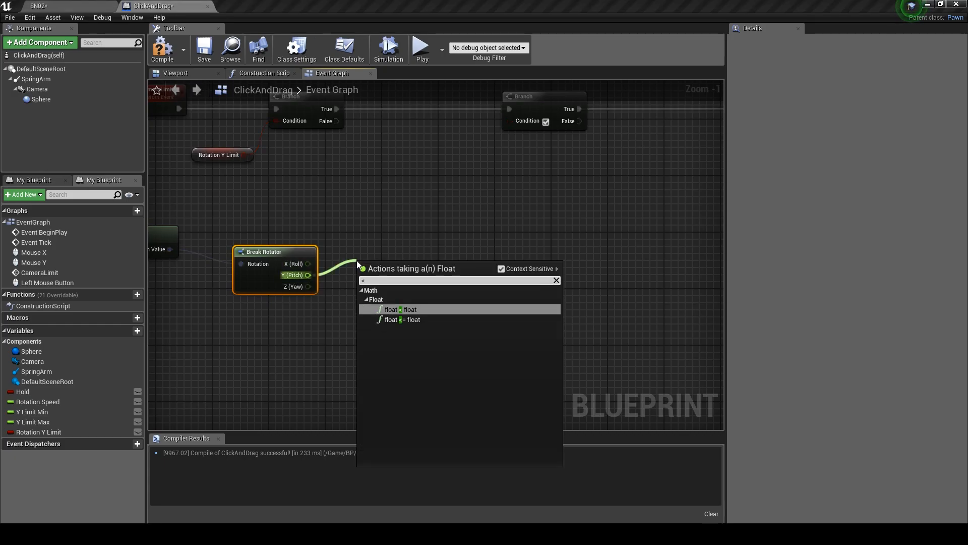
Compare pitch < Y Limit Min and > Y Limit Max, combined with a boolean OR
click(400, 309)
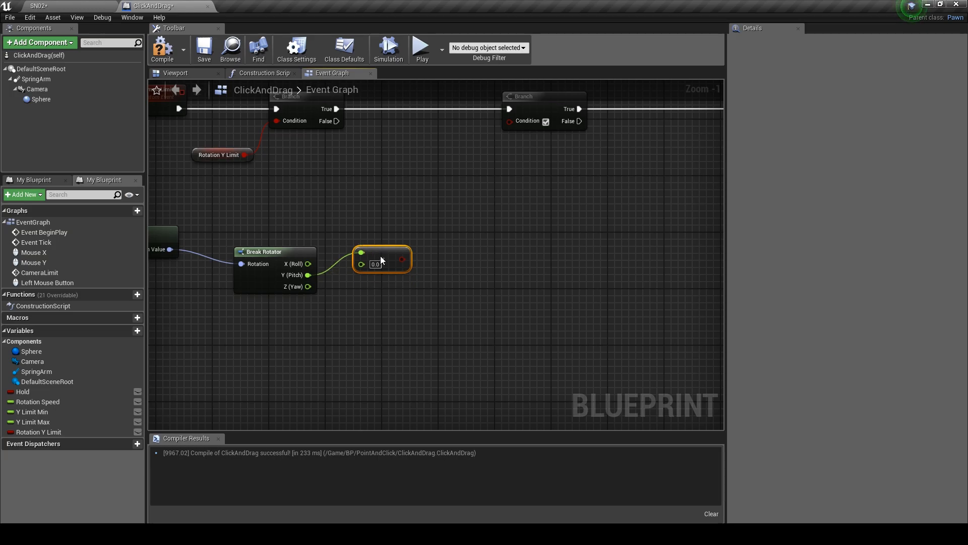
drag(308, 275, 357, 302)
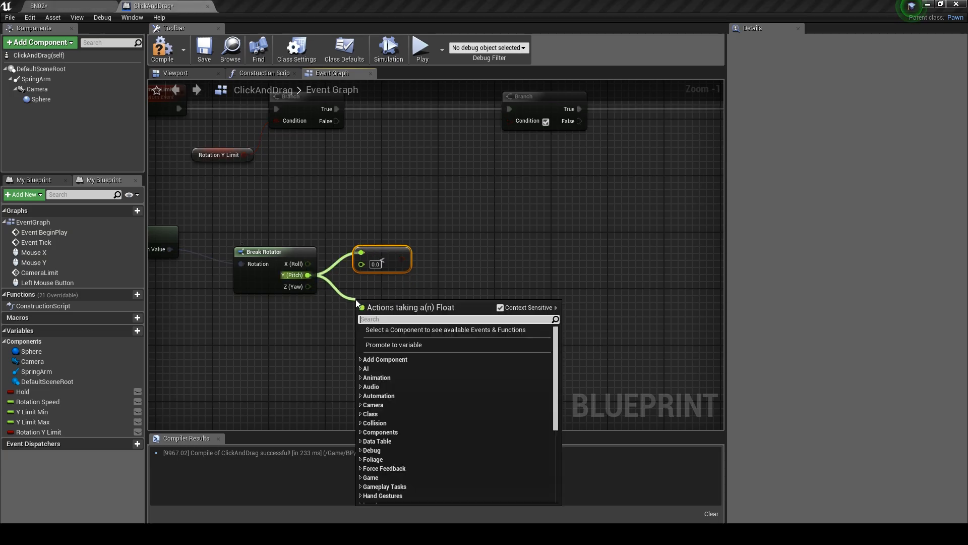
text(>)
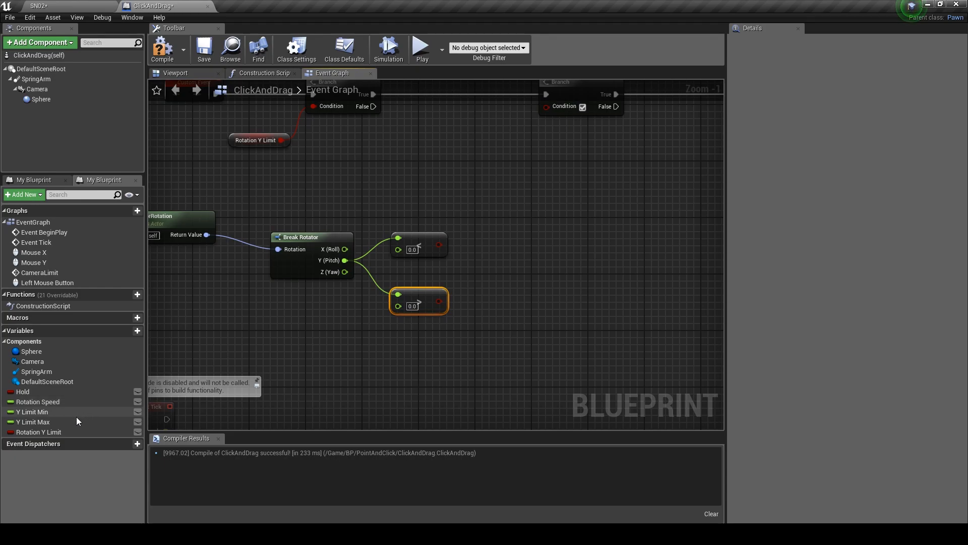
click(32, 411)
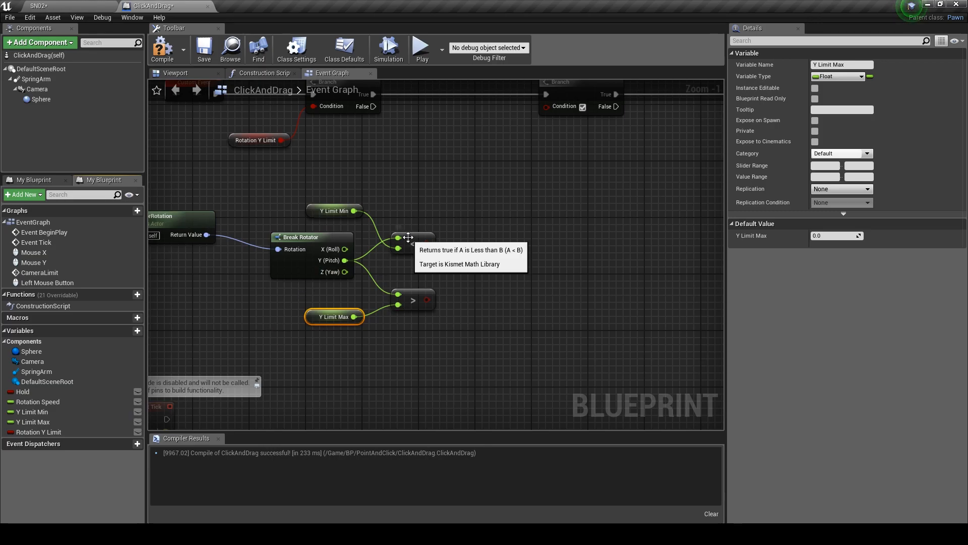
drag(425, 244, 460, 162)
text(or)
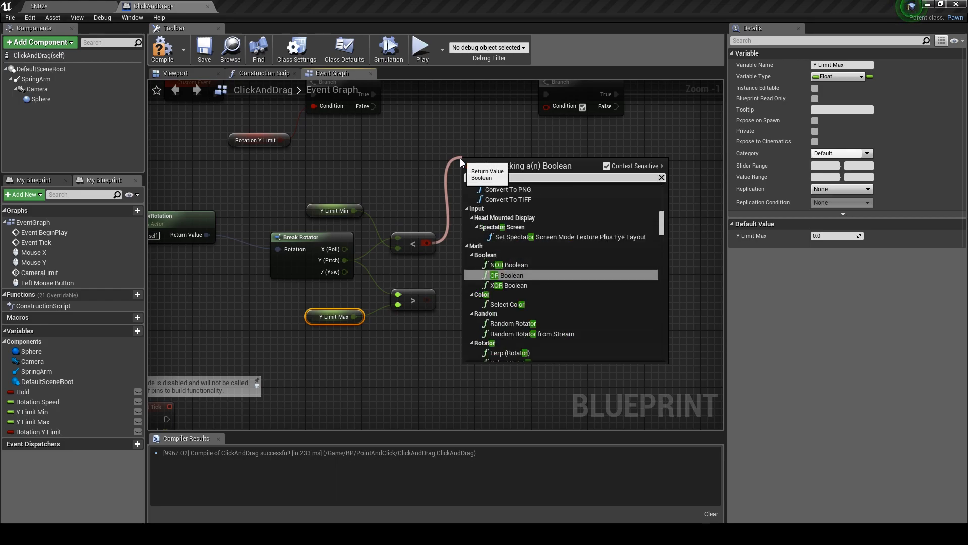
click(505, 275)
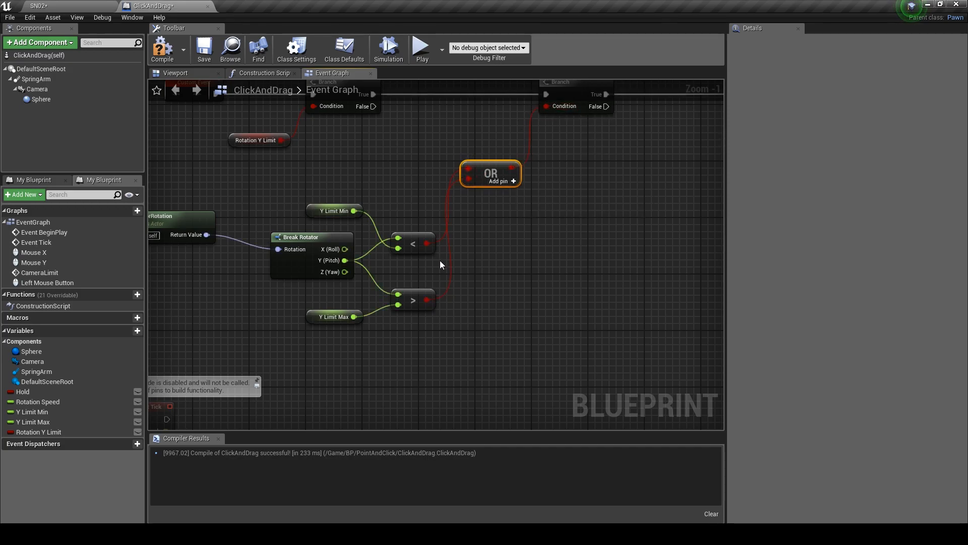
mouse_move(345, 260)
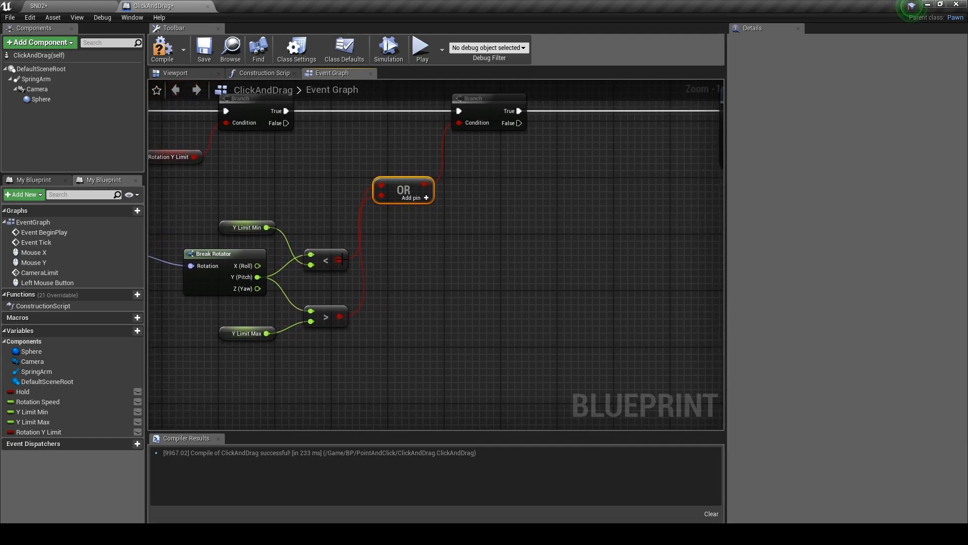
mouse_move(257, 265)
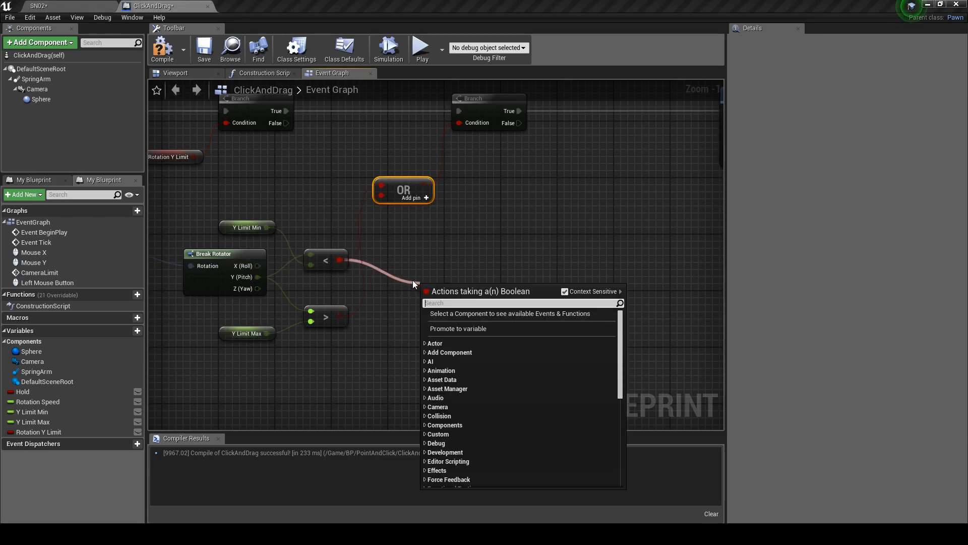
Add a Select Float node choosing between Y Limit Min and Max
text(sel)
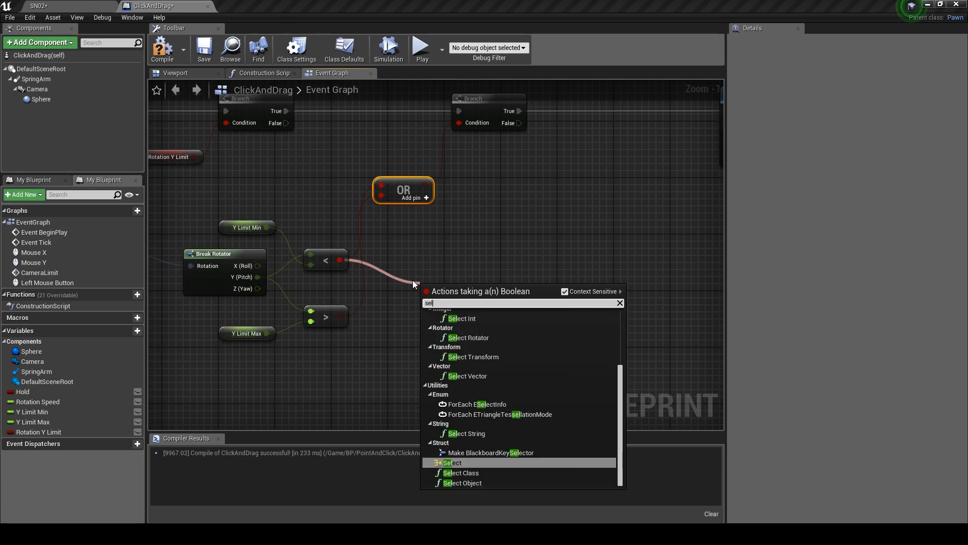
text(e)
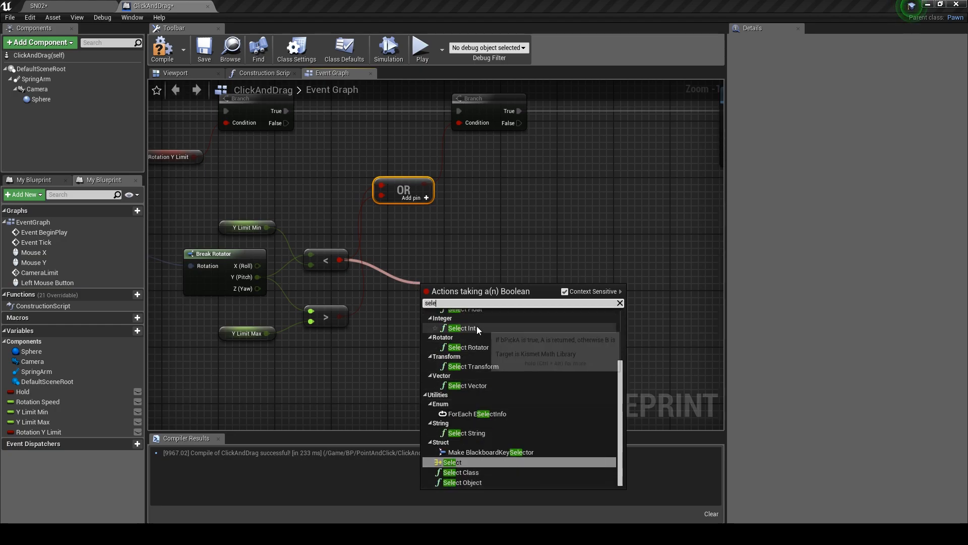
click(463, 309)
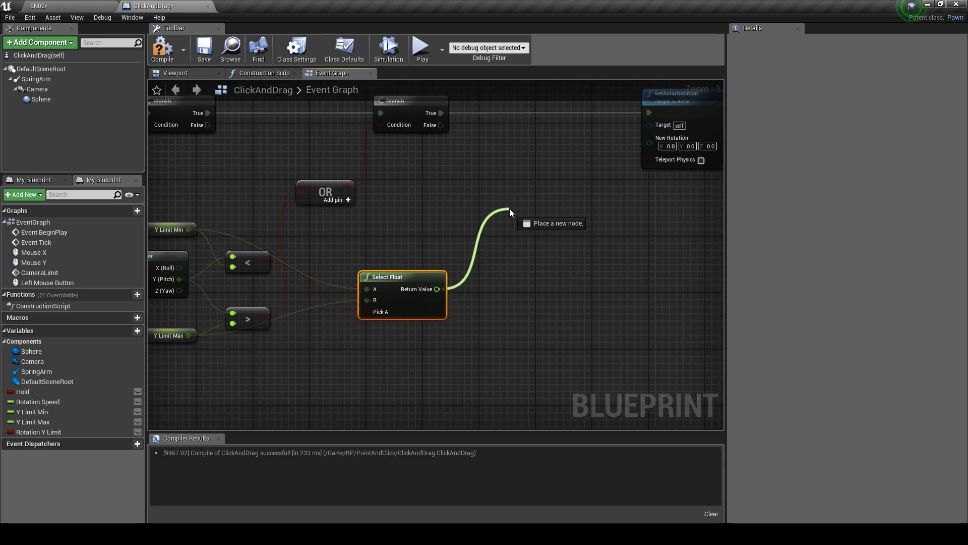
Feed the selected pitch into a Make Rotator node for SetActorRotation
text(maker)
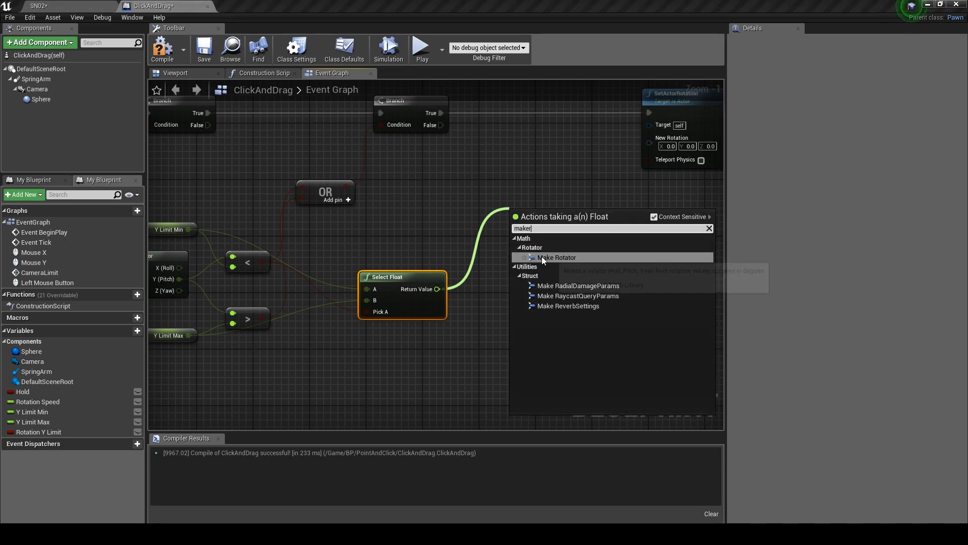
click(556, 257)
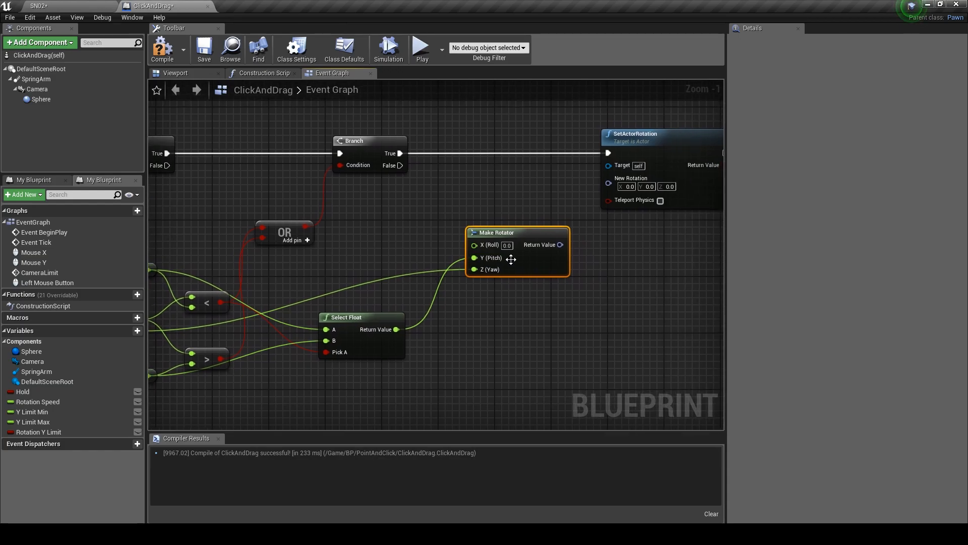
drag(562, 244, 609, 178)
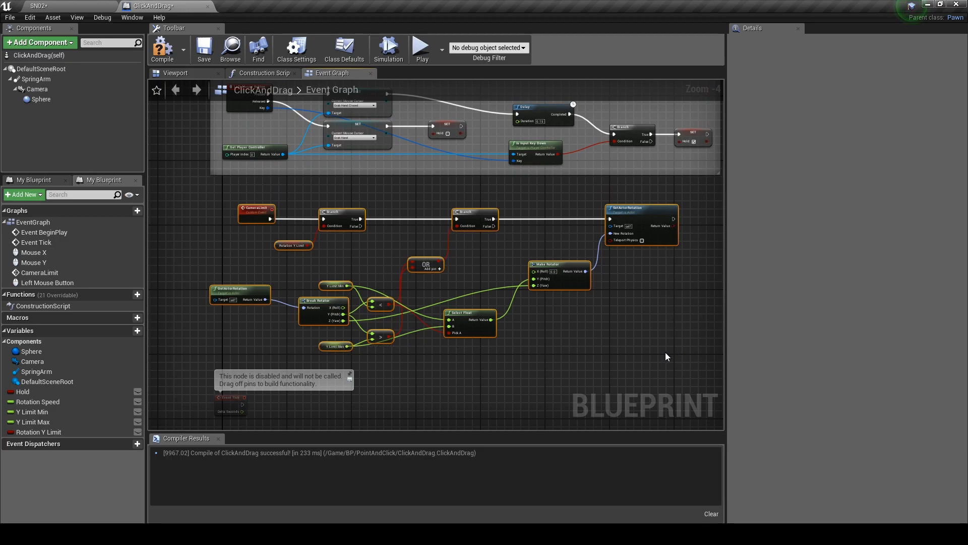
Wrap the pitch-clamp nodes in a comment titled Camera Limit
key(c)
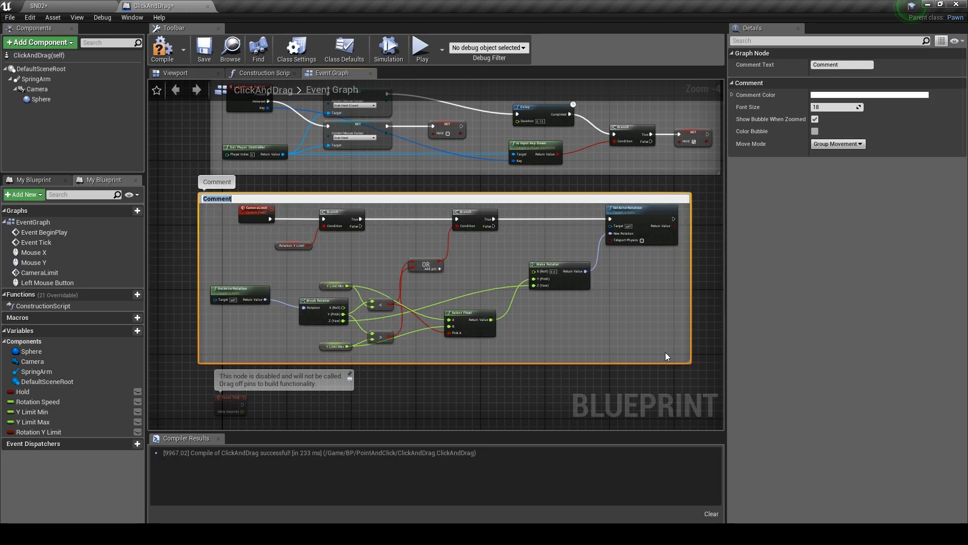
text(Camera Limi)
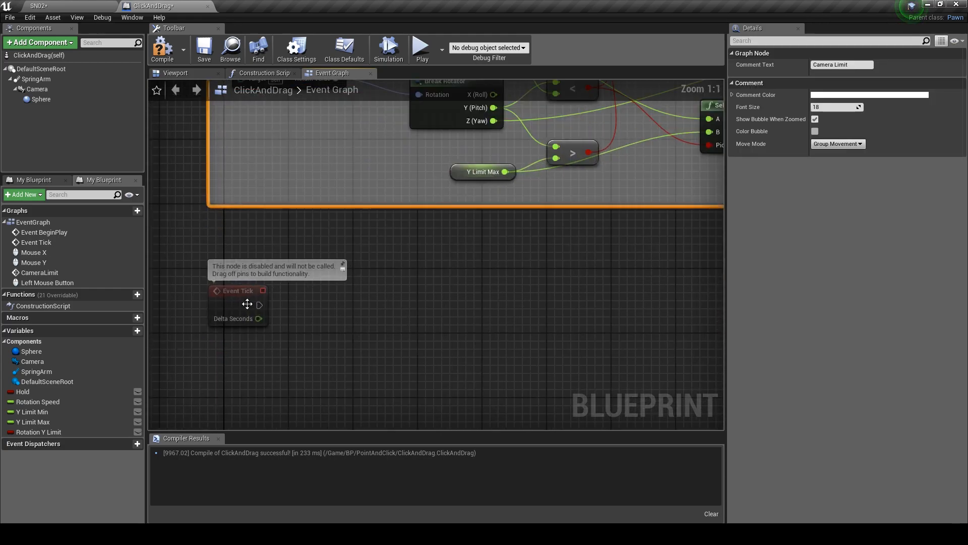
Have Event Tick call Camera Limit and comment the pair as Ticks
drag(259, 304, 334, 310)
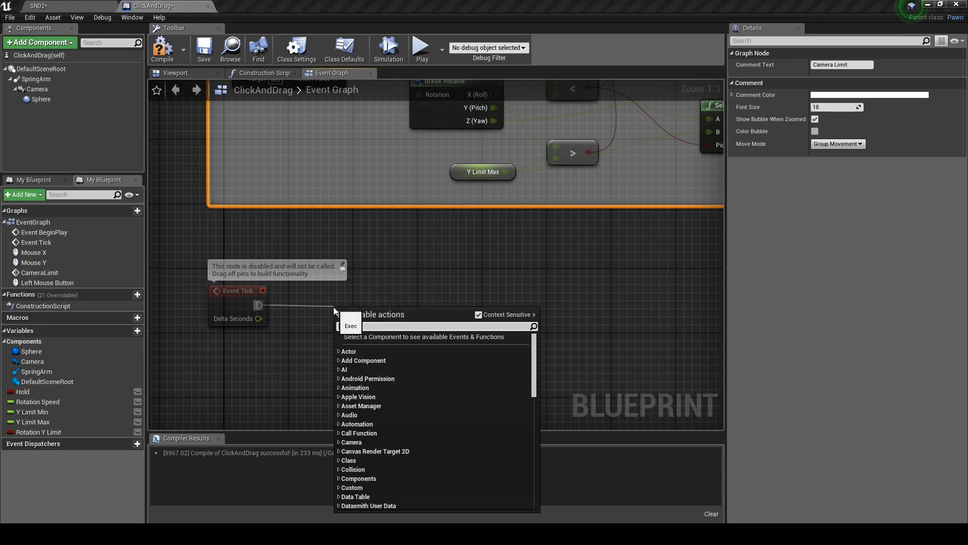
text(Camera)
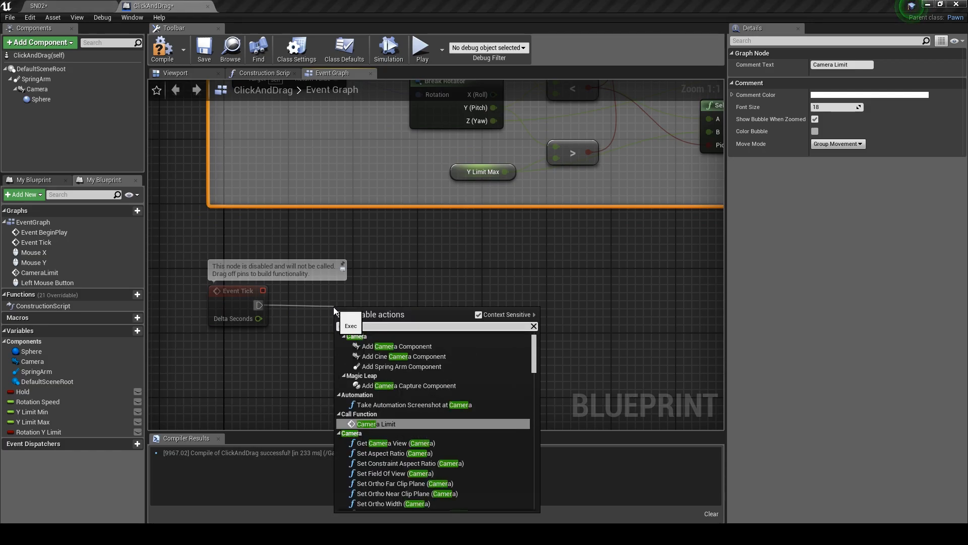
click(375, 423)
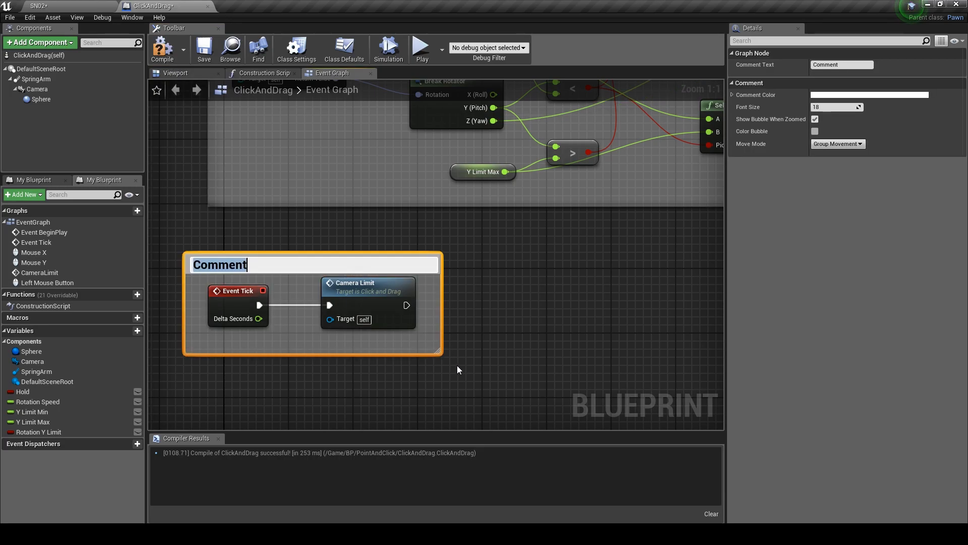
text(Ticks)
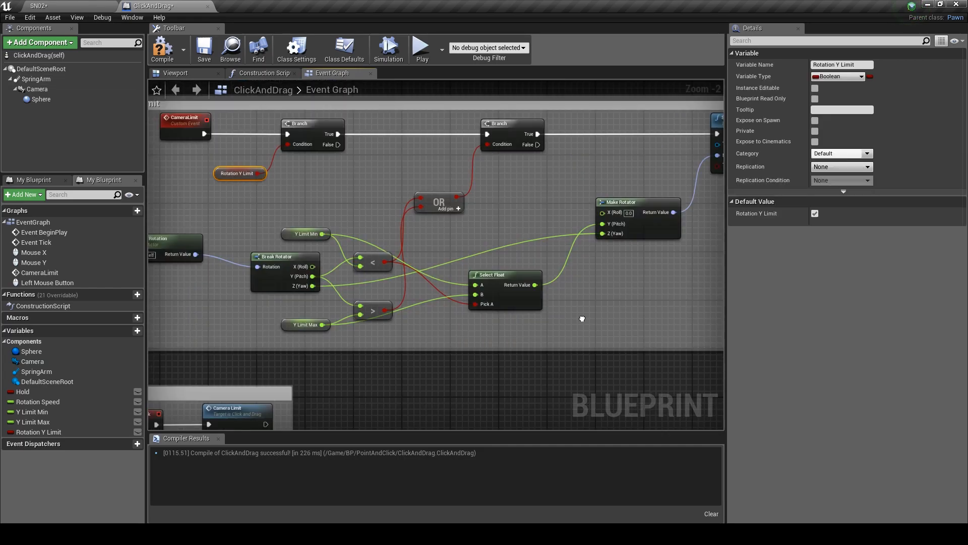
Default Y Limit Min to -70.0 and Y Limit Max to 50.0, then play-test the pawn
click(303, 324)
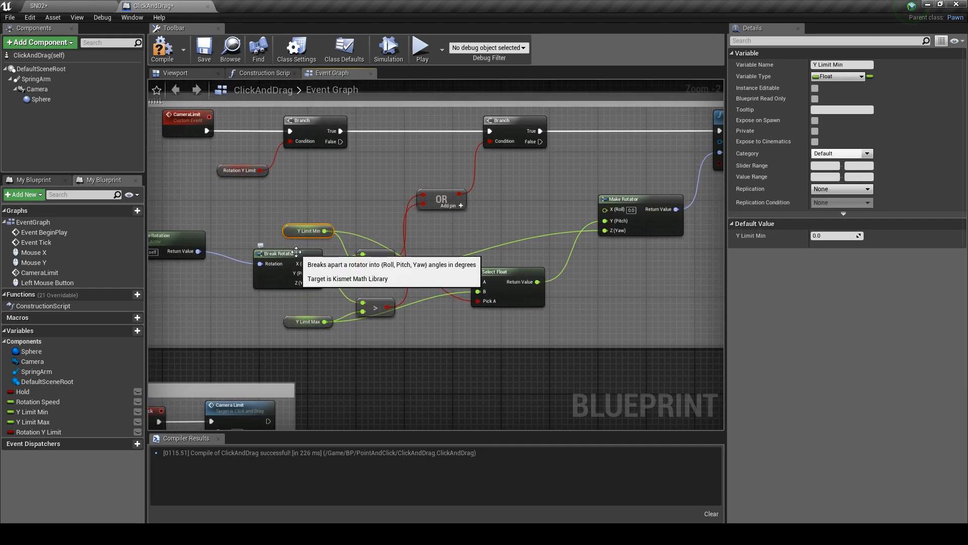
mouse_move(782, 247)
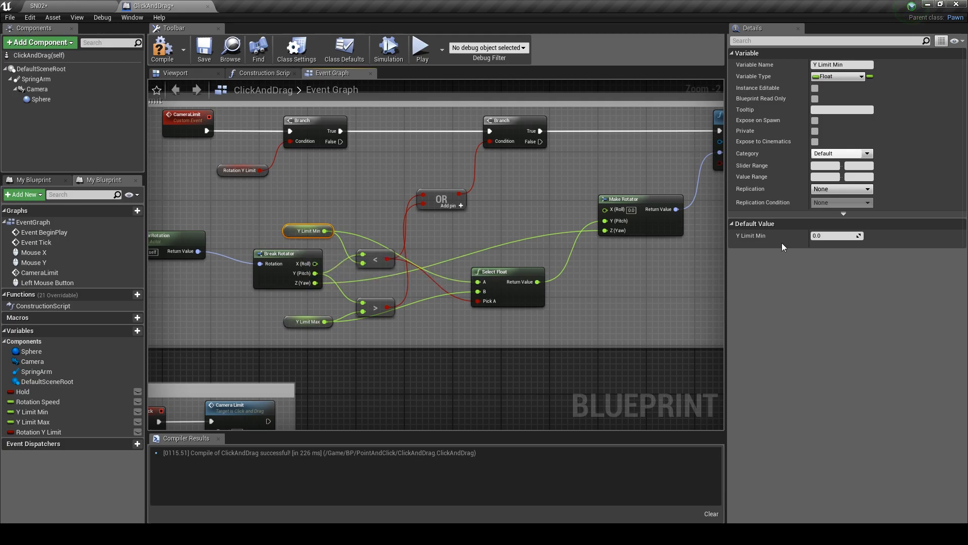
click(837, 235)
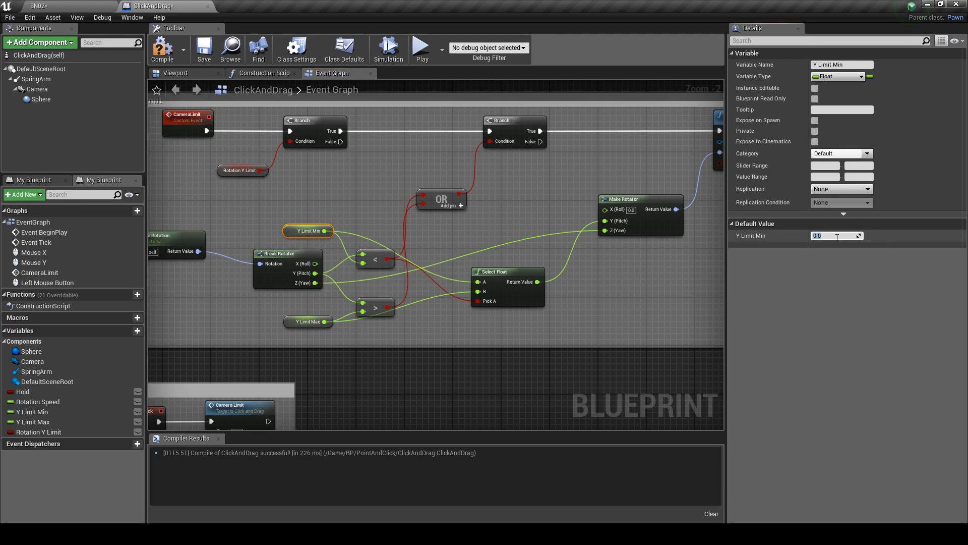
text(-70.0)
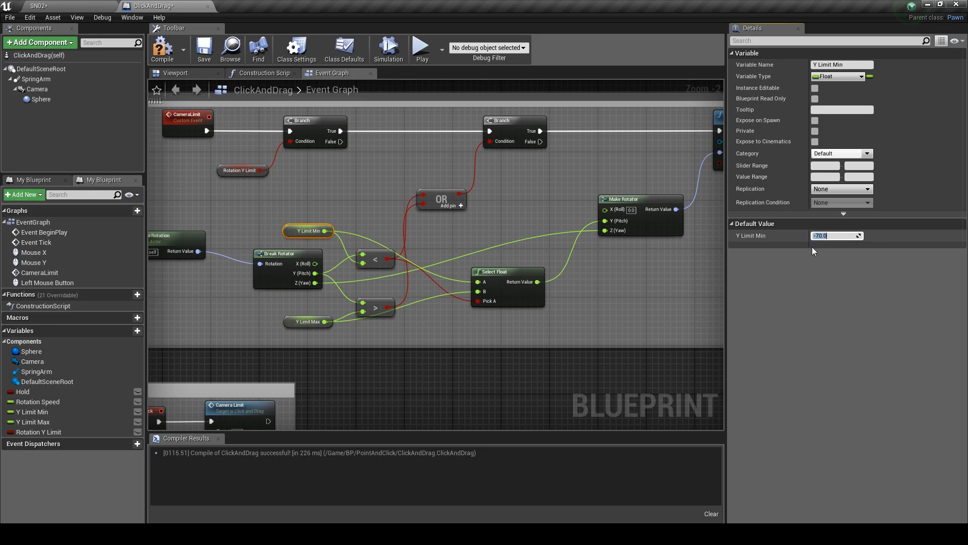
click(307, 321)
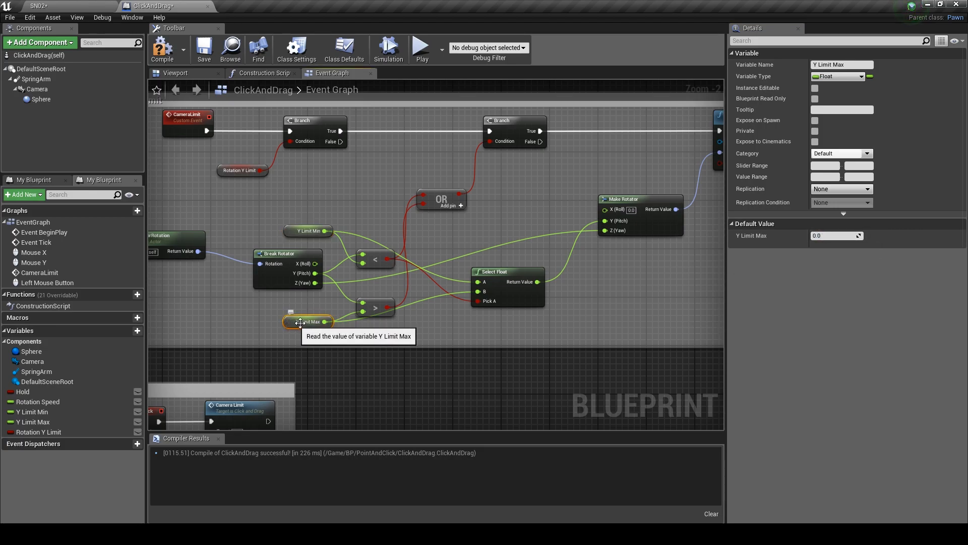
click(837, 234)
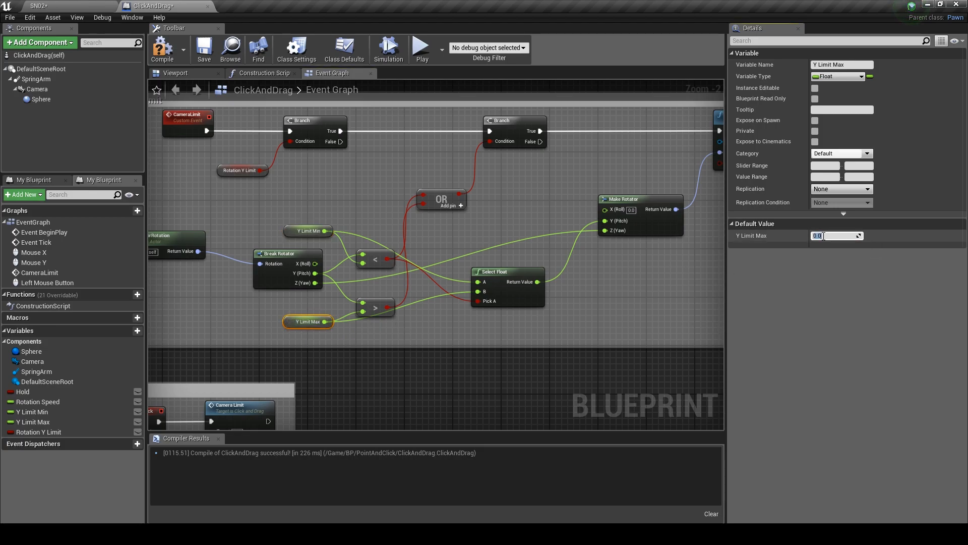
text(50.0)
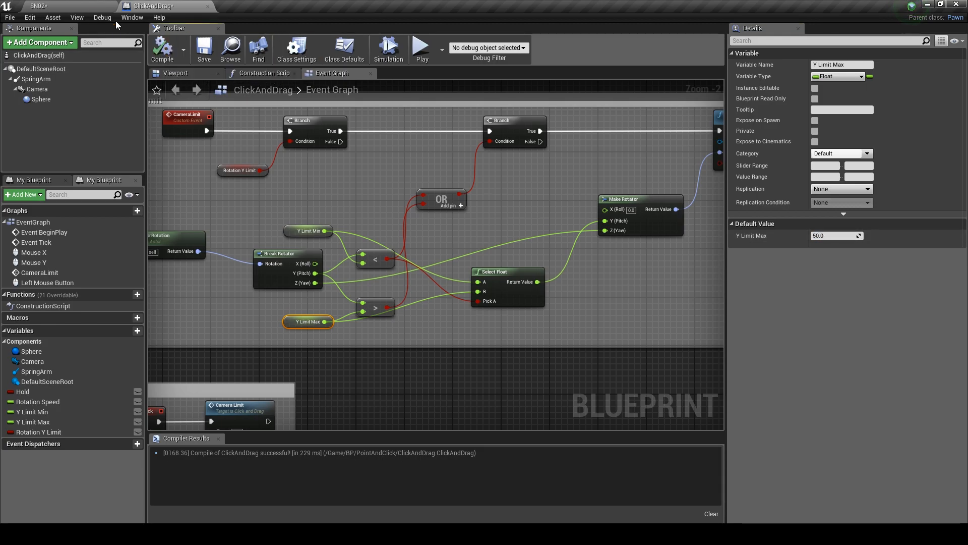
mouse_move(422, 49)
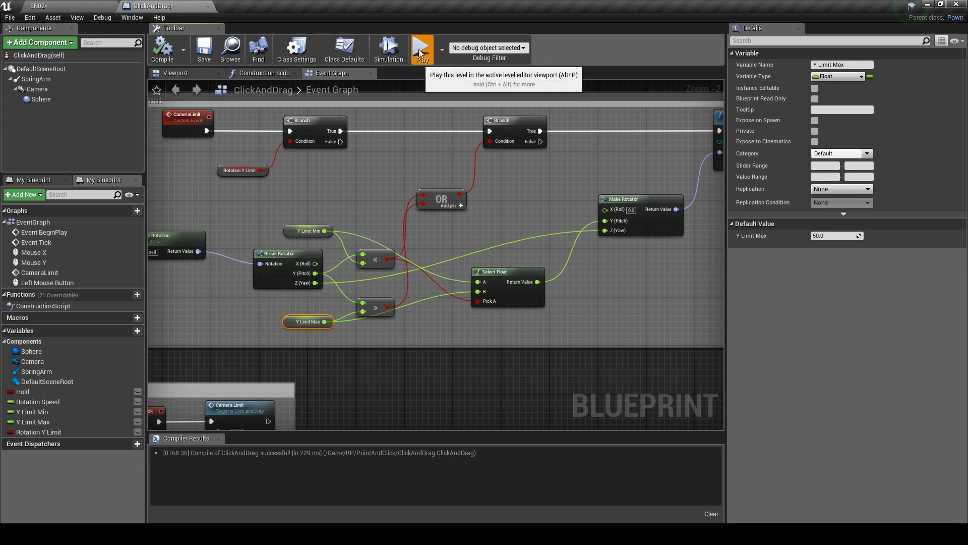
click(422, 50)
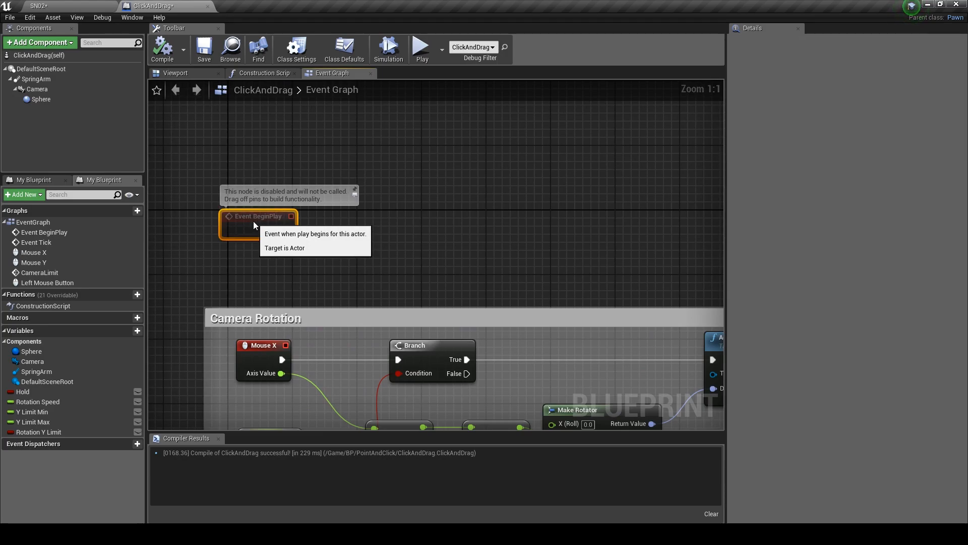
Set Sphere collision to No Collision on BeginPlay, commented Collision Start
click(40, 100)
text(setcol)
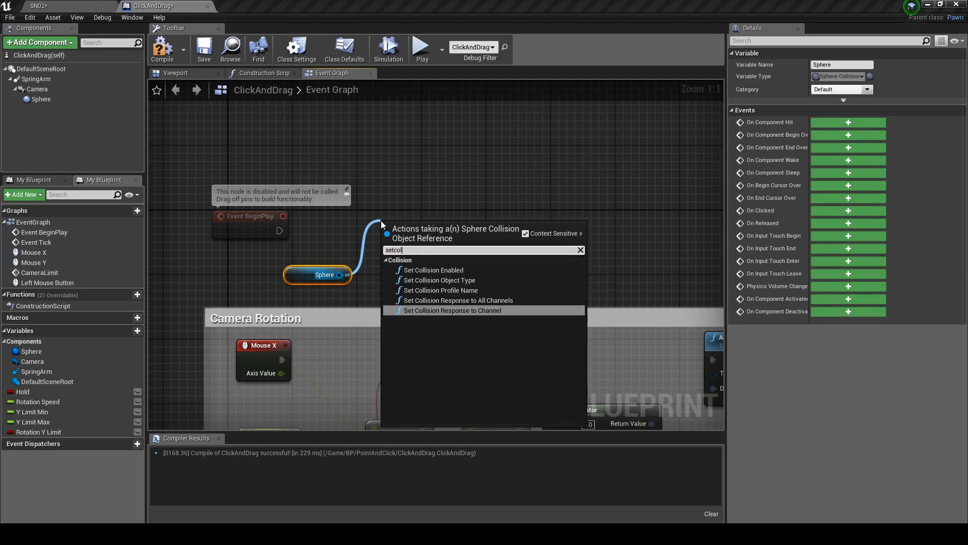
click(432, 270)
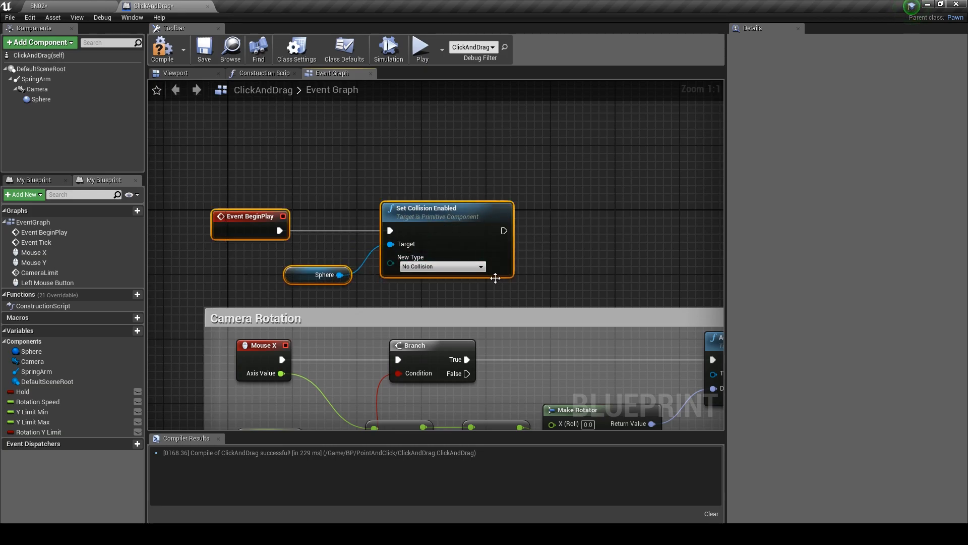
text(Colli)
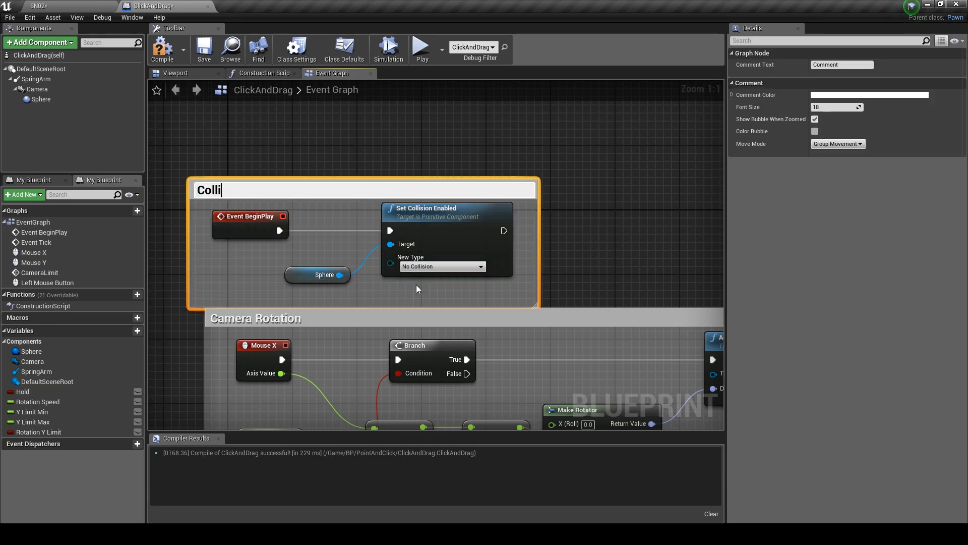
text(sion)
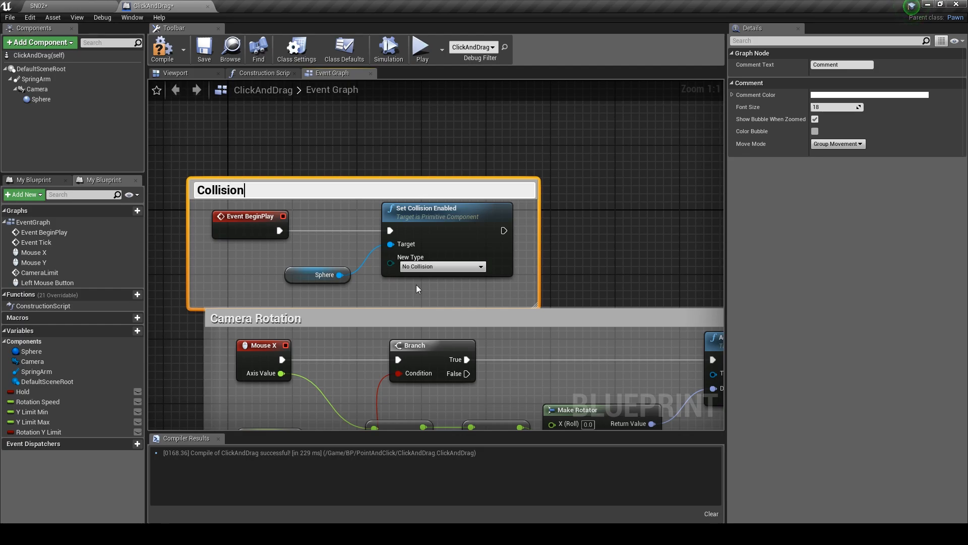
text(s)
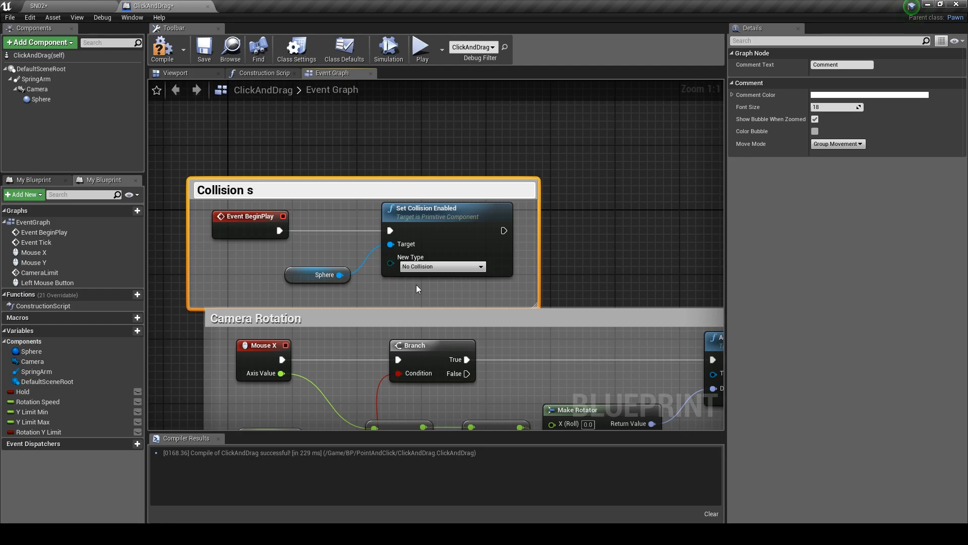
text(tart)
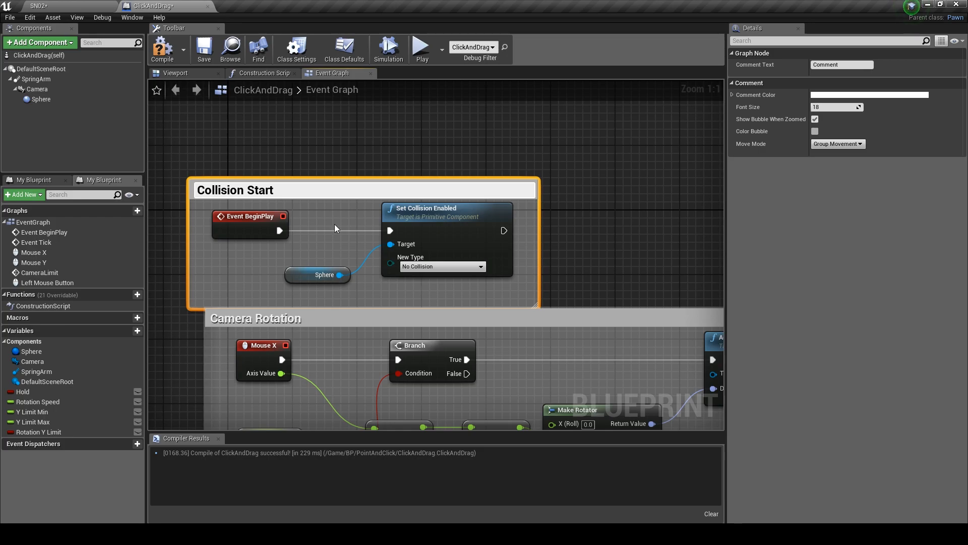
scroll(down, 3)
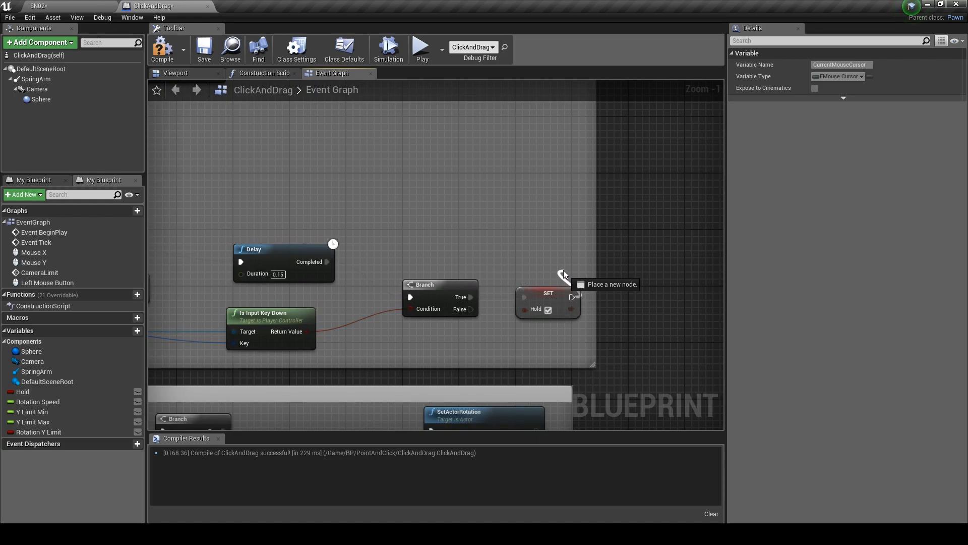
Wire a Sphere Set Collision Enabled node after the Hold setter in the mouse-button flow
click(40, 100)
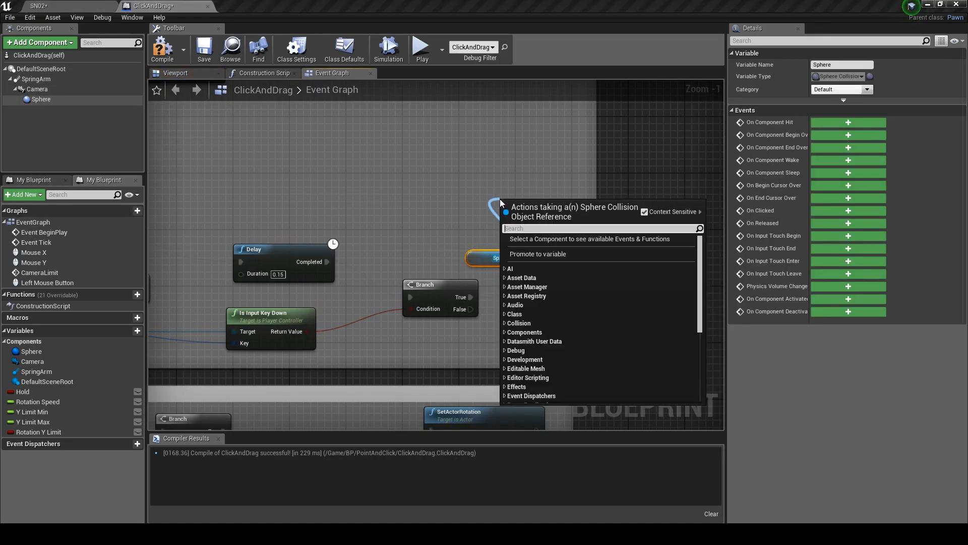
text(set)
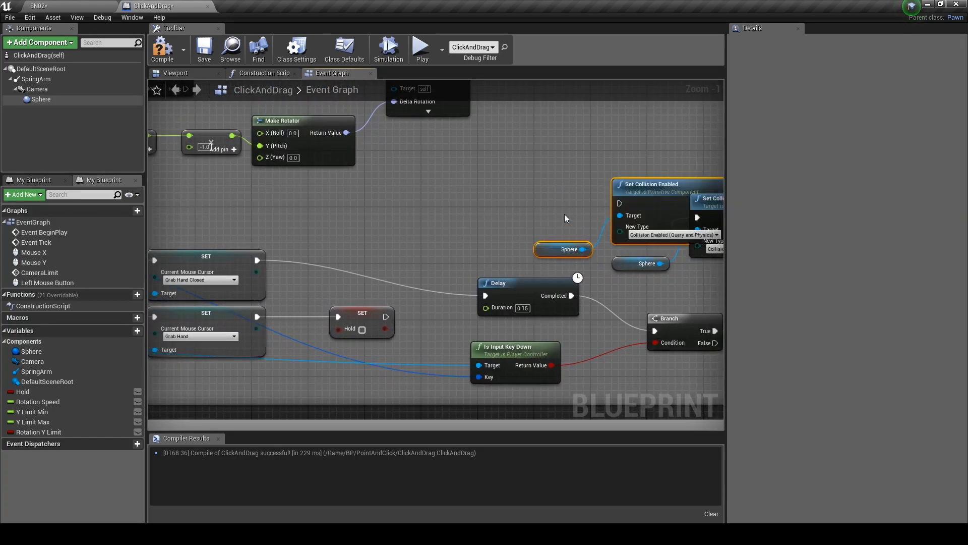
drag(652, 184, 437, 191)
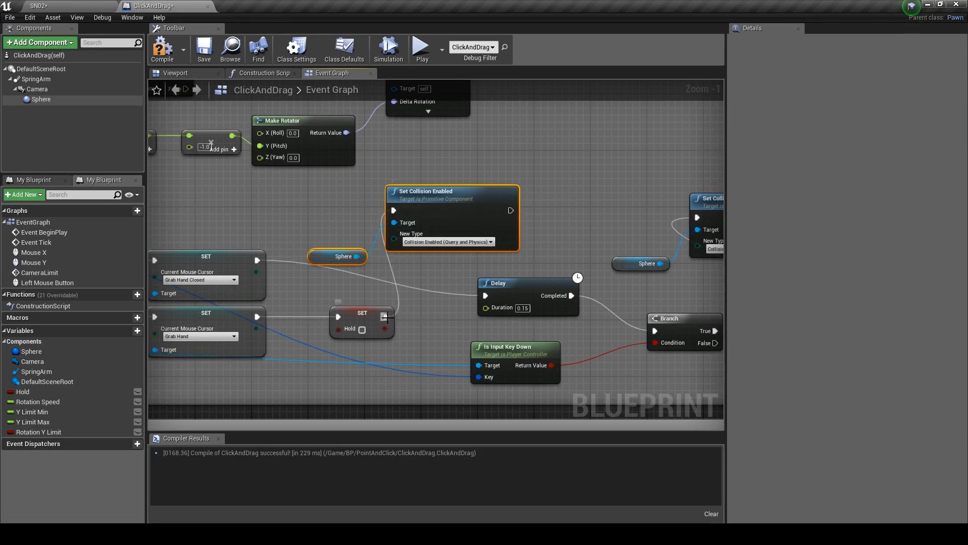
click(439, 241)
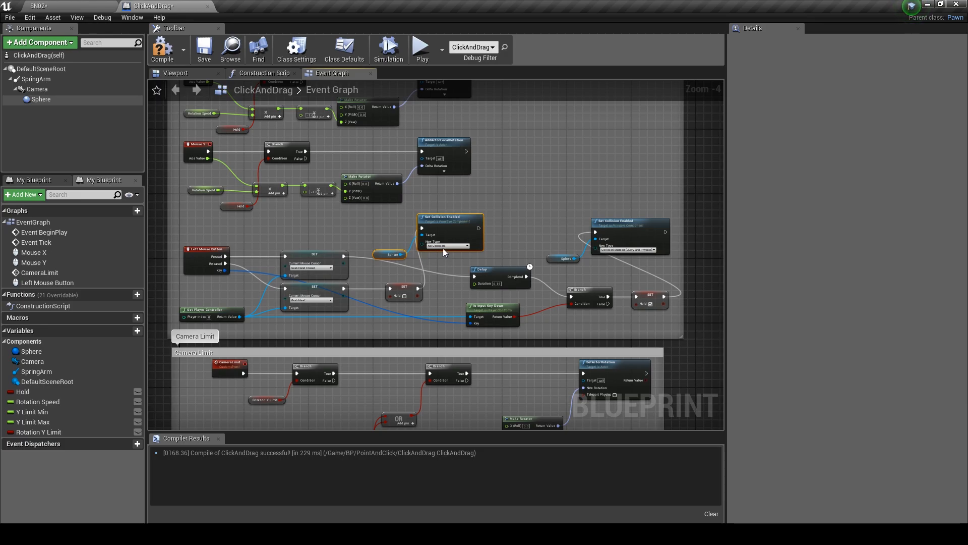
mouse_move(162, 49)
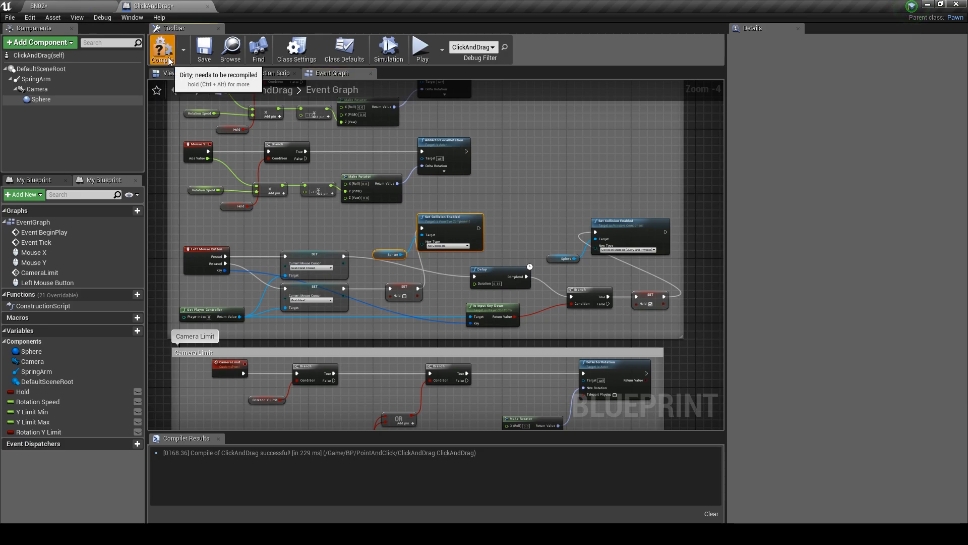